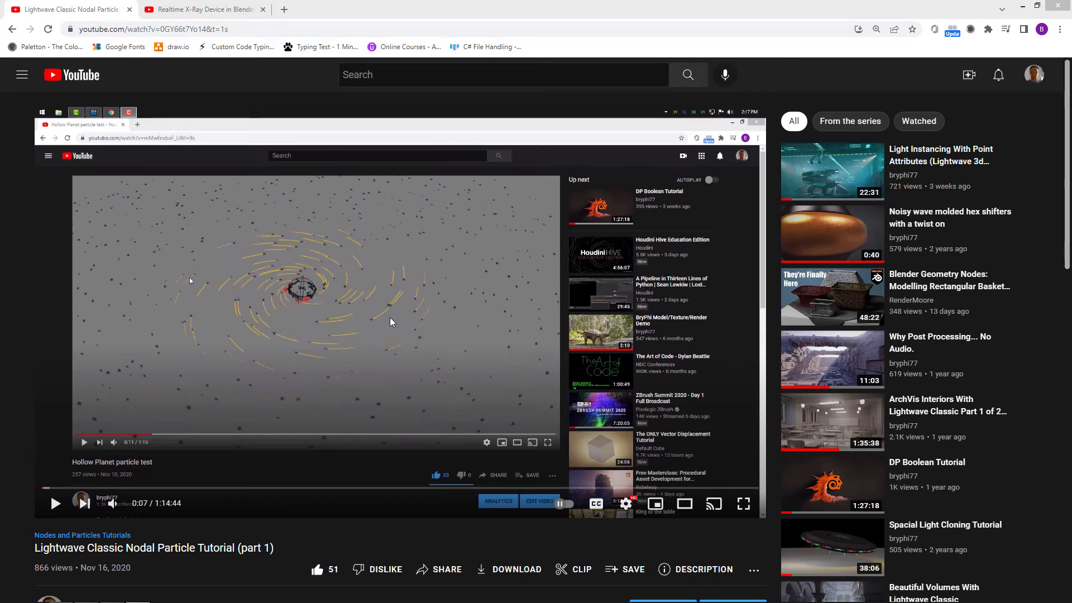
pyautogui.moveTo(505, 287)
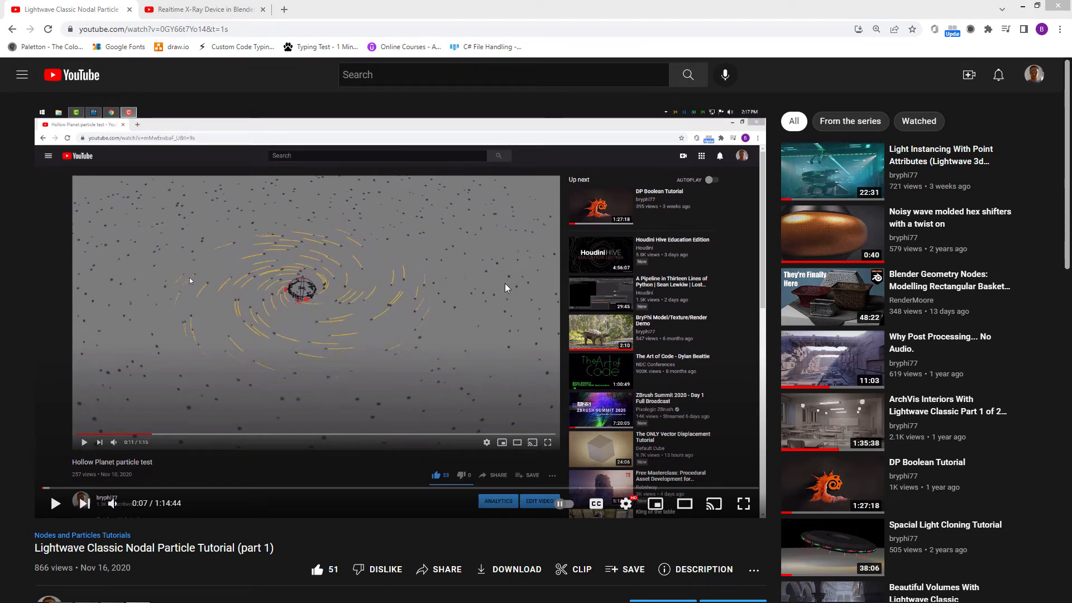
pyautogui.moveTo(392, 305)
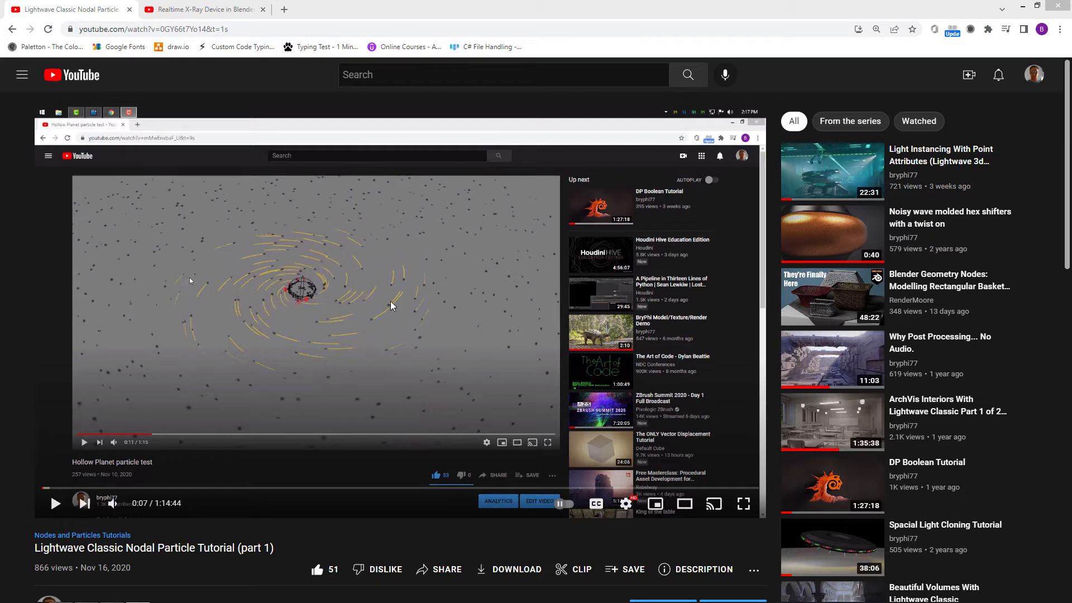
pyautogui.moveTo(456, 311)
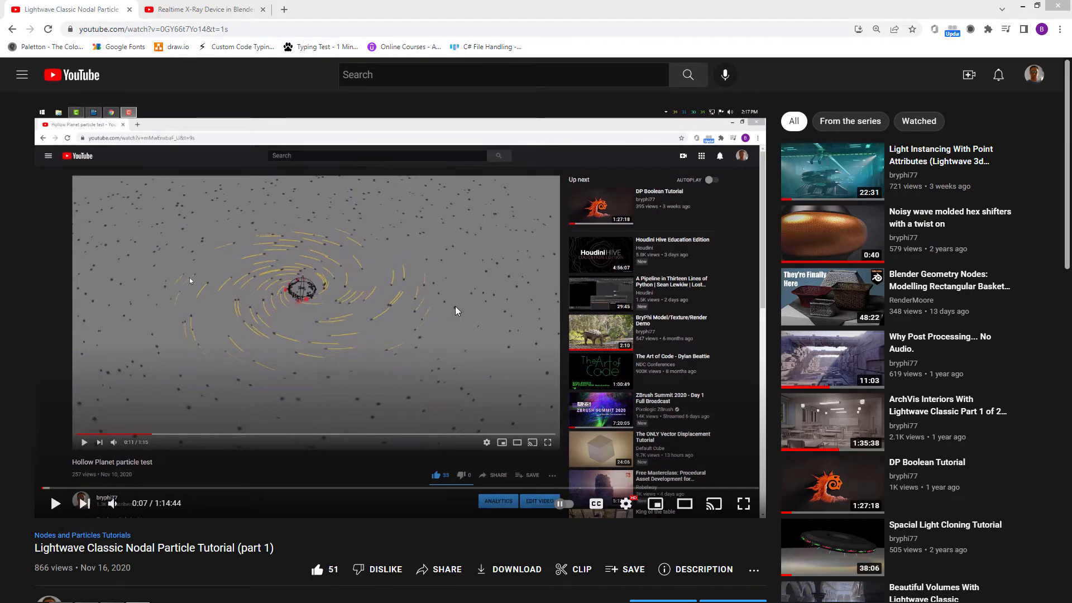
pyautogui.moveTo(430, 302)
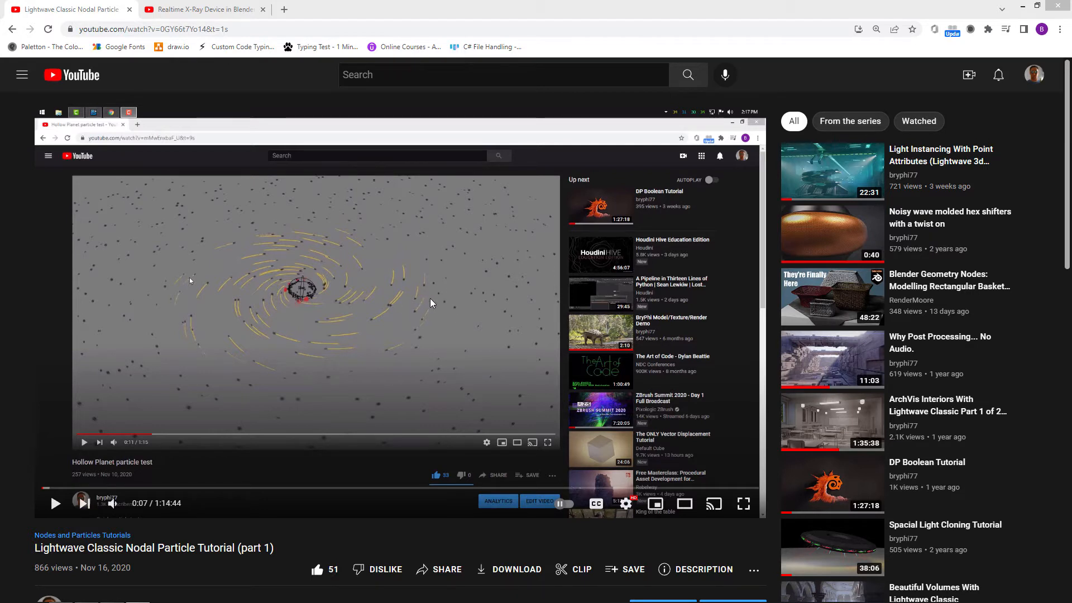
pyautogui.moveTo(417, 298)
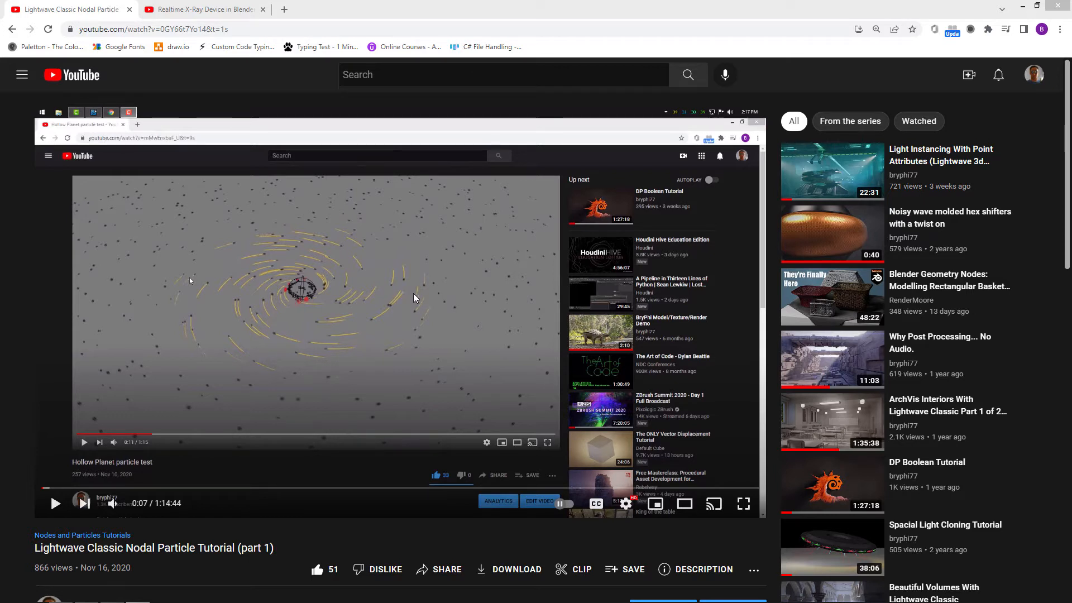
pyautogui.moveTo(448, 307)
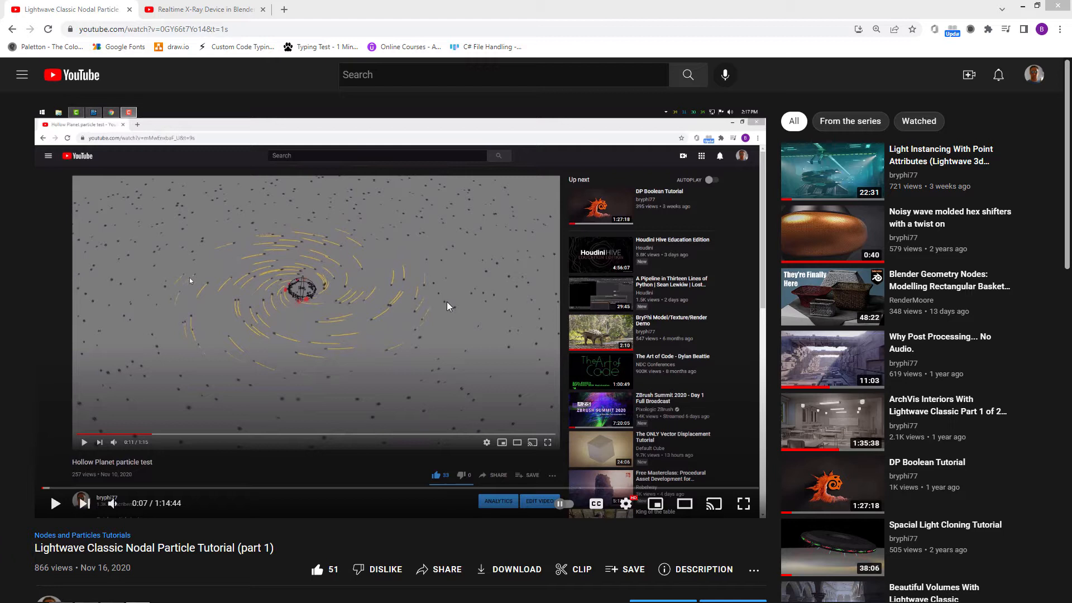
pyautogui.moveTo(360, 245)
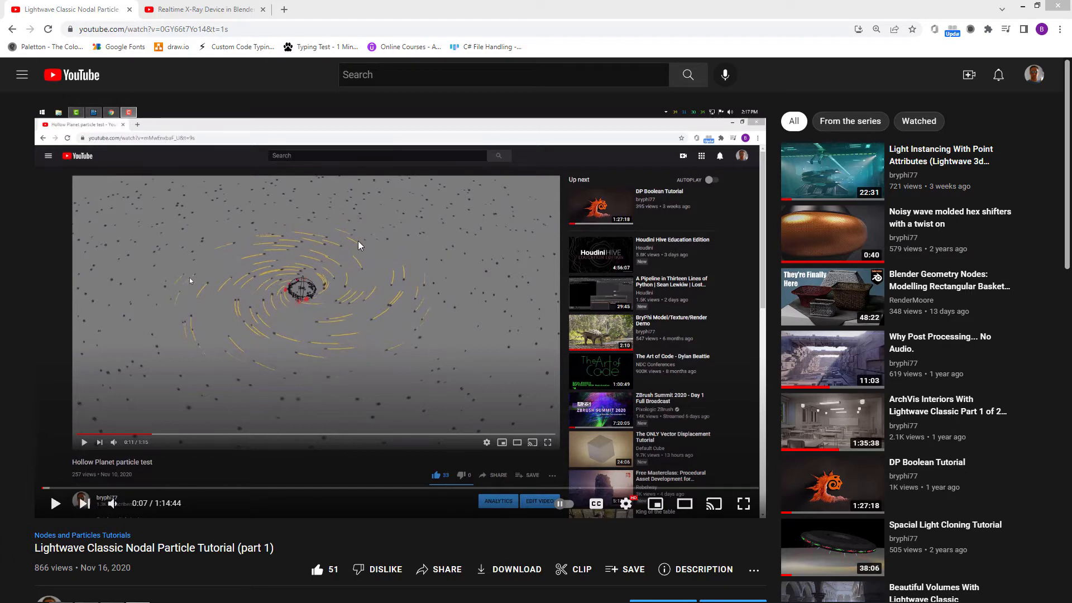
pyautogui.moveTo(295, 241)
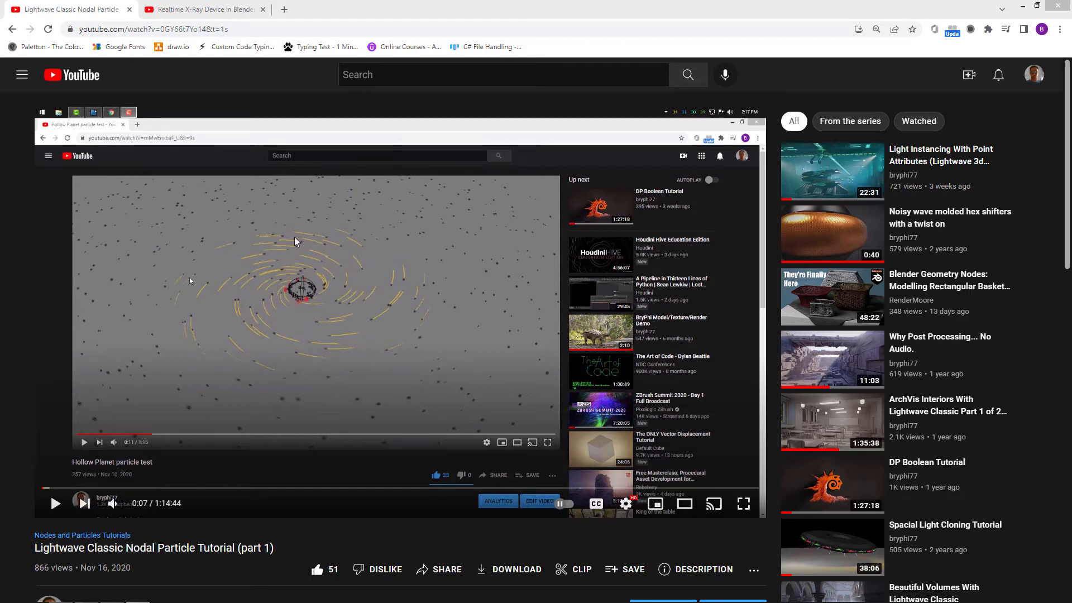
pyautogui.moveTo(328, 238)
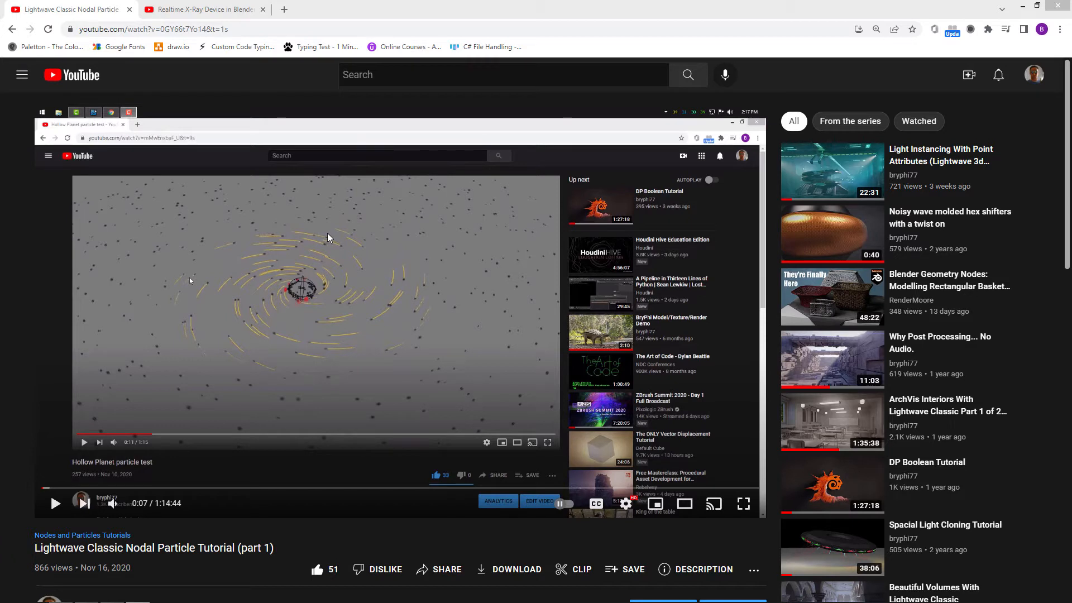
pyautogui.moveTo(356, 287)
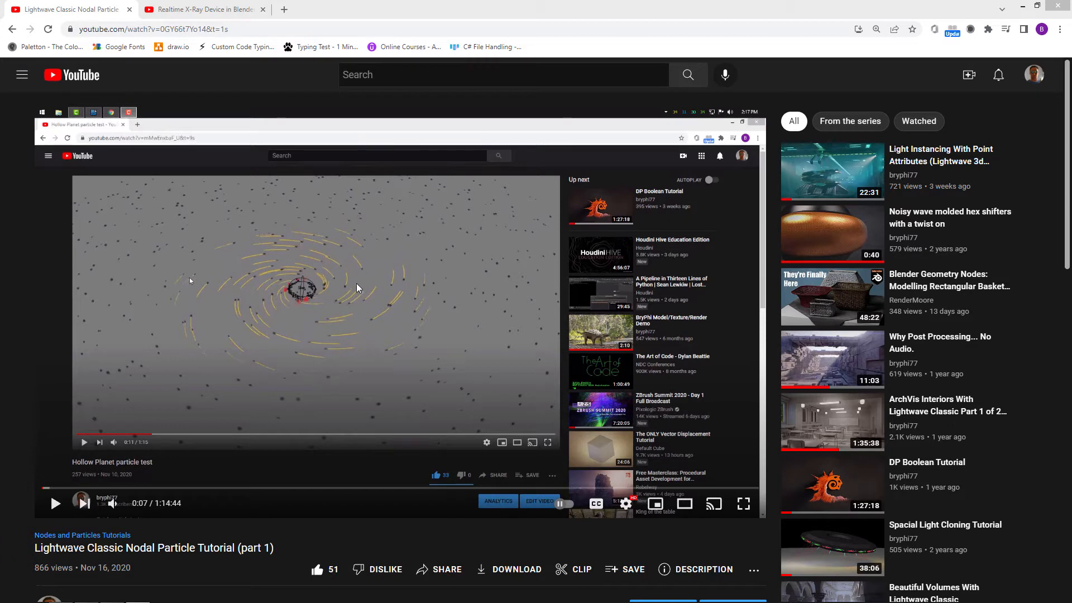
pyautogui.moveTo(386, 298)
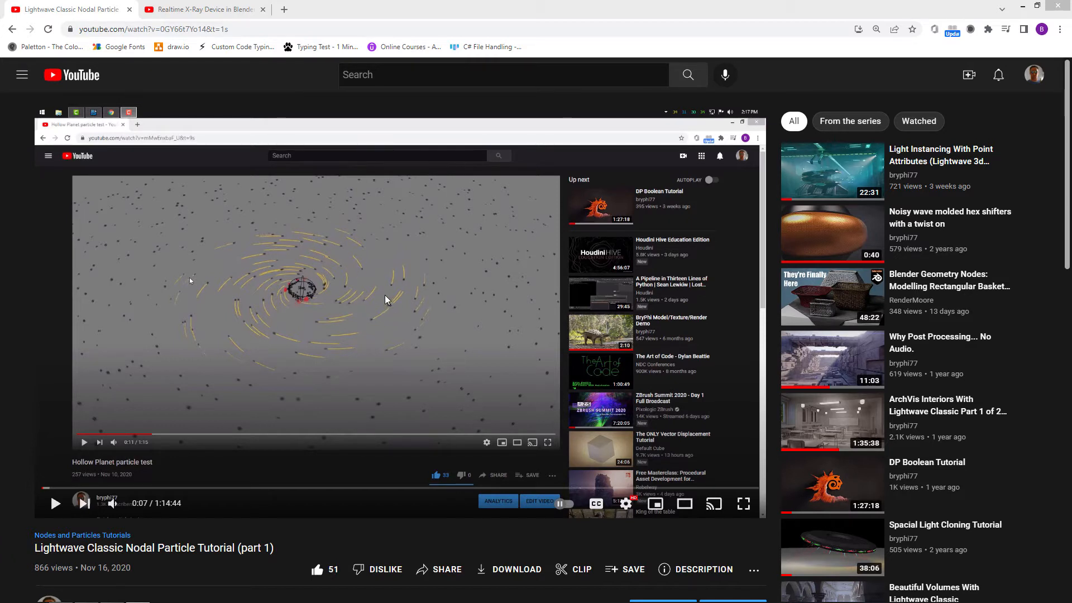
pyautogui.moveTo(420, 262)
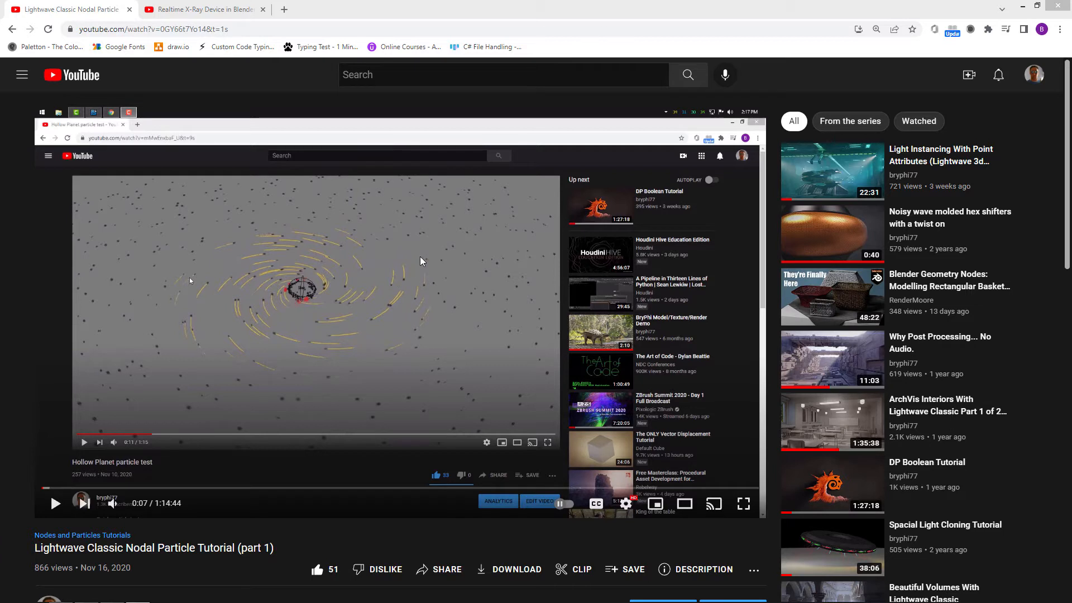
pyautogui.moveTo(335, 286)
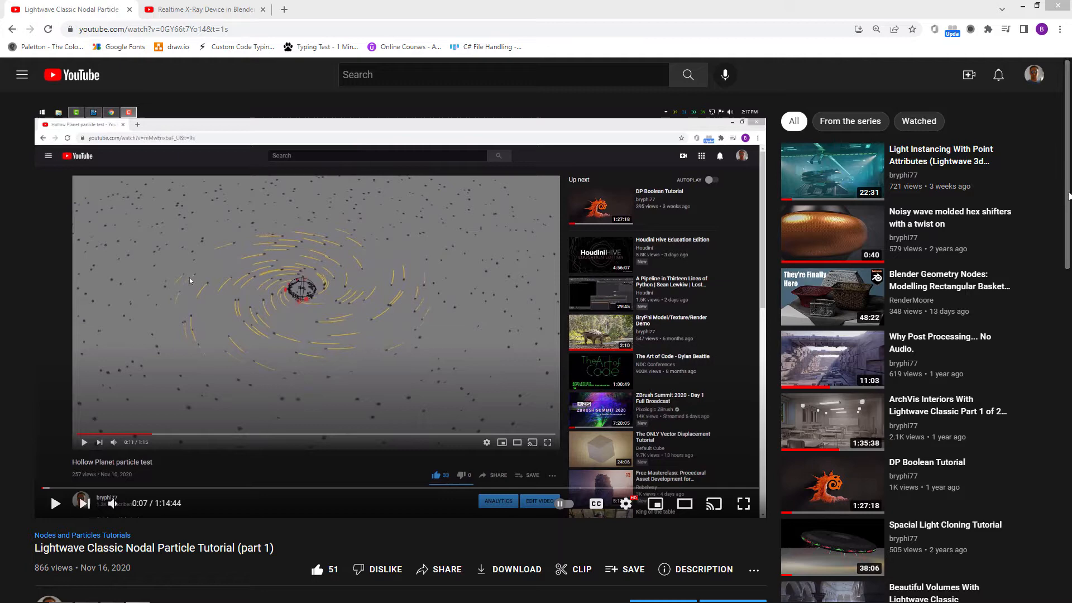
# Scroll through all 15 comments, then return up to the comments header
pyautogui.scroll(-3)
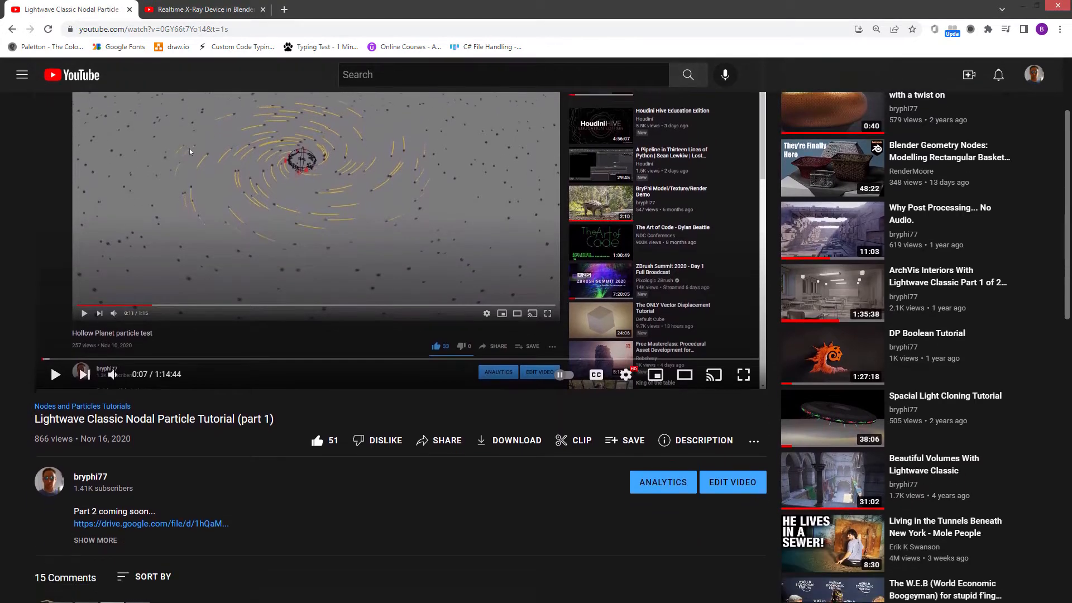
pyautogui.scroll(-3)
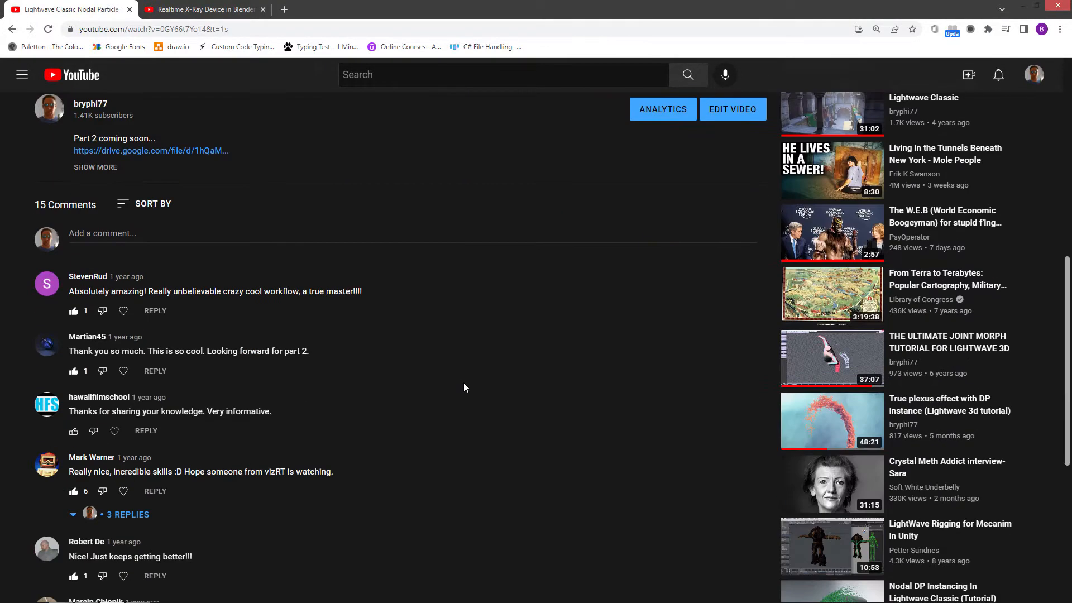
pyautogui.scroll(-3)
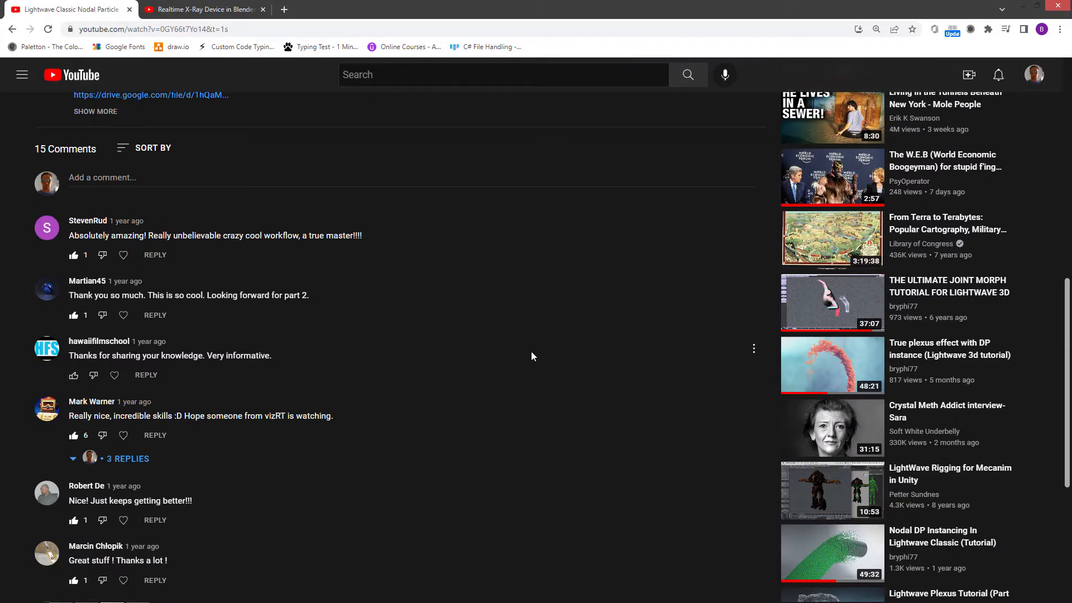
pyautogui.scroll(-3)
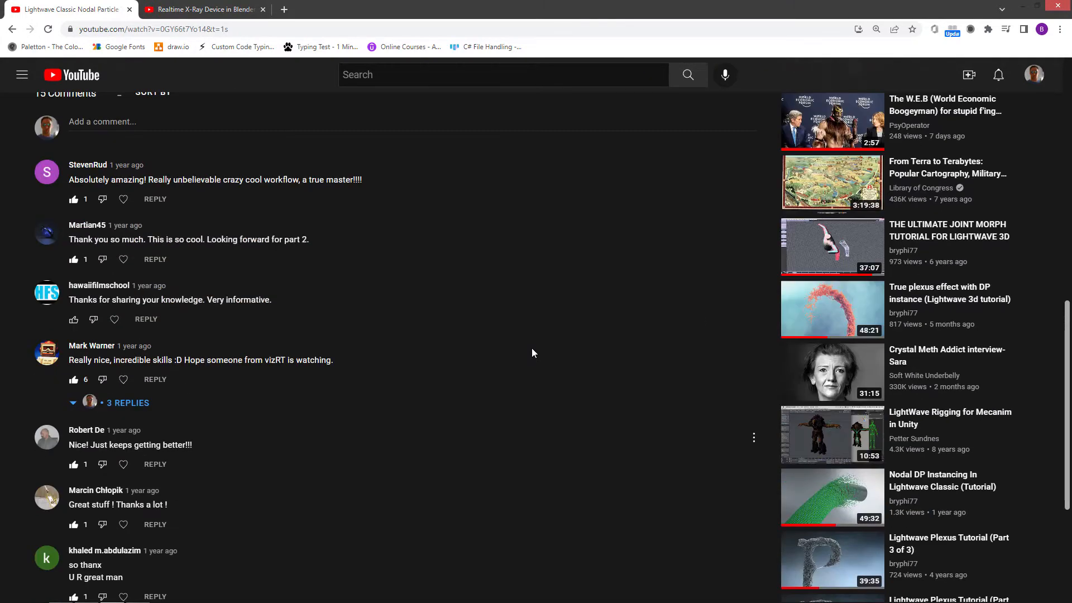
pyautogui.scroll(-3)
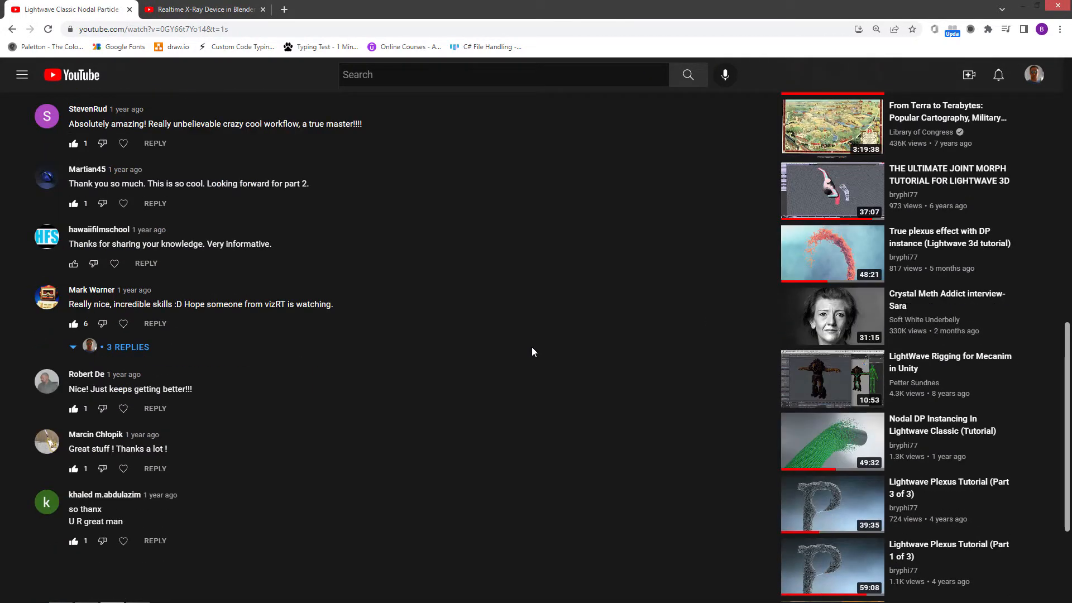
pyautogui.scroll(3)
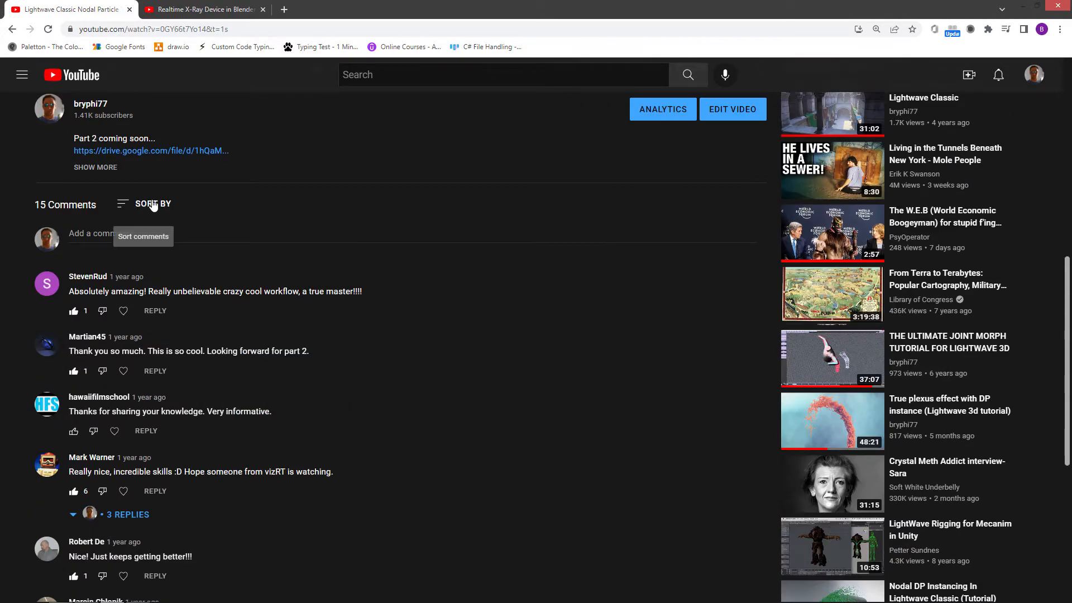
pyautogui.click(151, 203)
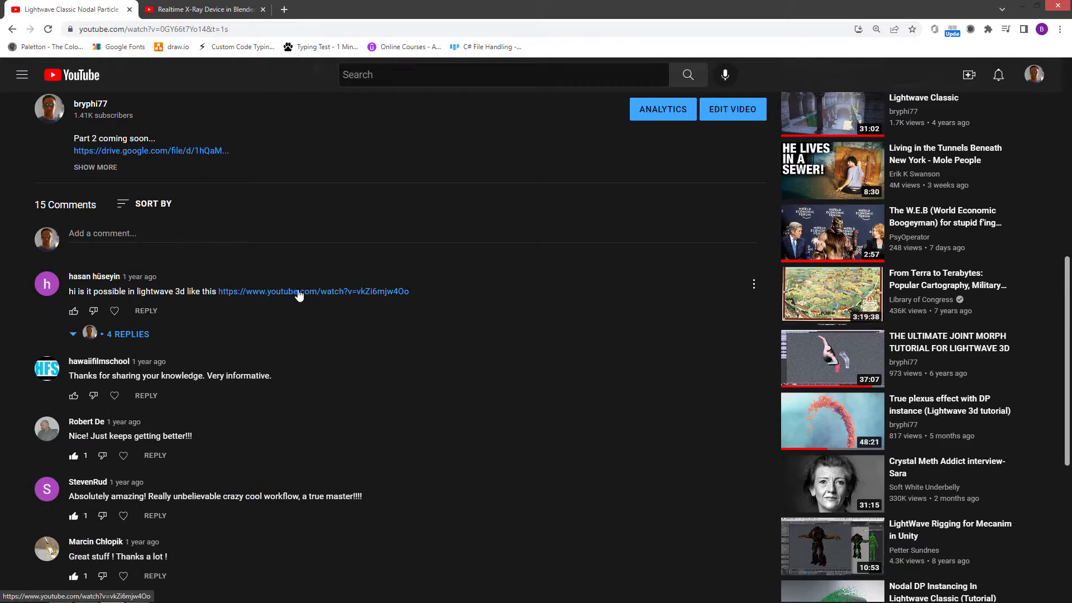
pyautogui.moveTo(297, 296)
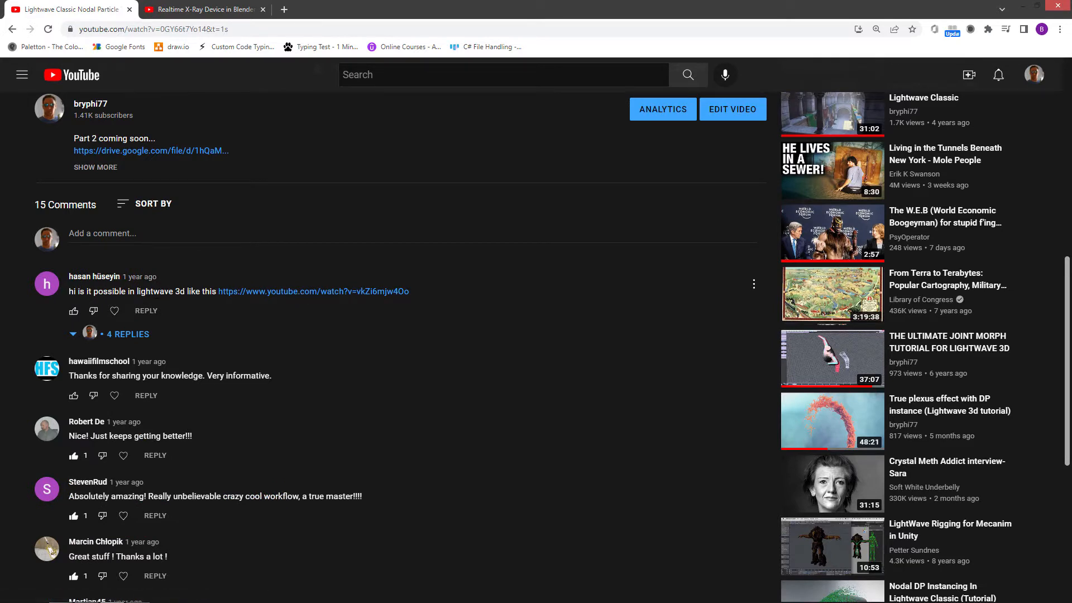
pyautogui.moveTo(304, 298)
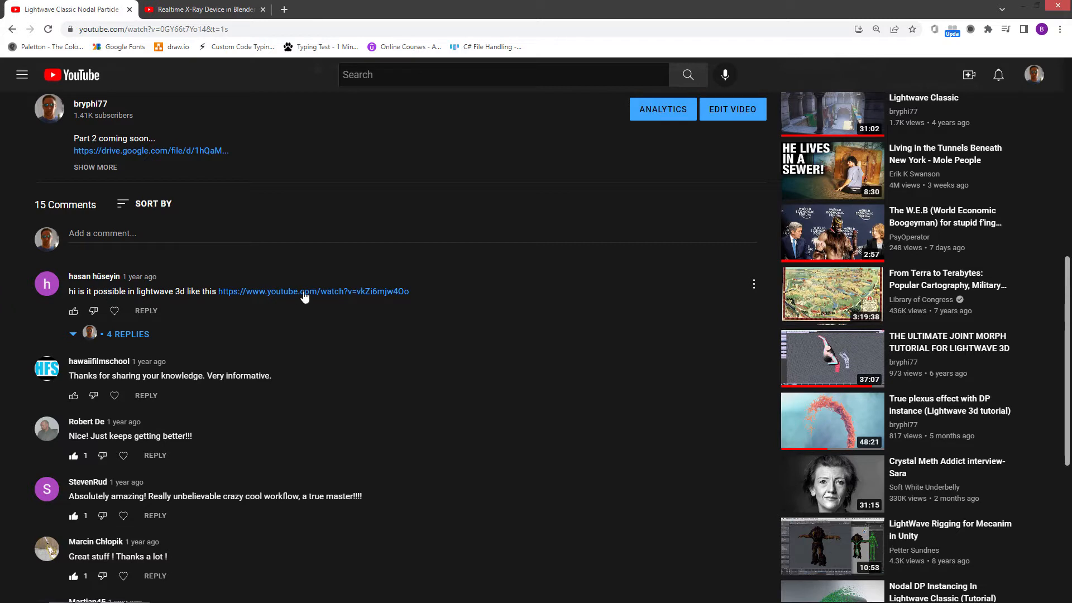
pyautogui.moveTo(283, 296)
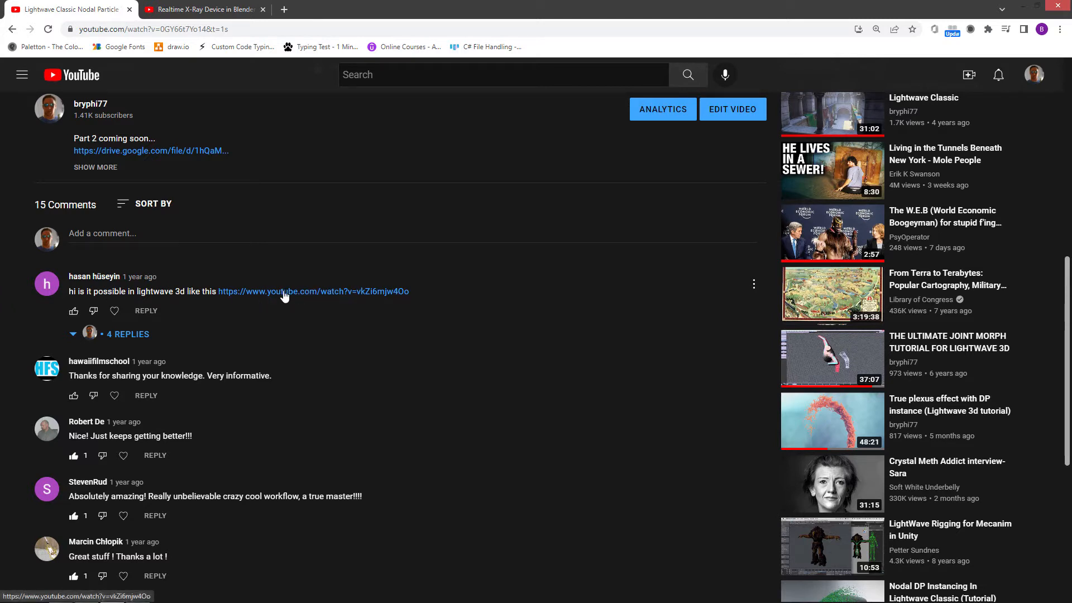
pyautogui.moveTo(226, 296)
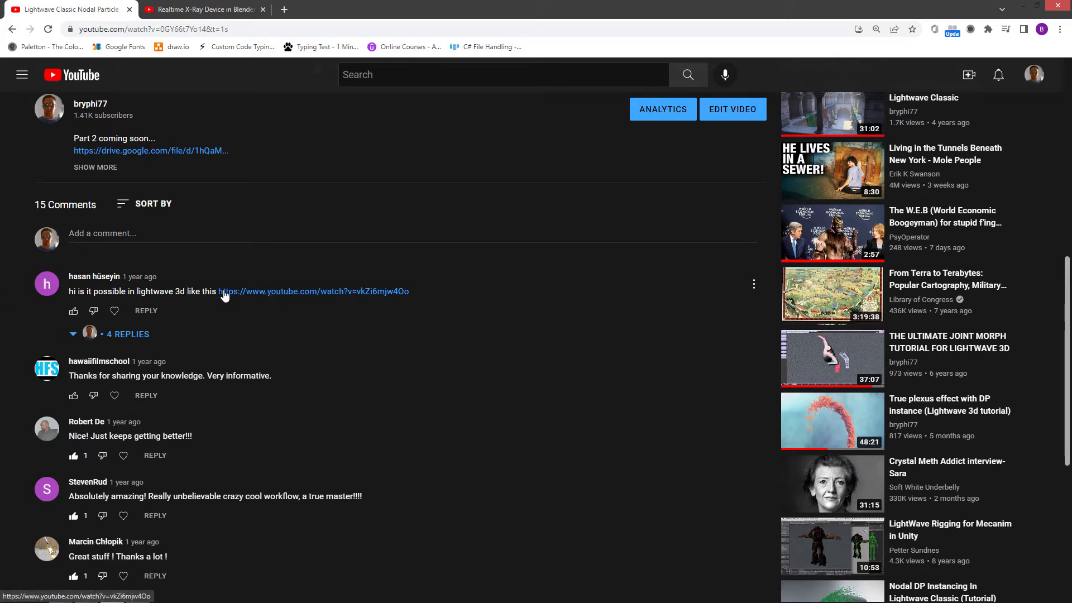
pyautogui.moveTo(134, 342)
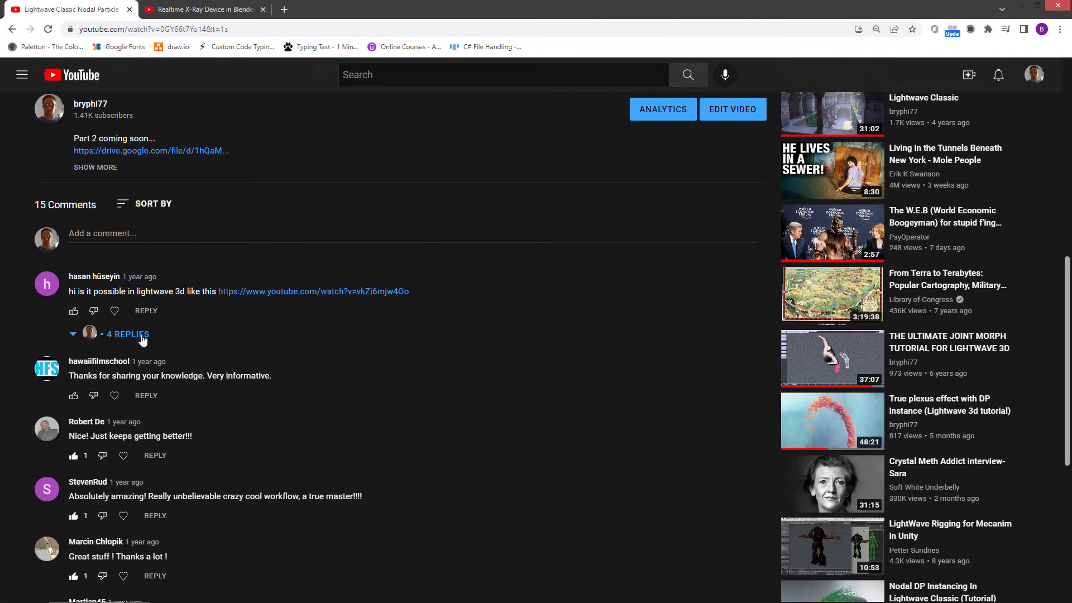
pyautogui.moveTo(197, 339)
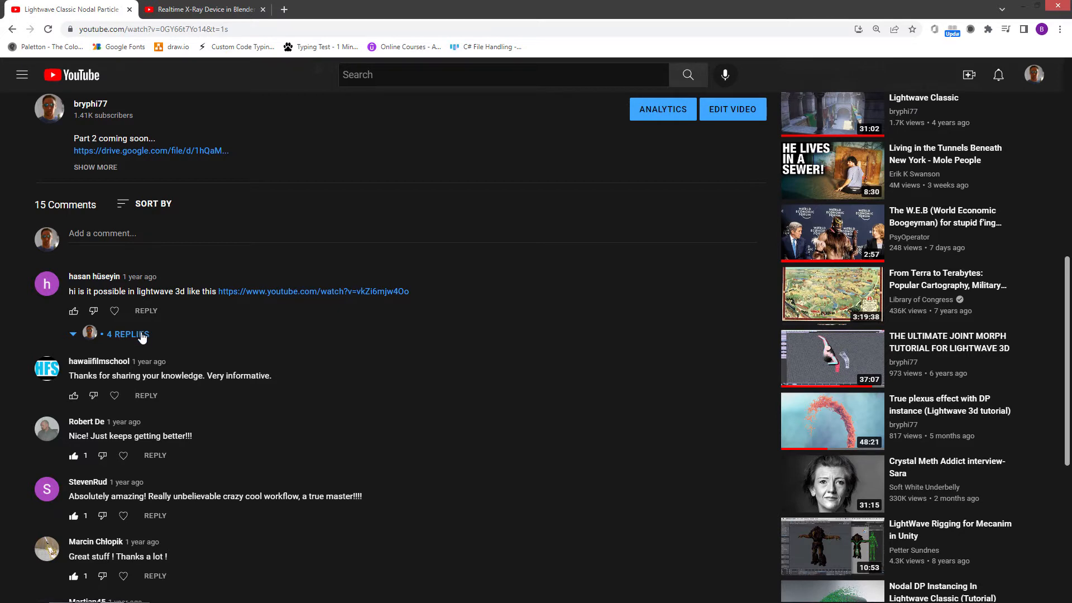
pyautogui.moveTo(265, 314)
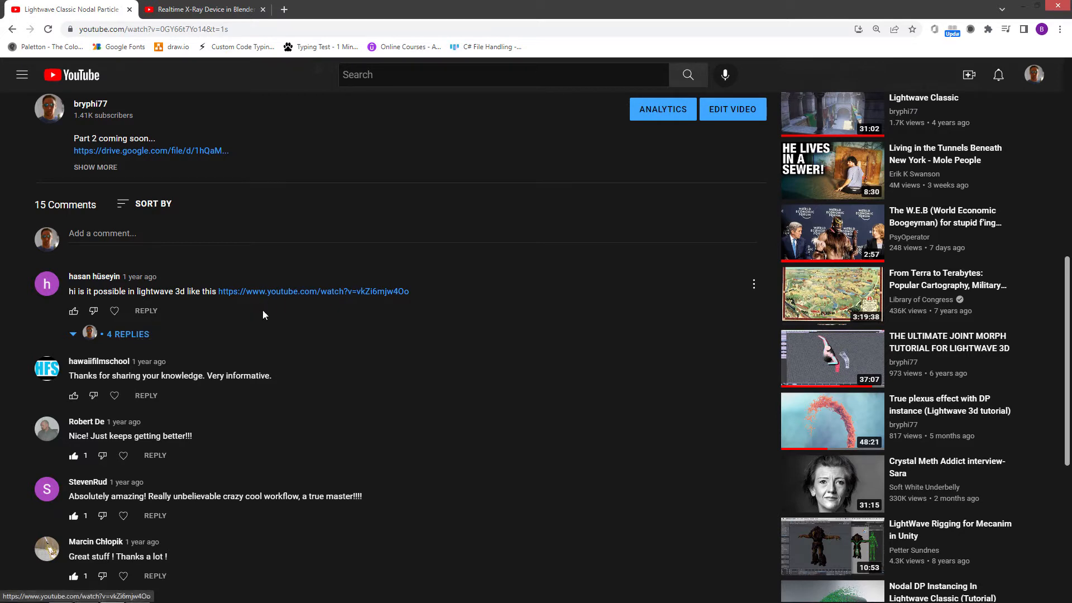
pyautogui.moveTo(294, 302)
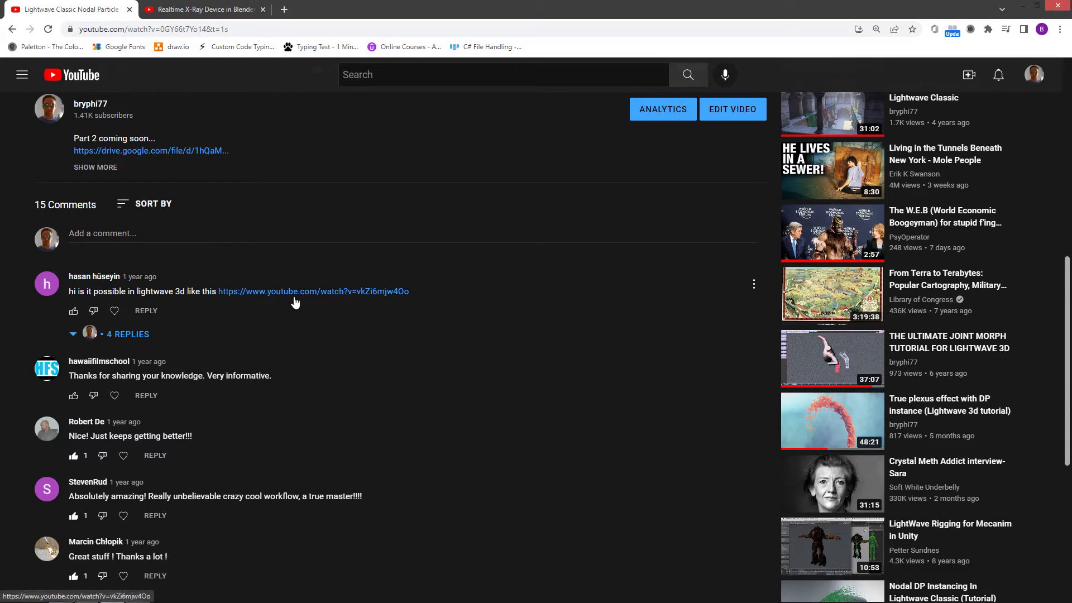
pyautogui.moveTo(307, 299)
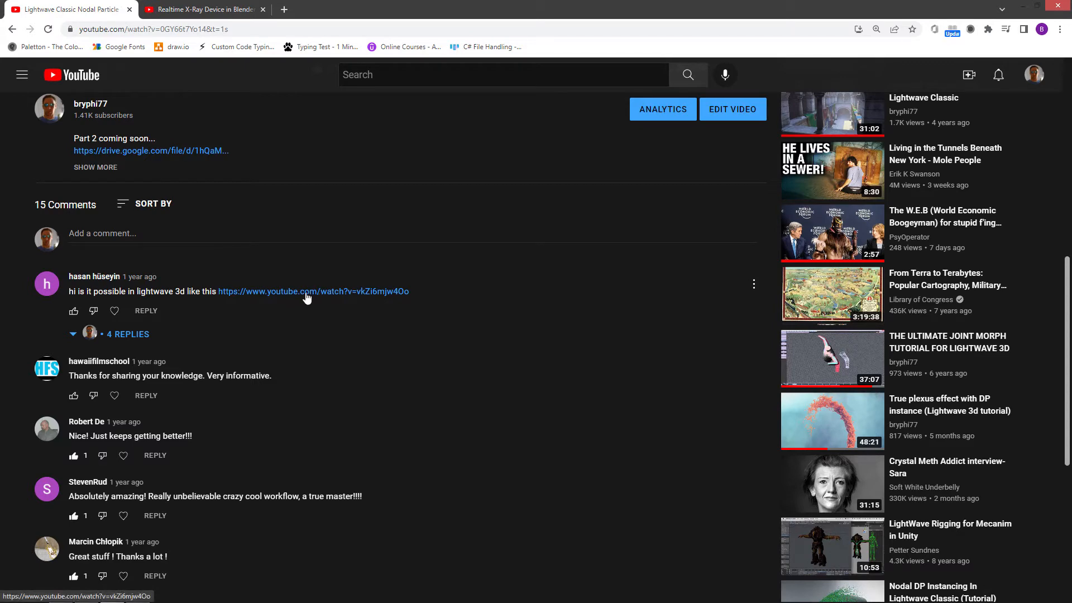
pyautogui.scroll(3)
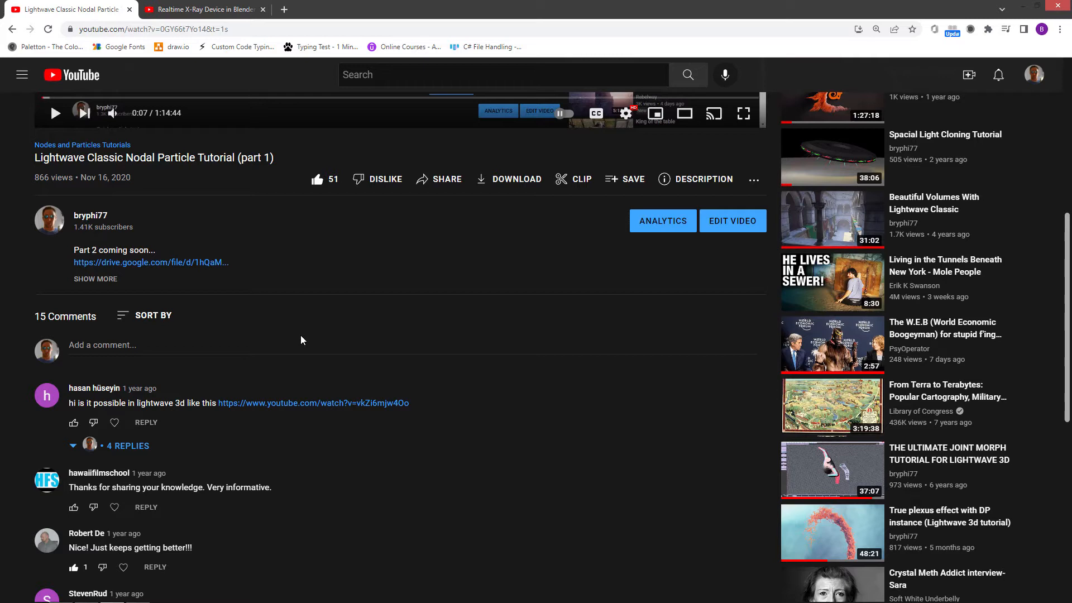
pyautogui.moveTo(325, 335)
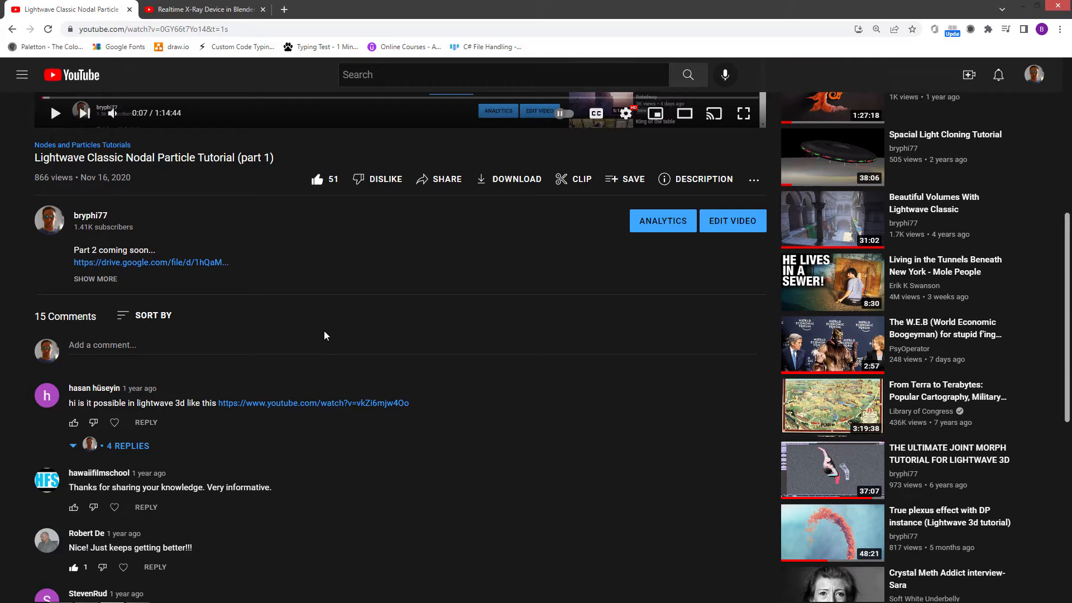
pyautogui.scroll(3)
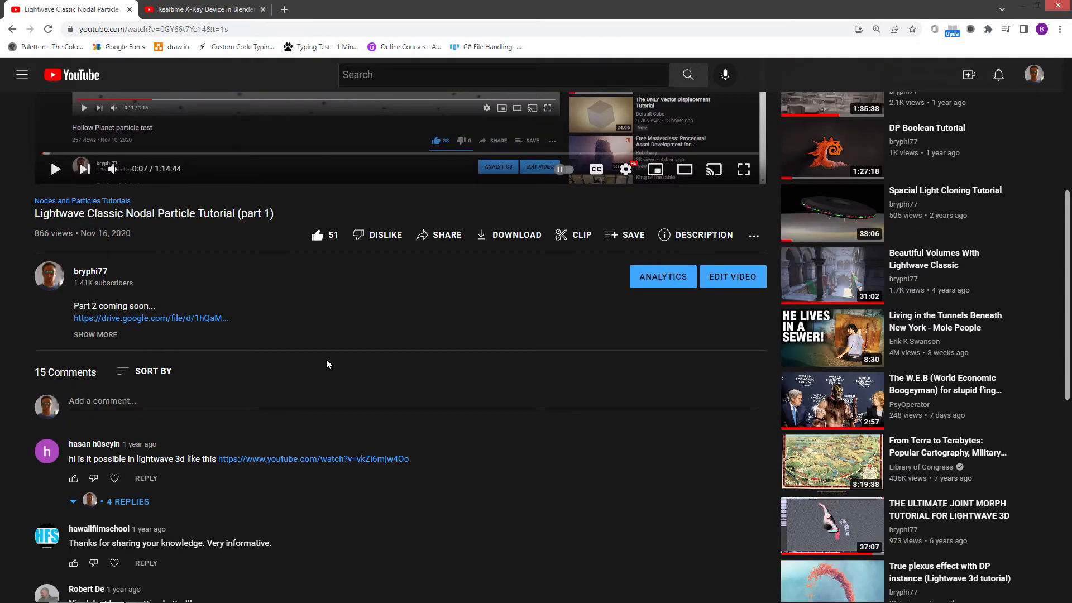
# Switch to the second tab's Realtime X-Ray Device in Blender video and scroll down
pyautogui.click(313, 459)
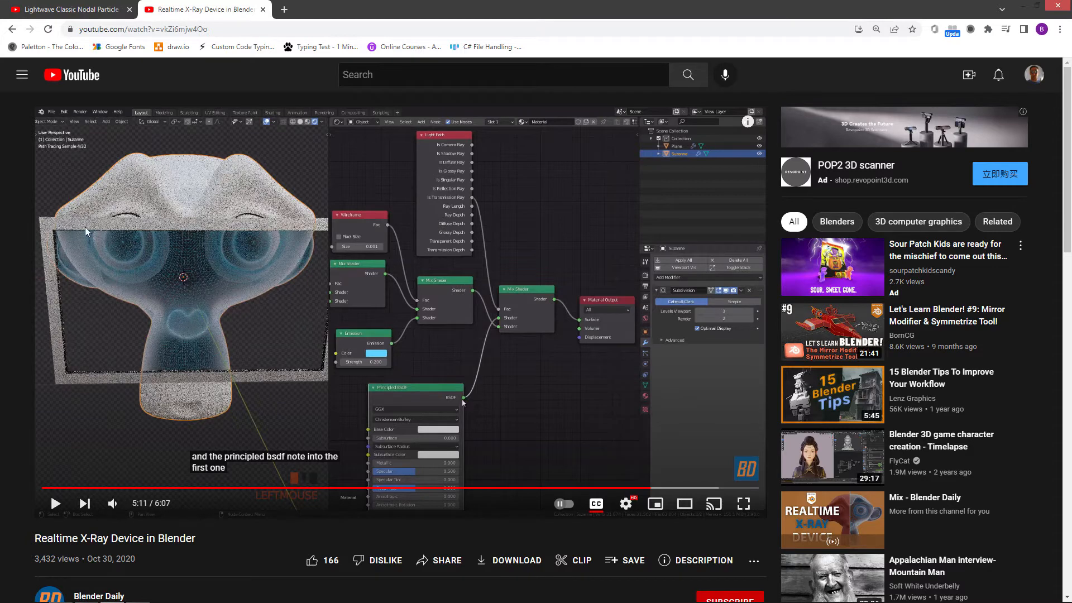
pyautogui.moveTo(195, 246)
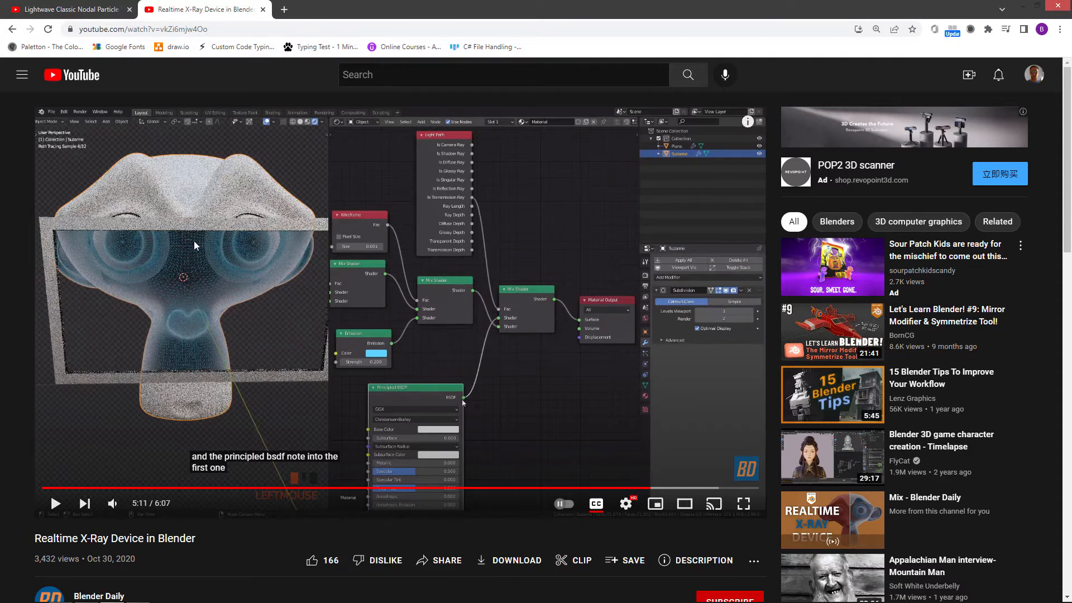
pyautogui.moveTo(210, 270)
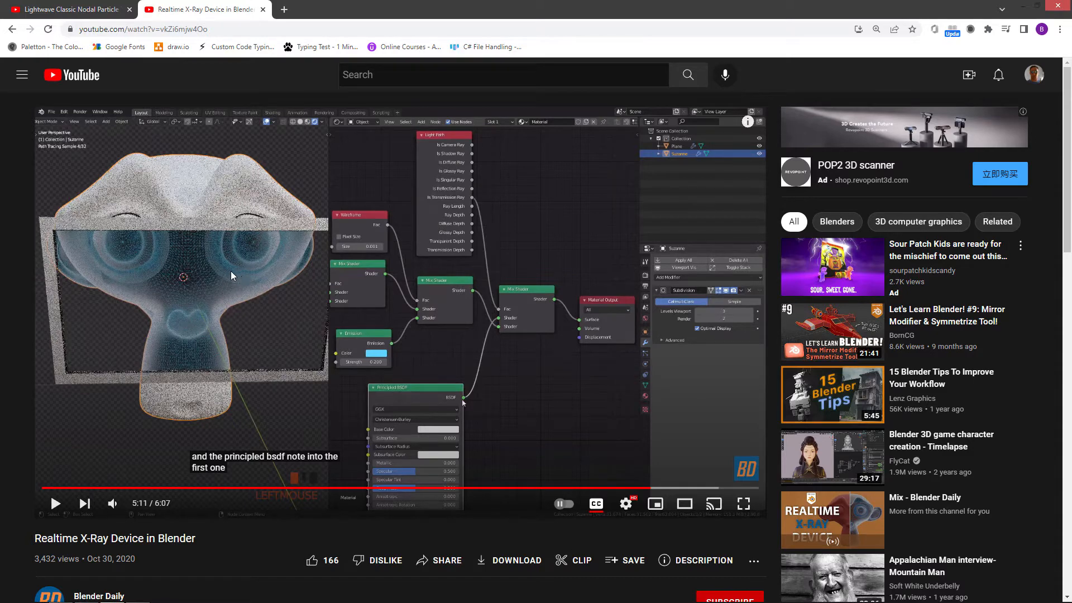
pyautogui.scroll(-3)
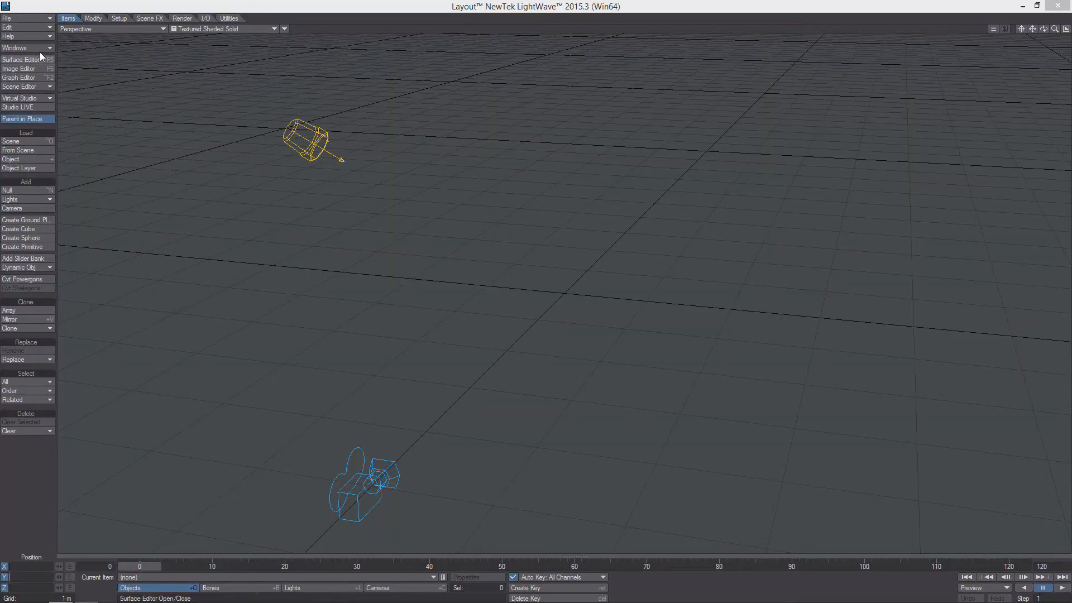
# Load the saved logo scene through File > Load Scene
pyautogui.click(15, 18)
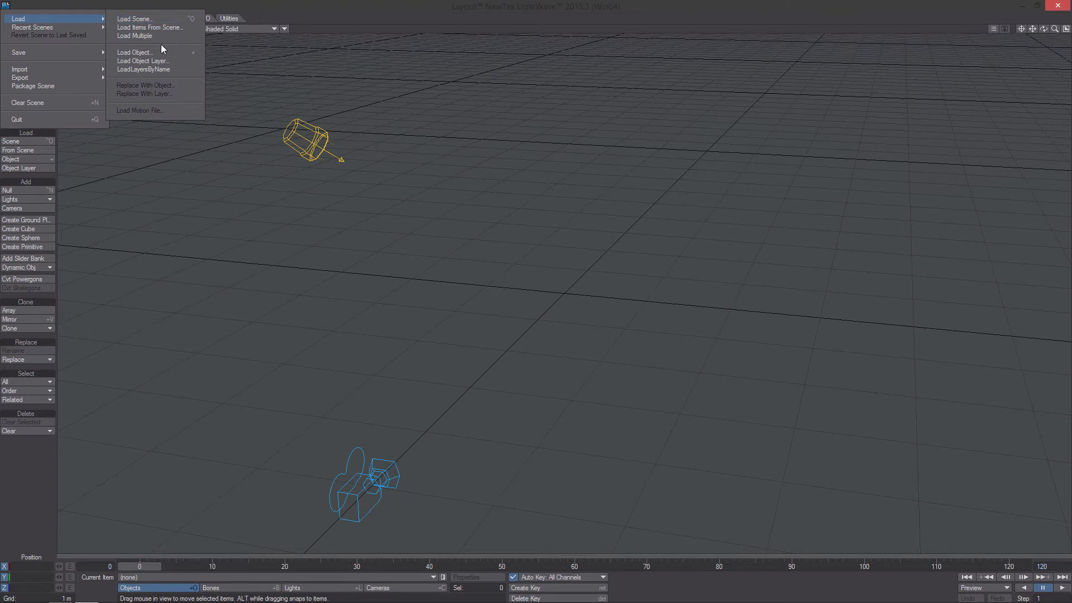
pyautogui.click(135, 52)
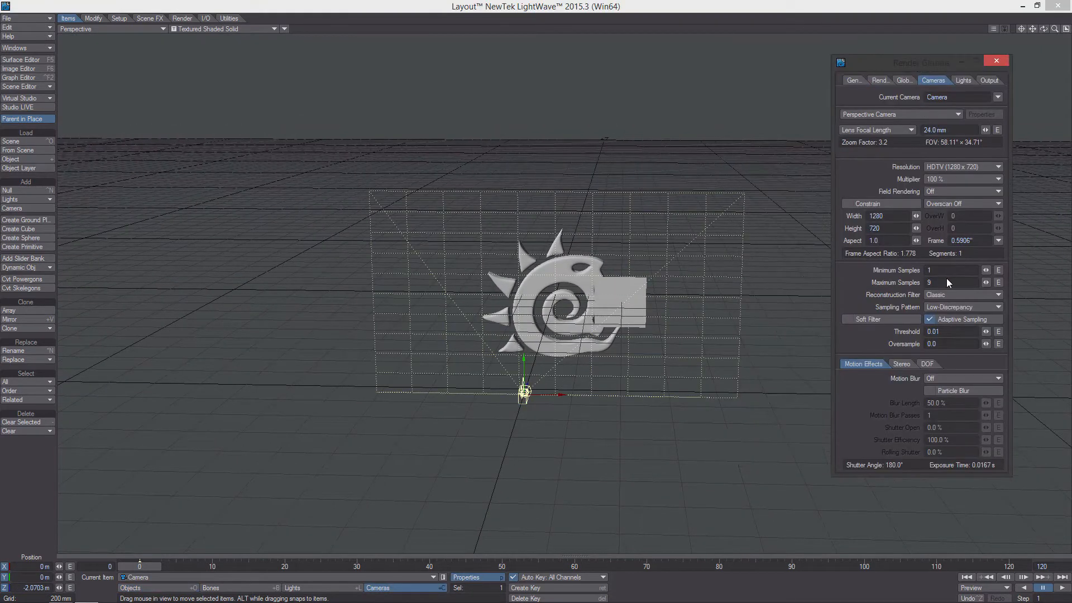
# Set camera to 16 minimum samples, adaptive sampling off, 0.1 oversample, Box filter
pyautogui.click(950, 269)
pyautogui.write('6')
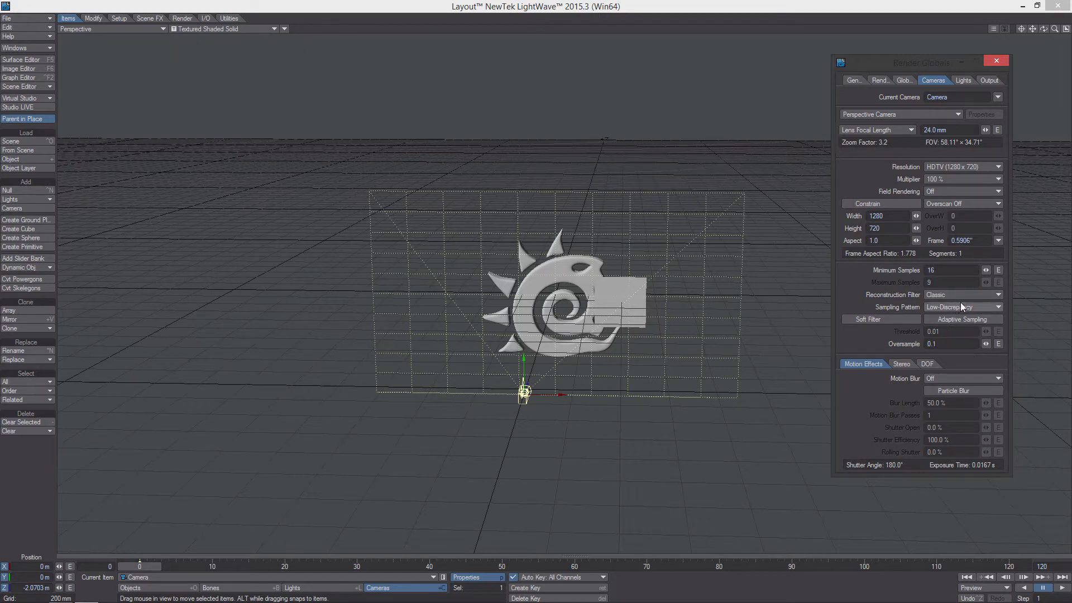
pyautogui.click(960, 295)
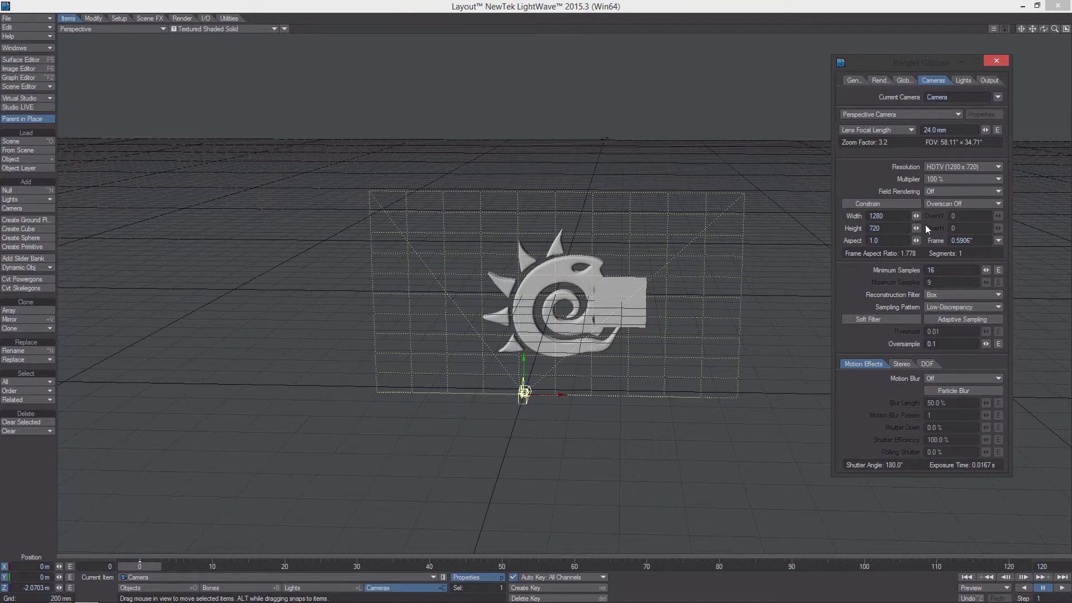
pyautogui.click(903, 79)
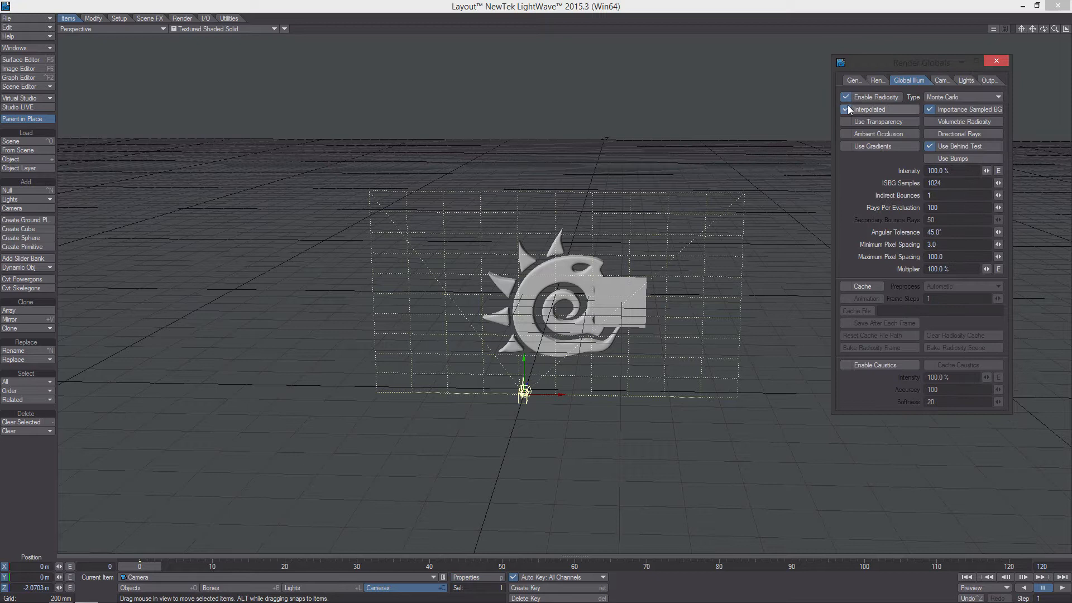
# Disable interpolated radiosity, enable transparency, and turn off volumetric lights
pyautogui.click(846, 109)
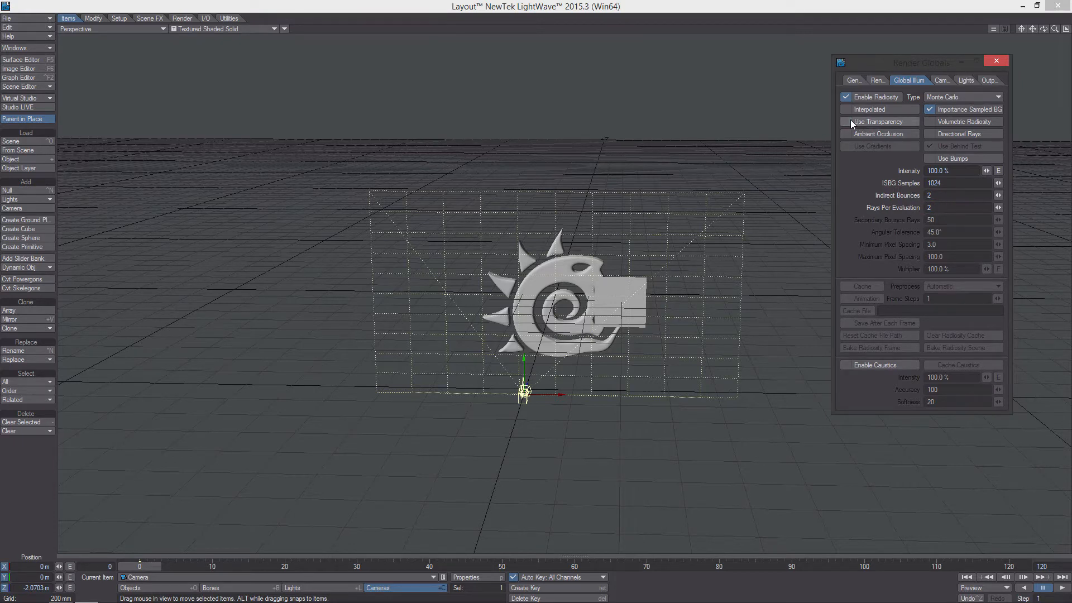
pyautogui.click(846, 122)
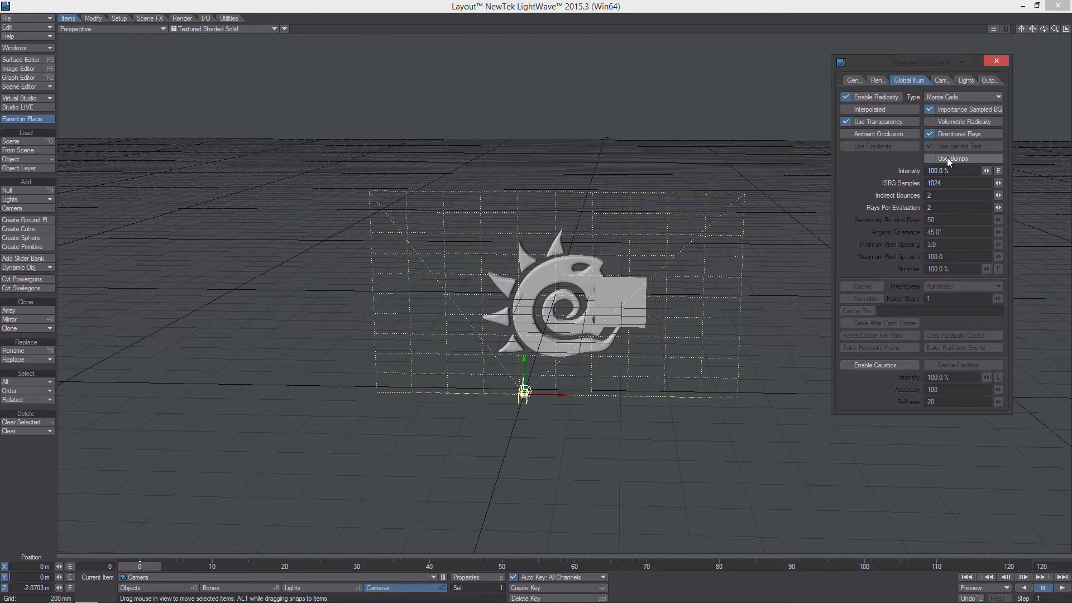
pyautogui.click(877, 80)
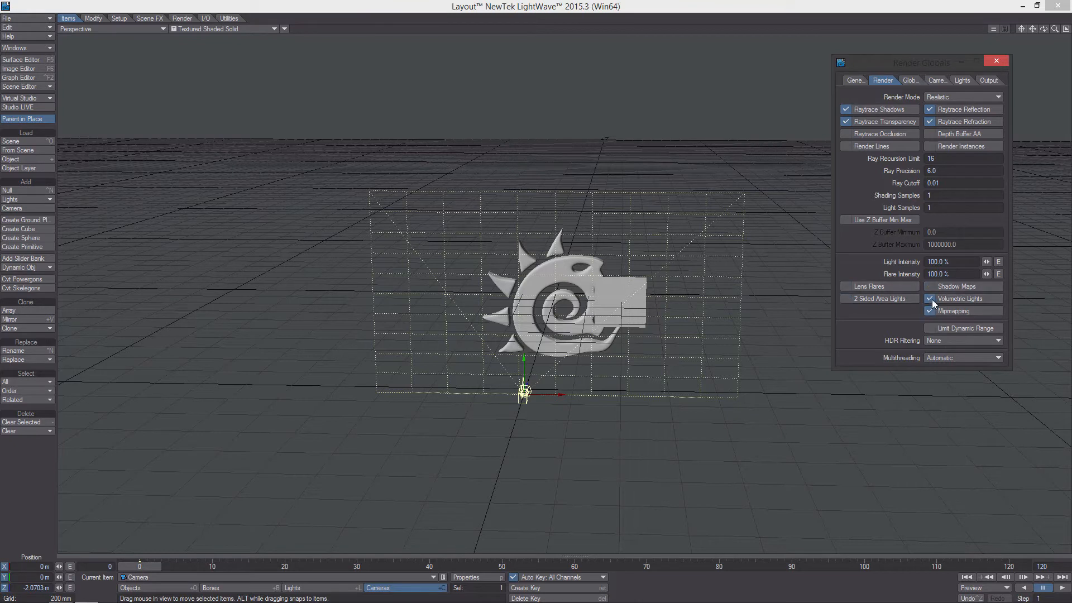
pyautogui.click(930, 298)
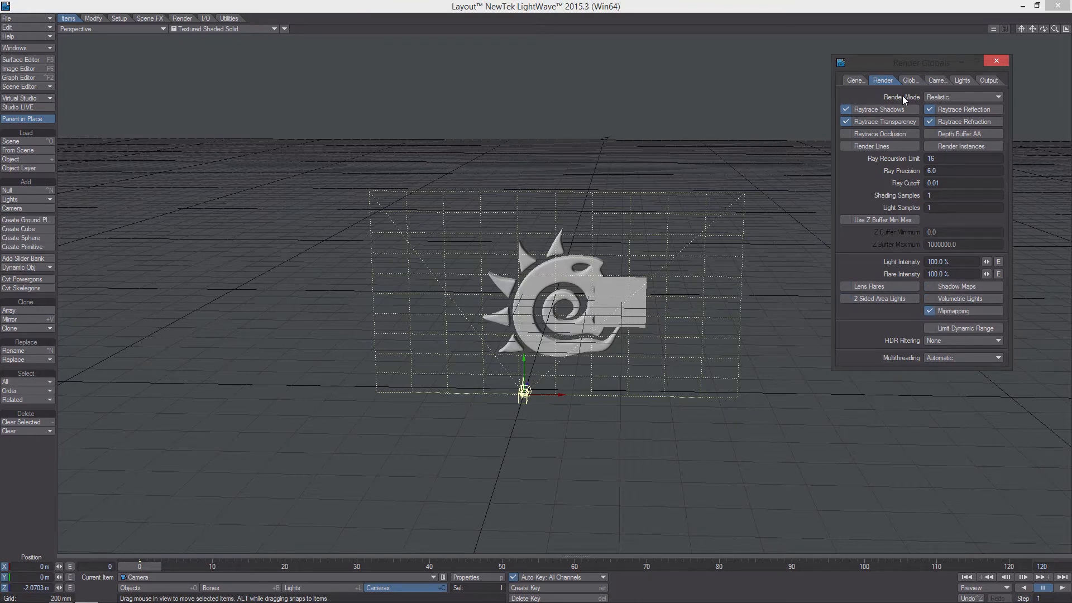
pyautogui.click(909, 80)
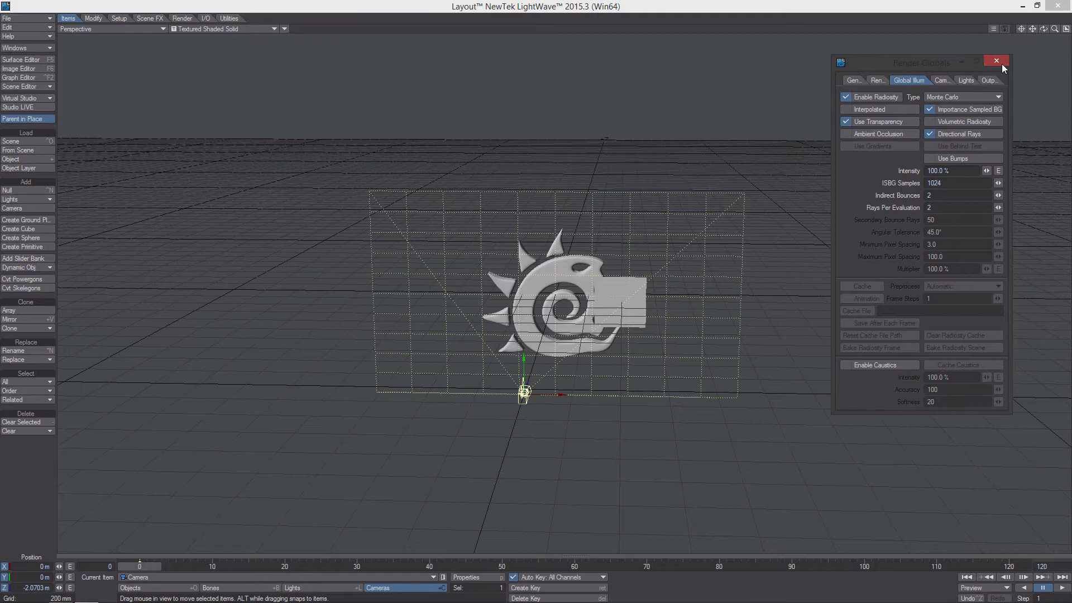
# Close Render Globals, briefly check the Scene Editor, and open Backdrop Options
pyautogui.click(14, 48)
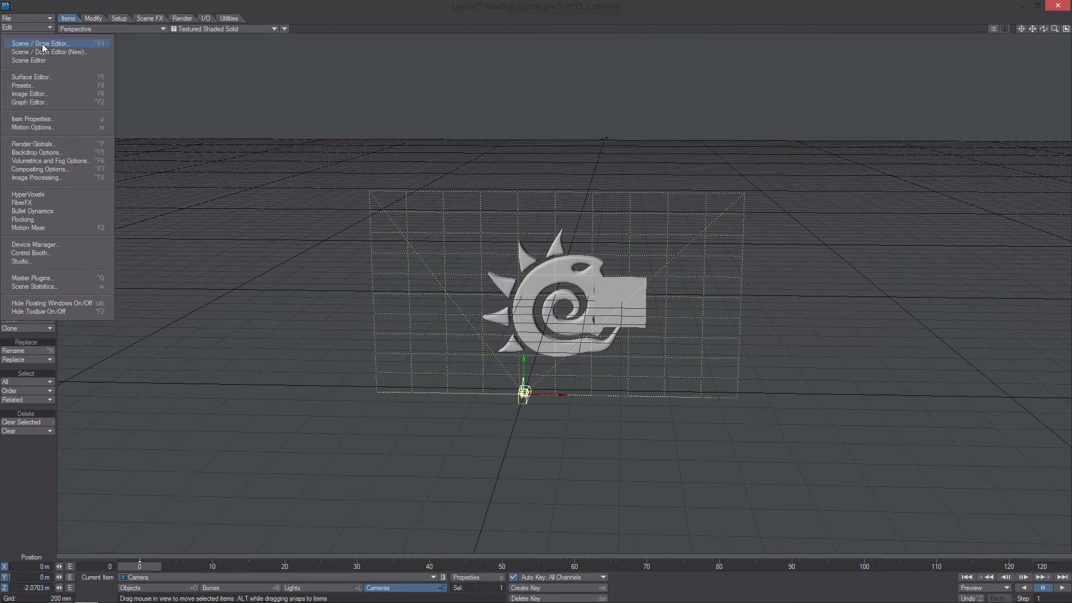
pyautogui.click(41, 43)
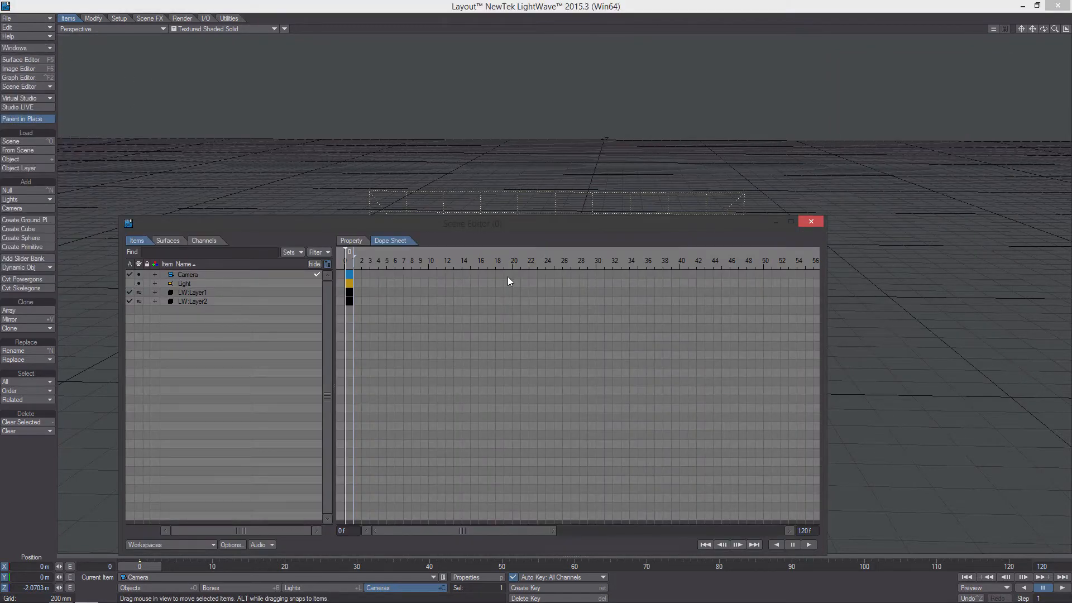
pyautogui.click(810, 221)
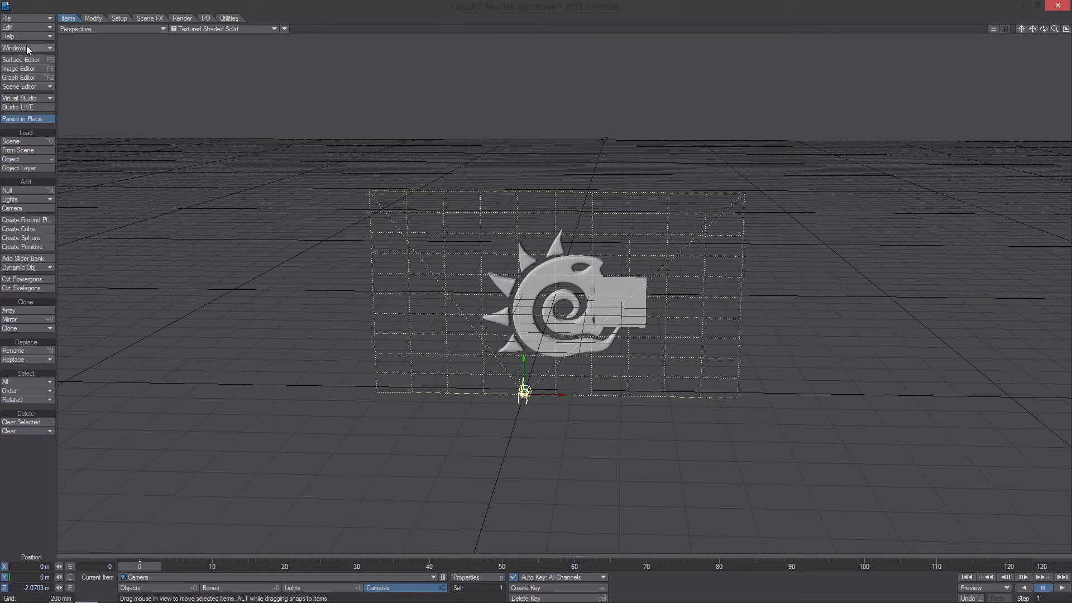
pyautogui.click(95, 286)
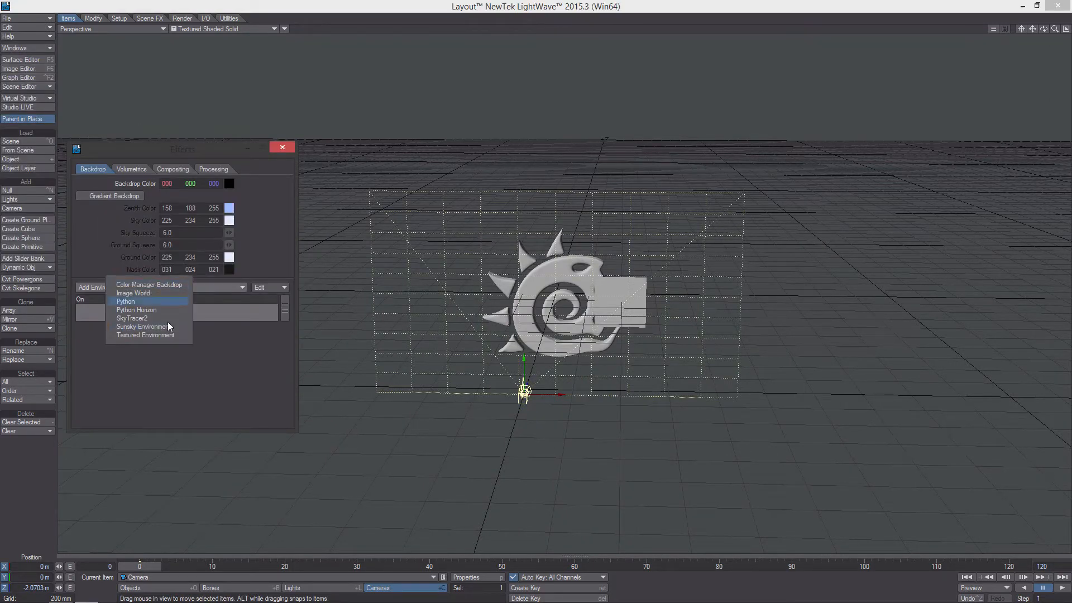
# Add a Textured Environment loading urban_street_01_1k.hdr as its image, and adjust its projection
pyautogui.click(145, 335)
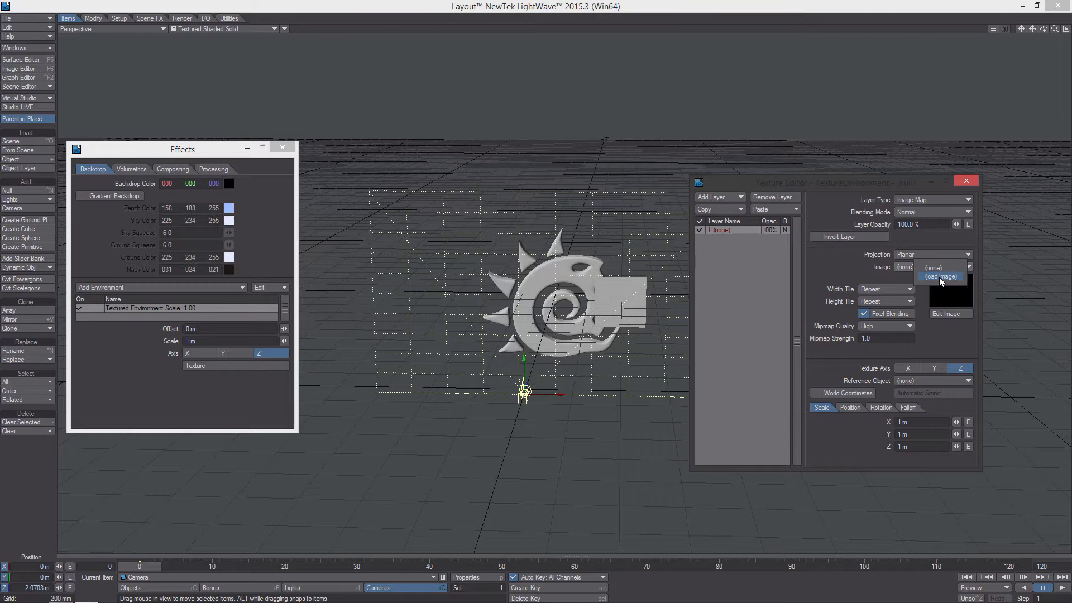
pyautogui.click(932, 267)
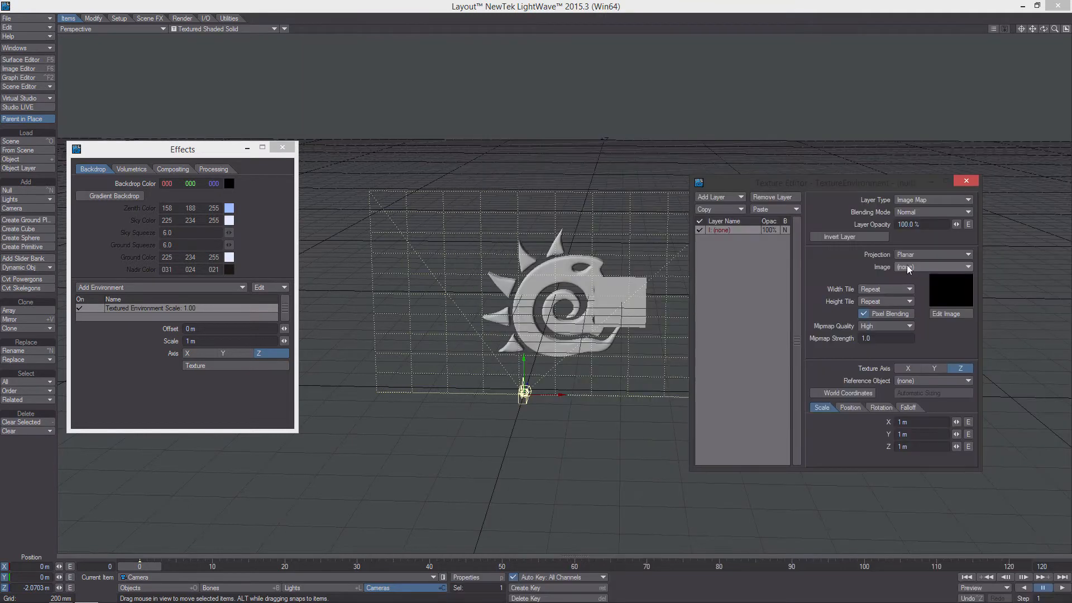
pyautogui.click(933, 267)
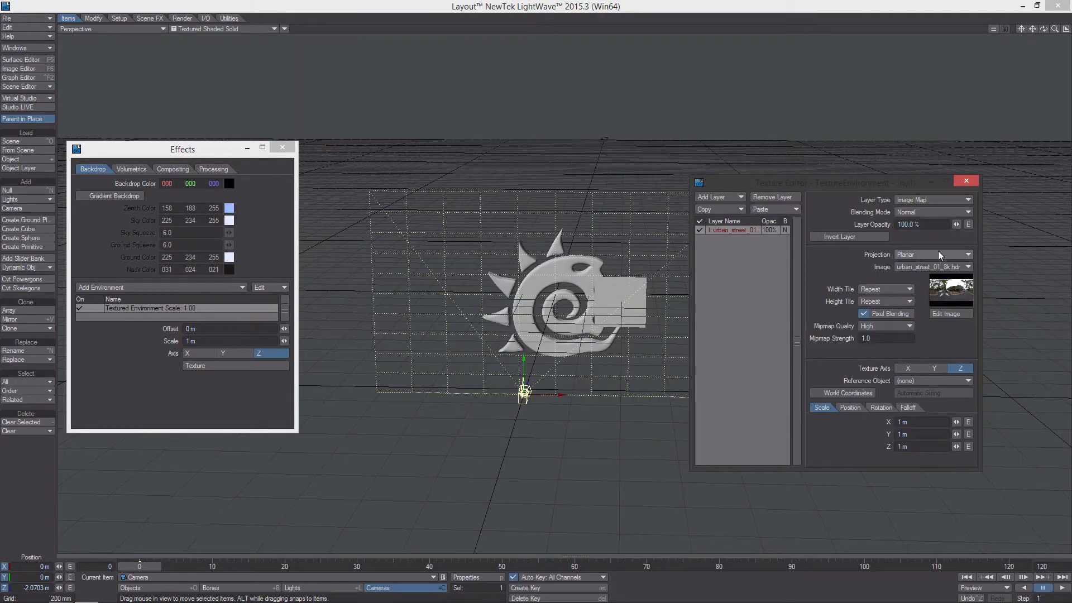
pyautogui.click(931, 254)
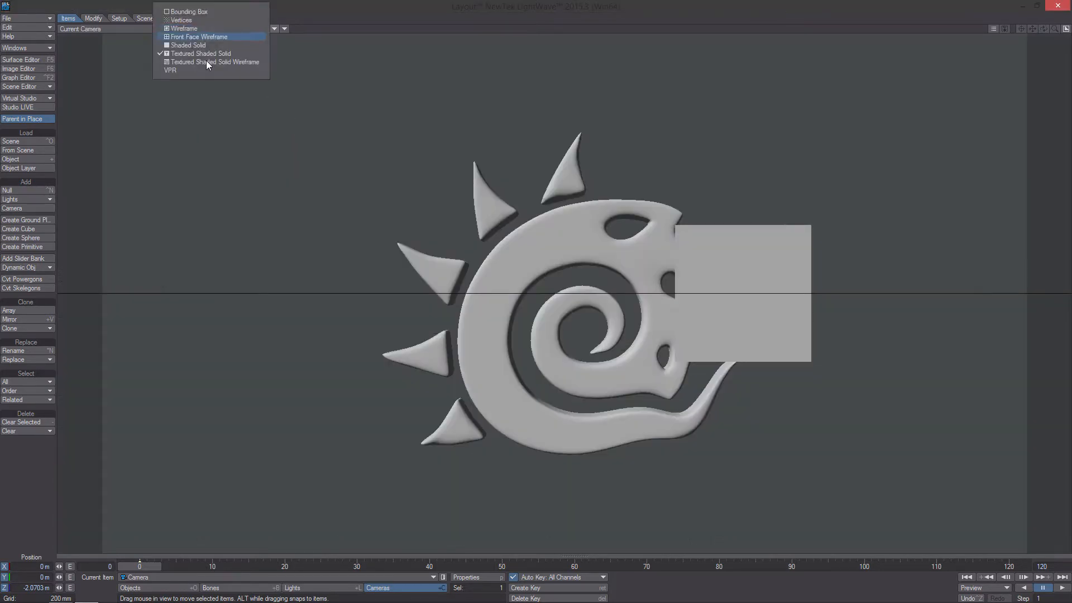
# Preview the scene in VPR, then return to Textured Shaded Solid in Perspective view
pyautogui.click(171, 71)
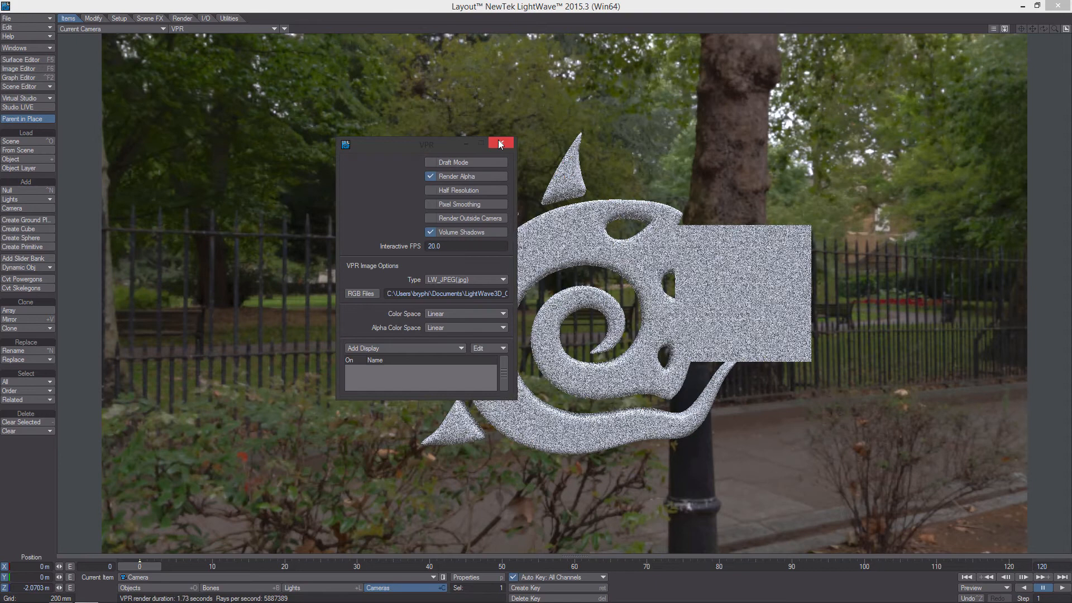
pyautogui.click(500, 144)
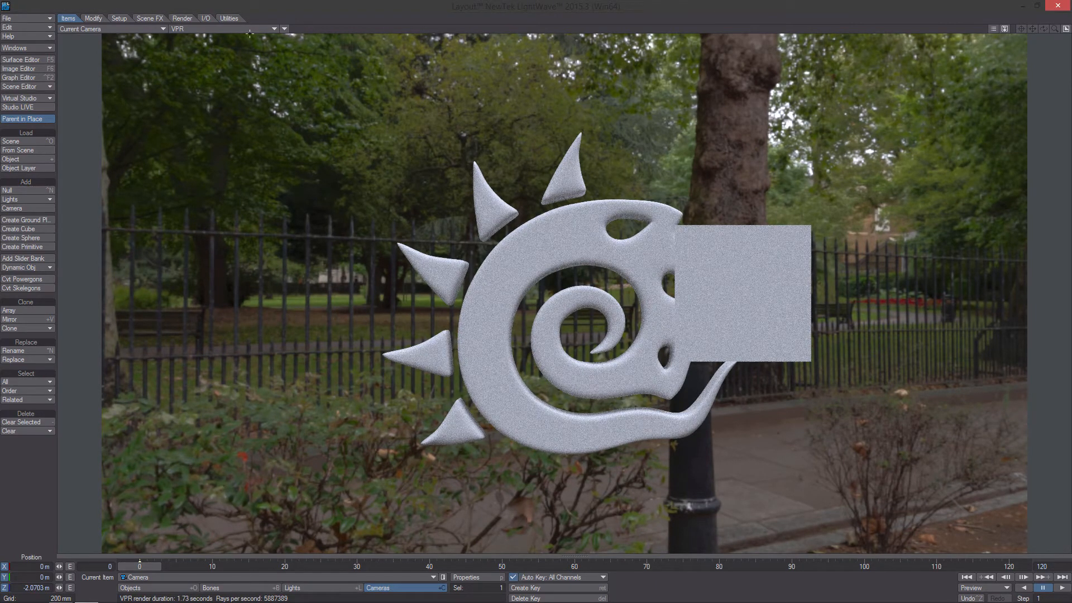
pyautogui.click(225, 28)
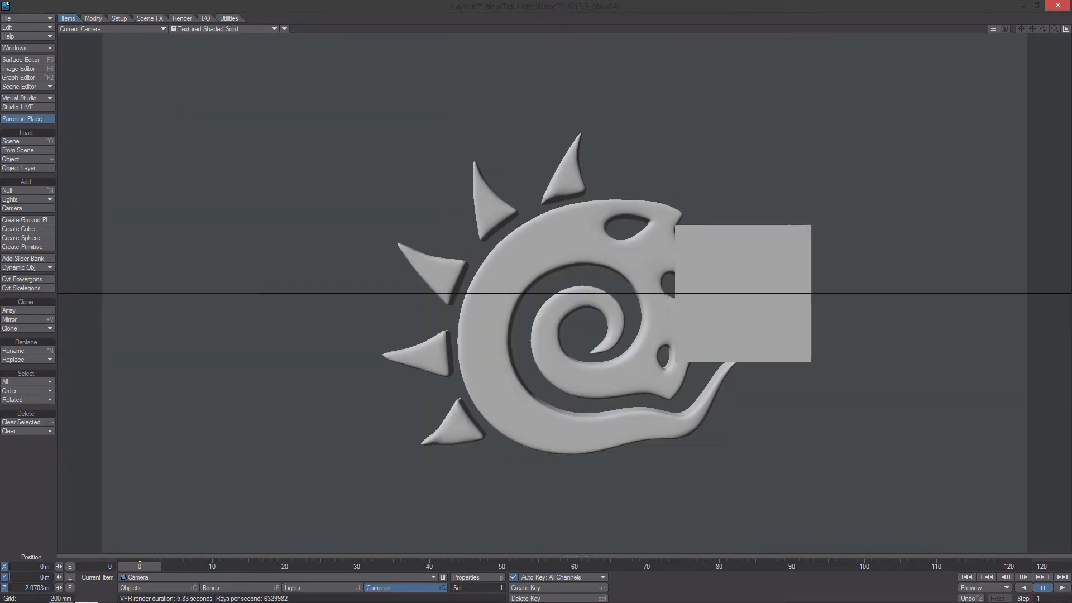
pyautogui.click(109, 28)
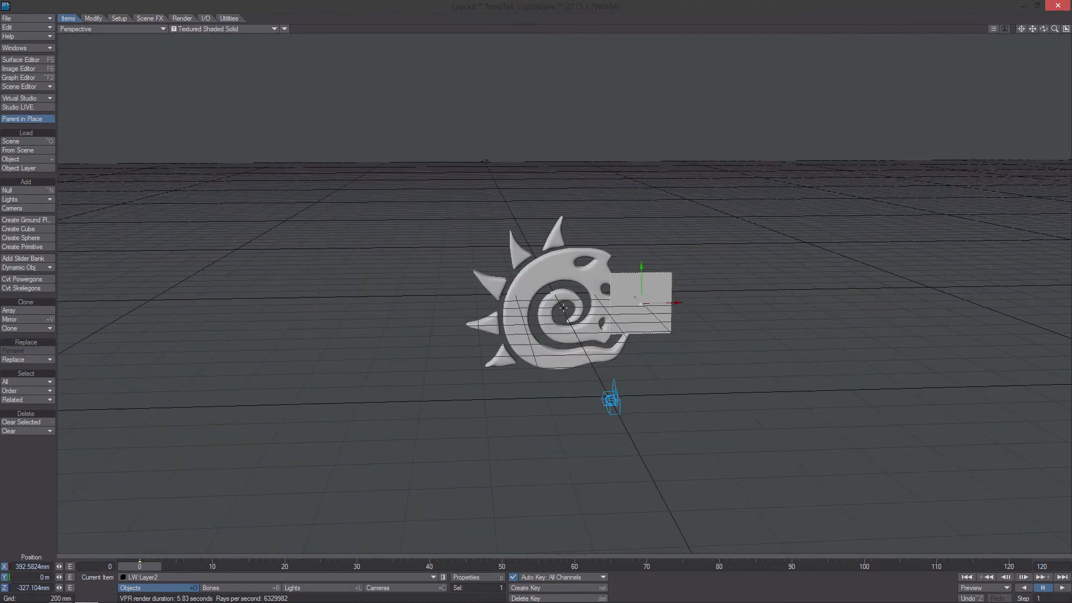
# In camera view, move LW Layer2 left to about 300 mm and open the Surface Editor
pyautogui.click(110, 28)
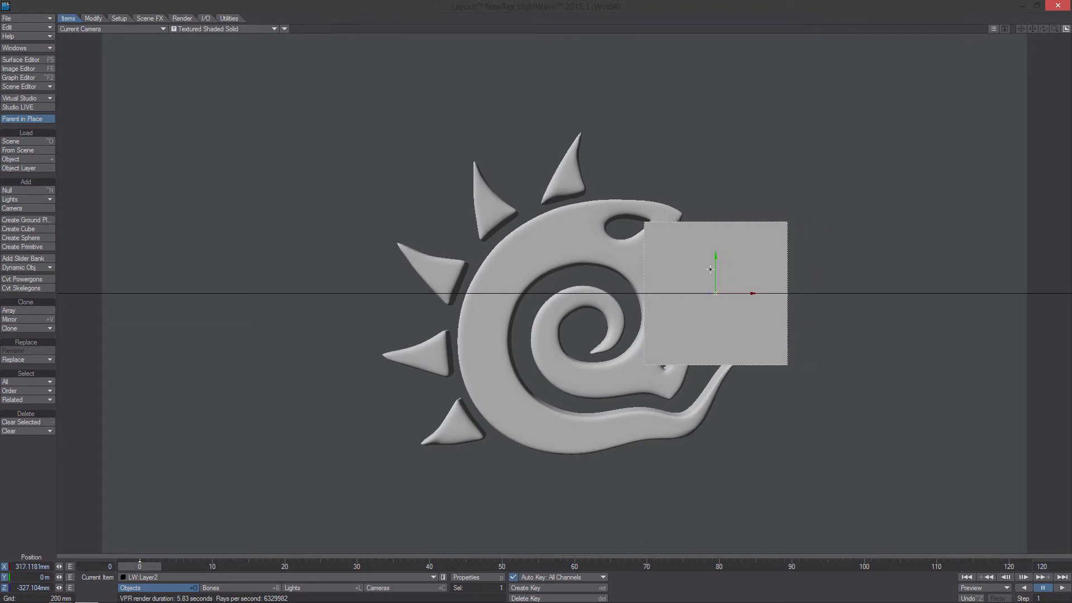
pyautogui.moveTo(589, 277)
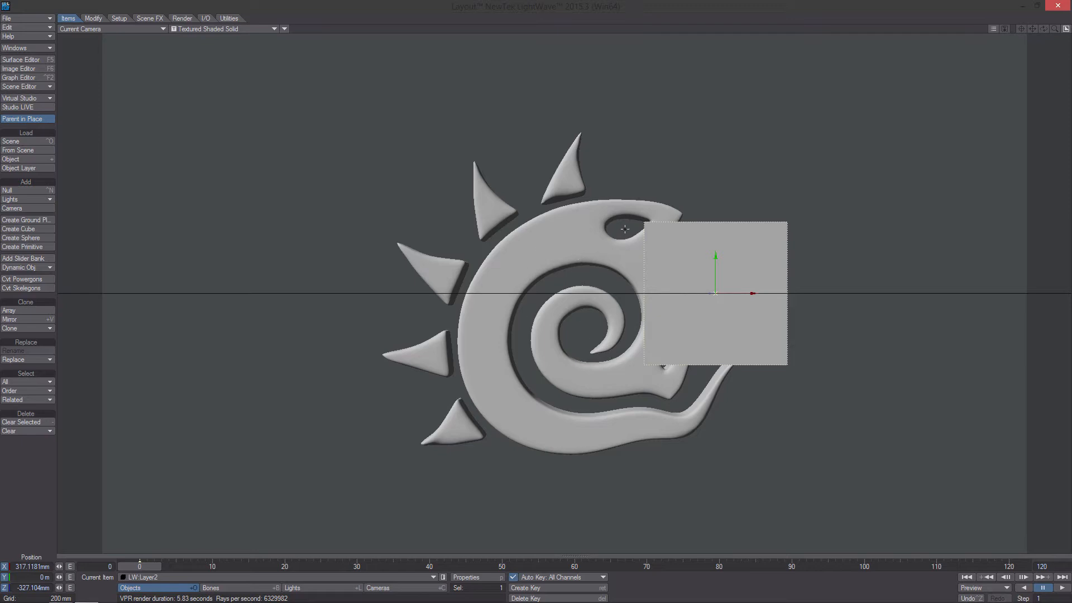
pyautogui.moveTo(684, 236)
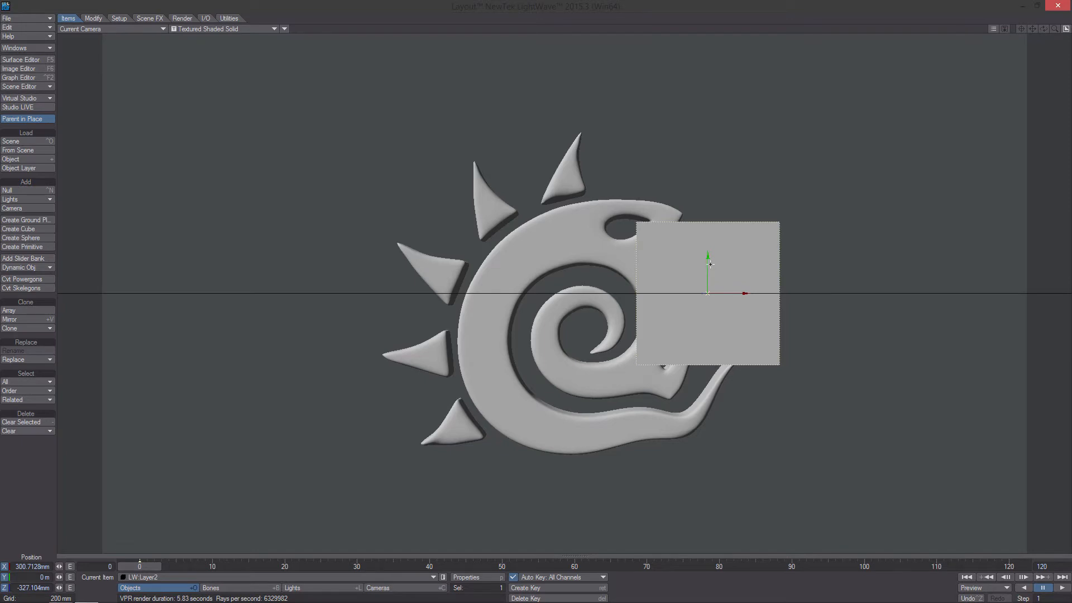
pyautogui.moveTo(258, 186)
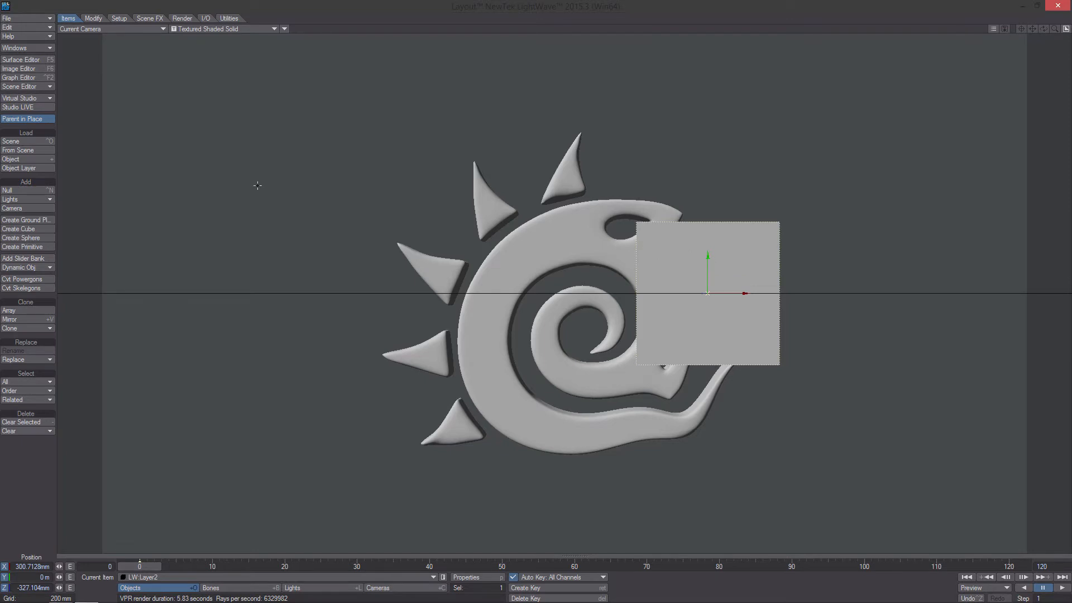
pyautogui.click(21, 60)
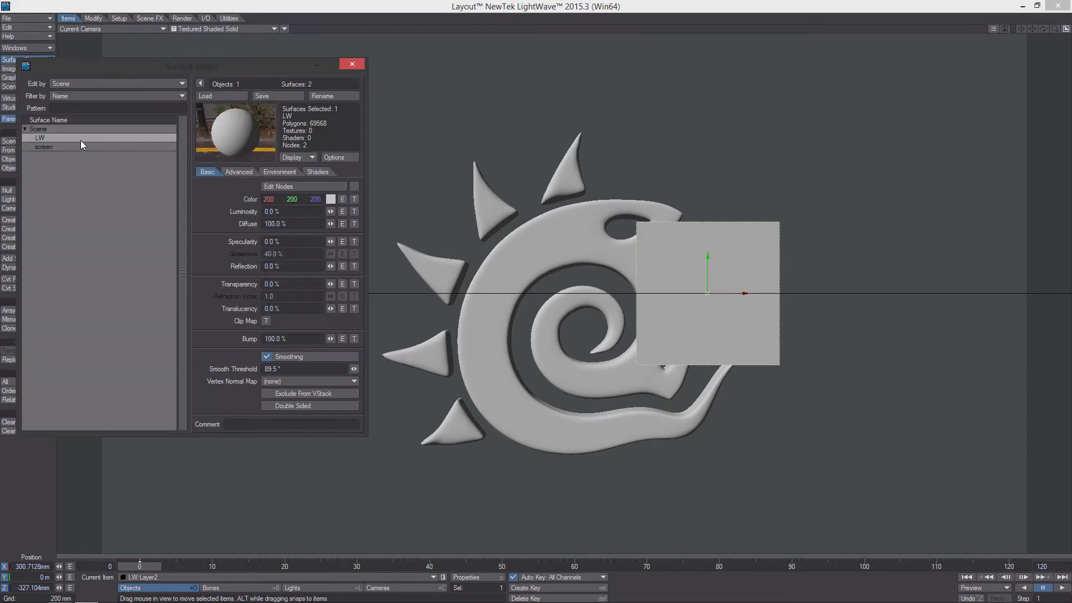
# Select the 'screen' surface and open its Node Editor
pyautogui.click(43, 146)
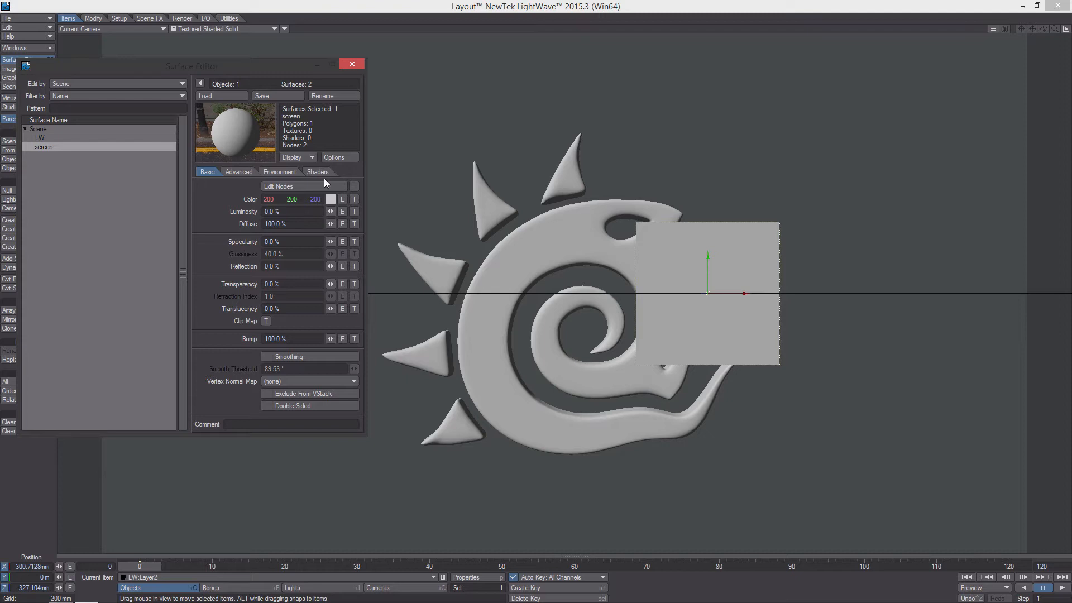
pyautogui.click(278, 186)
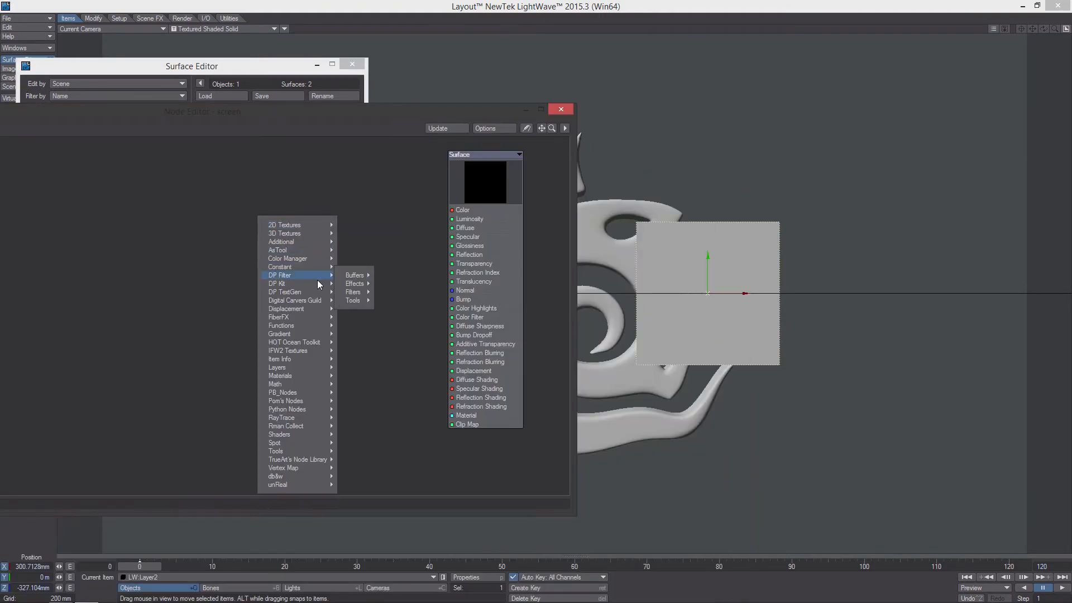
pyautogui.moveTo(277, 283)
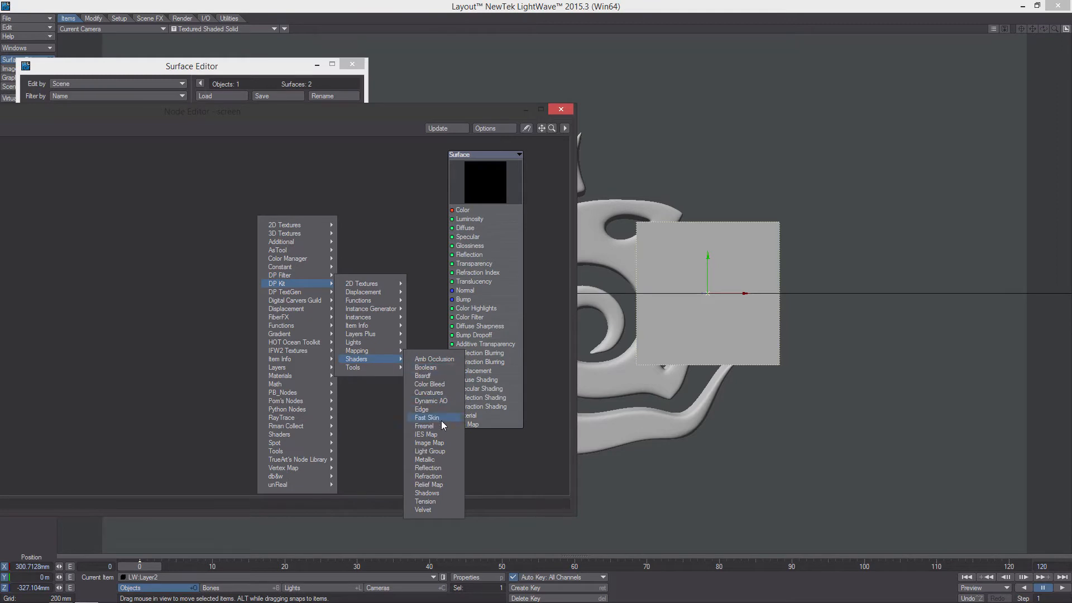
# Add an Edge shader node with Edged Holes on, 0.004 edge width, and its edge colour set
pyautogui.click(422, 408)
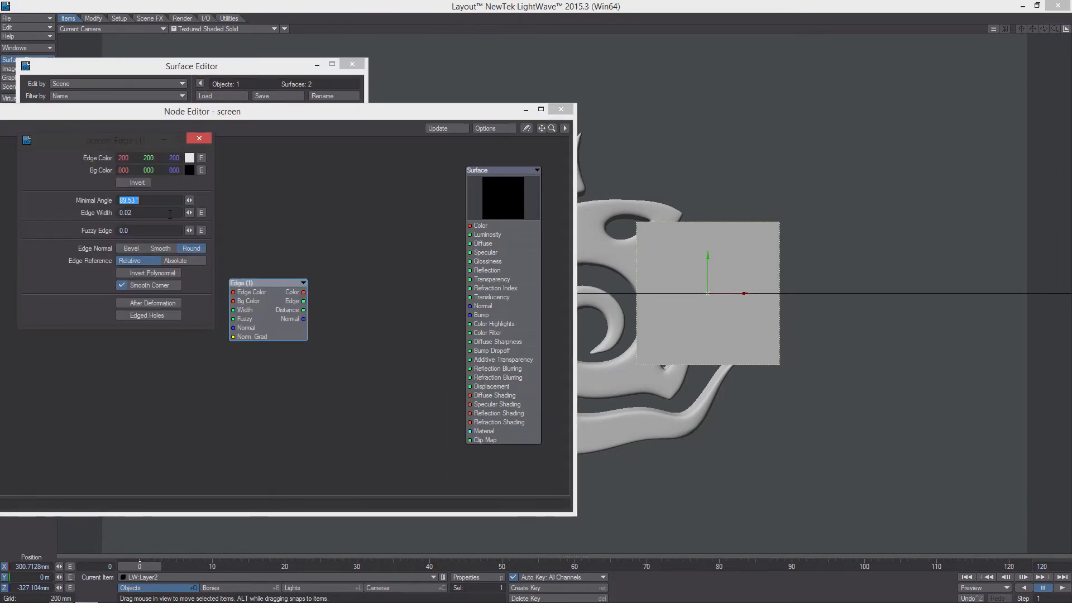
pyautogui.click(122, 315)
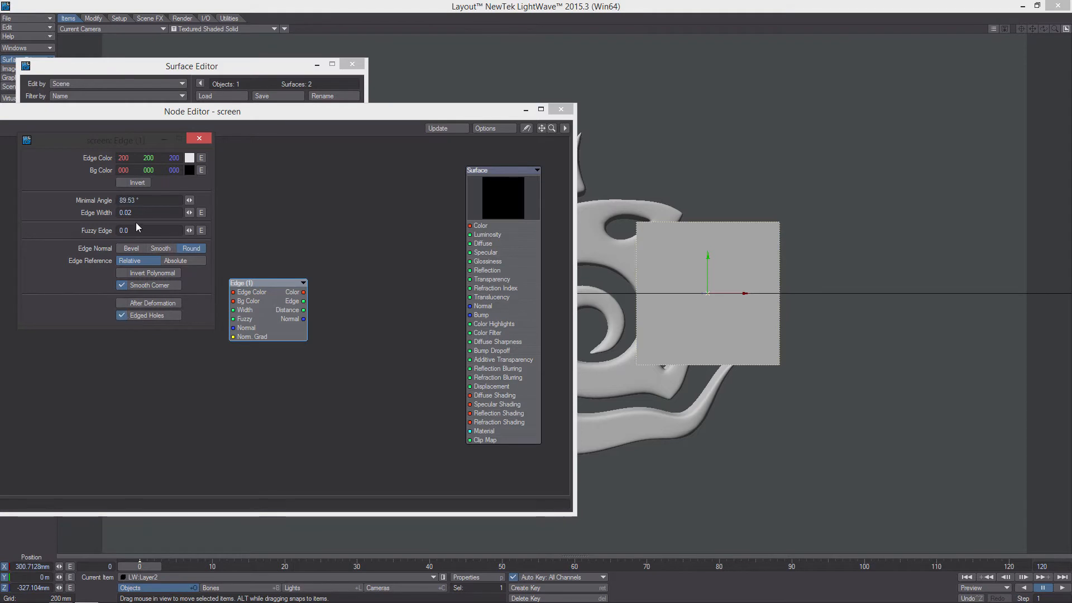
pyautogui.click(127, 213)
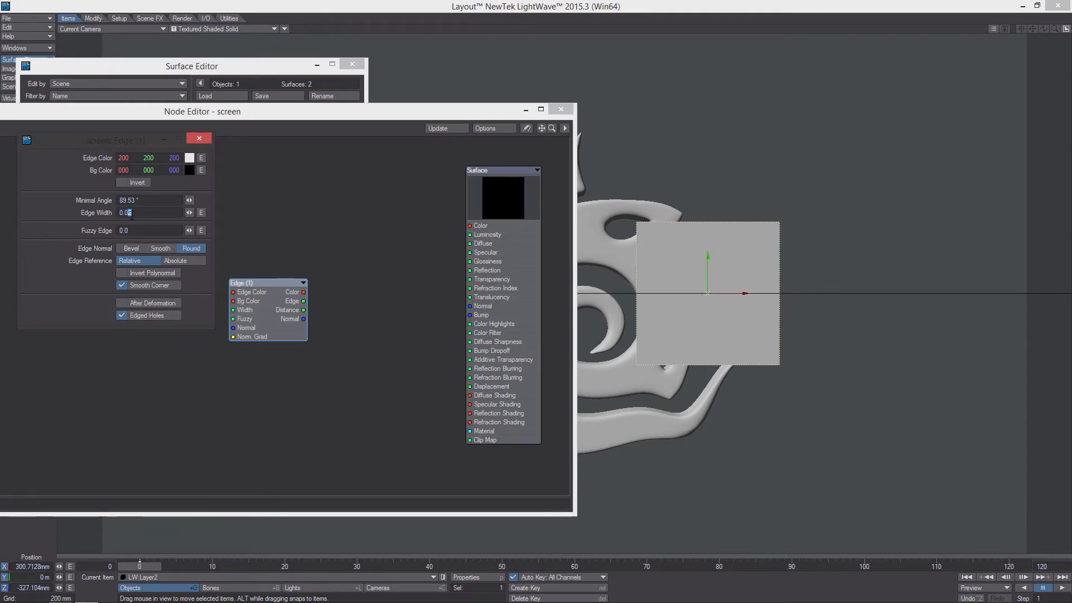
pyautogui.write('0.004')
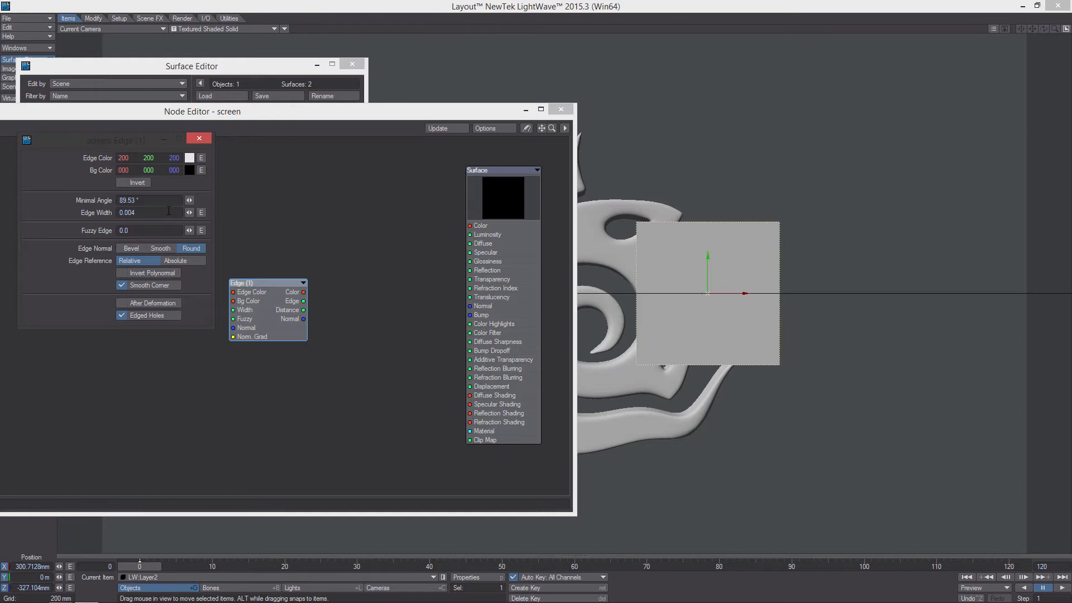
pyautogui.click(199, 138)
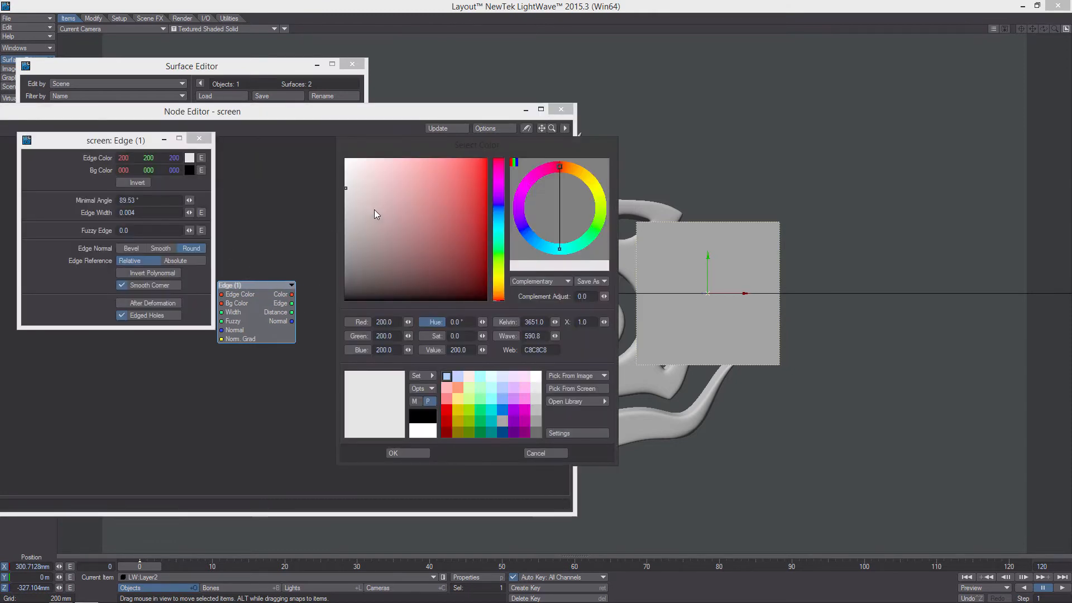
pyautogui.click(393, 453)
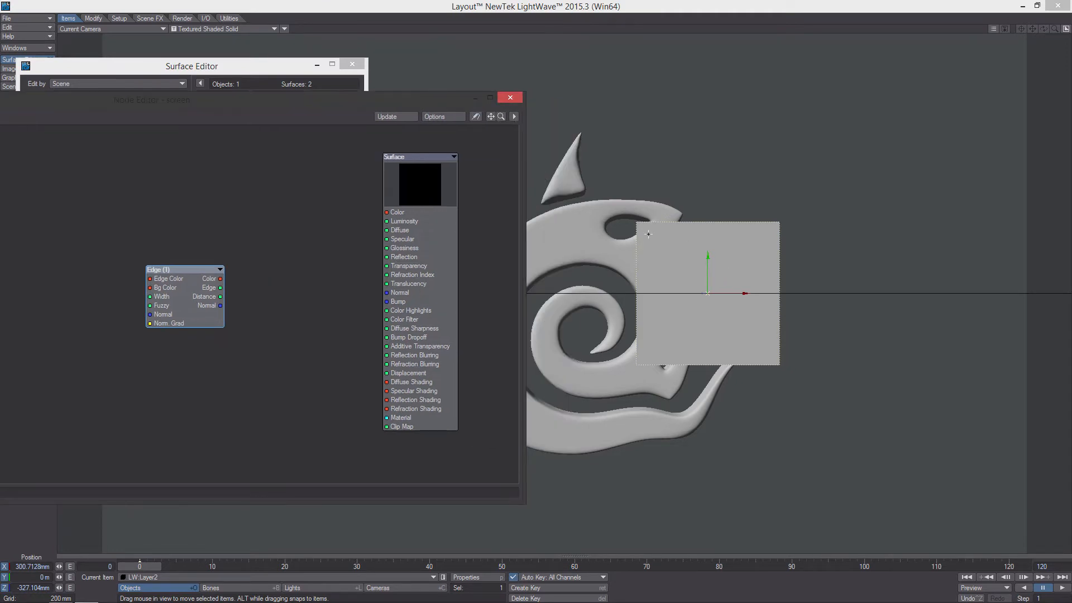
pyautogui.moveTo(616, 201)
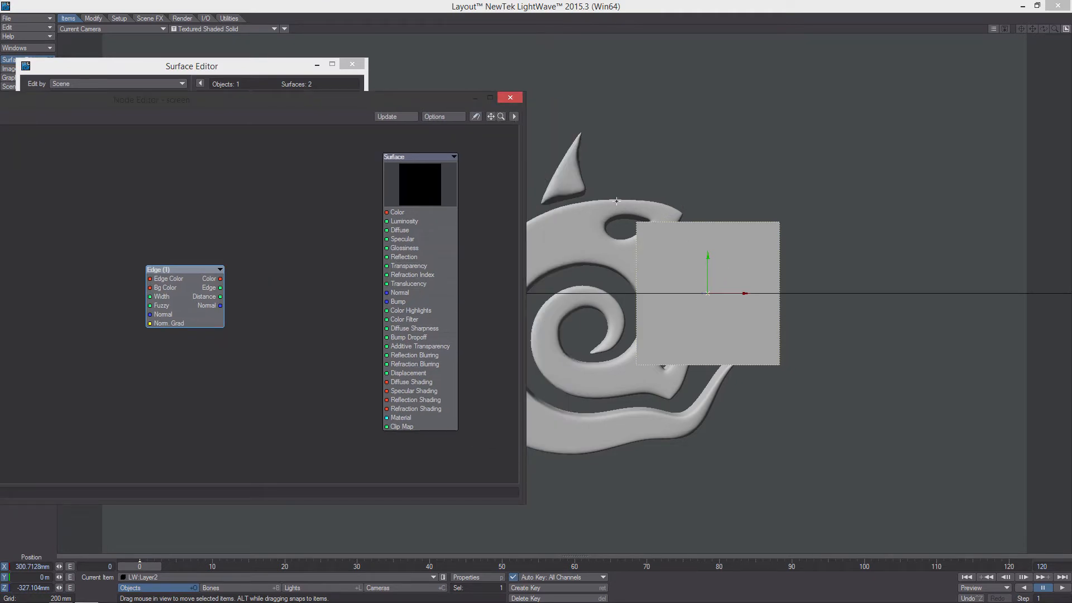
pyautogui.moveTo(792, 210)
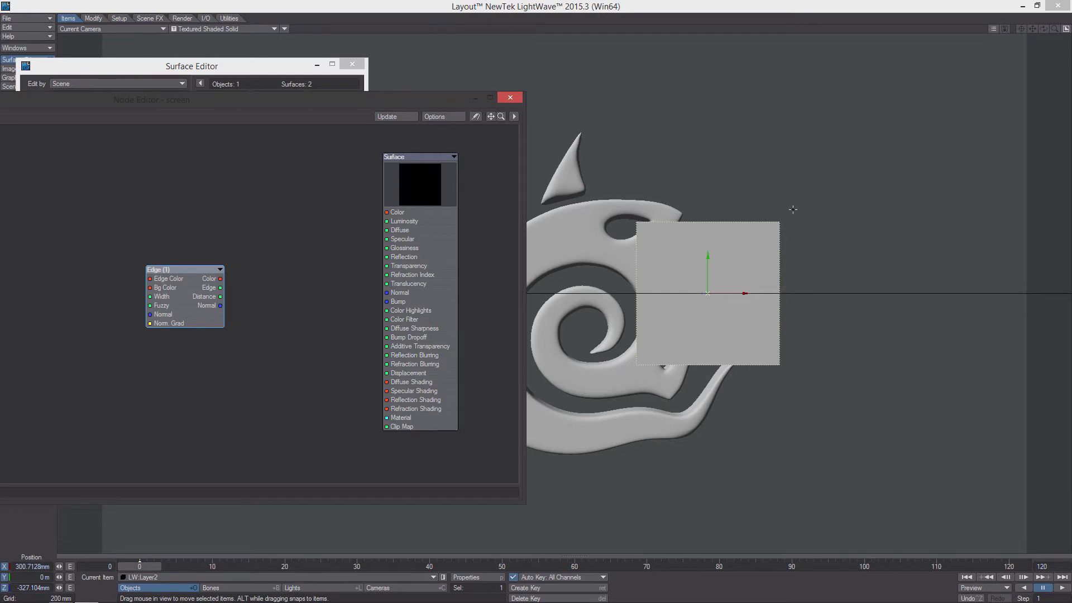
pyautogui.moveTo(757, 280)
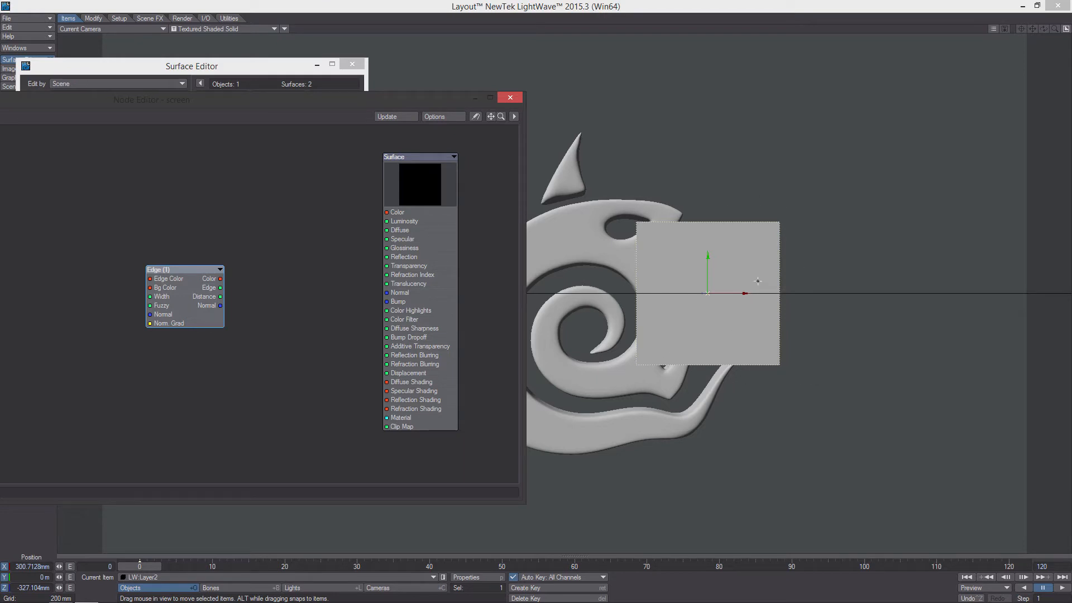
pyautogui.moveTo(732, 287)
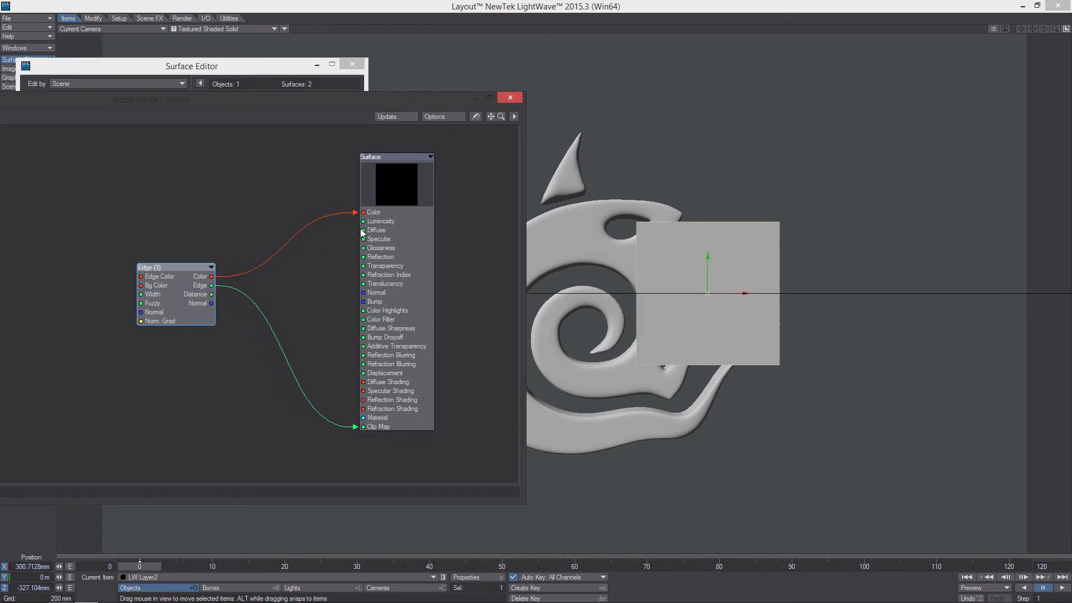
pyautogui.moveTo(377, 399)
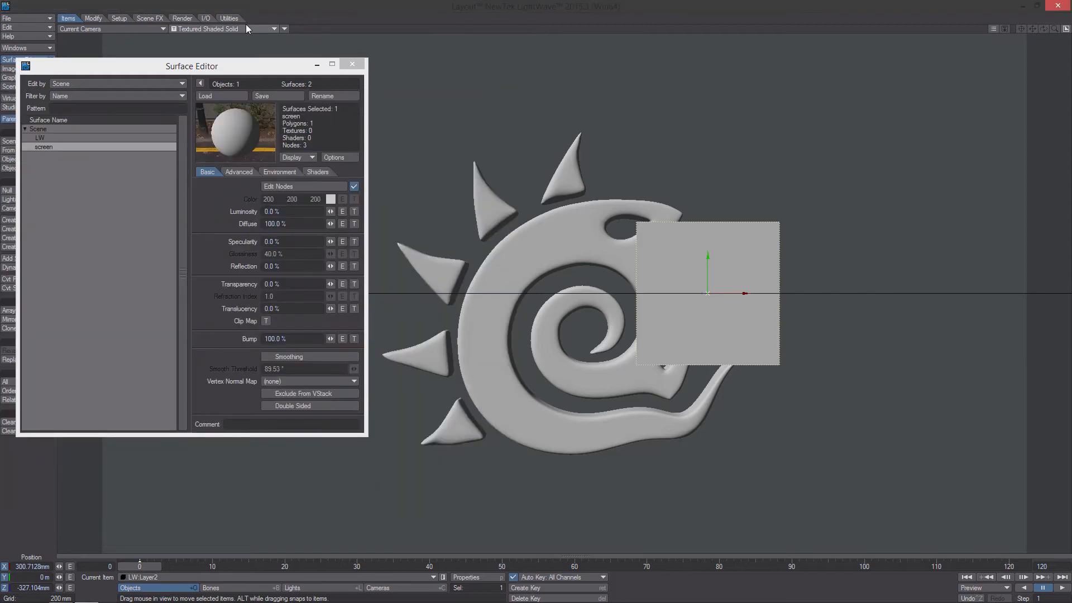
# Preview the edge-clipped screen in VPR mode, then select the LW logo surface
pyautogui.click(205, 28)
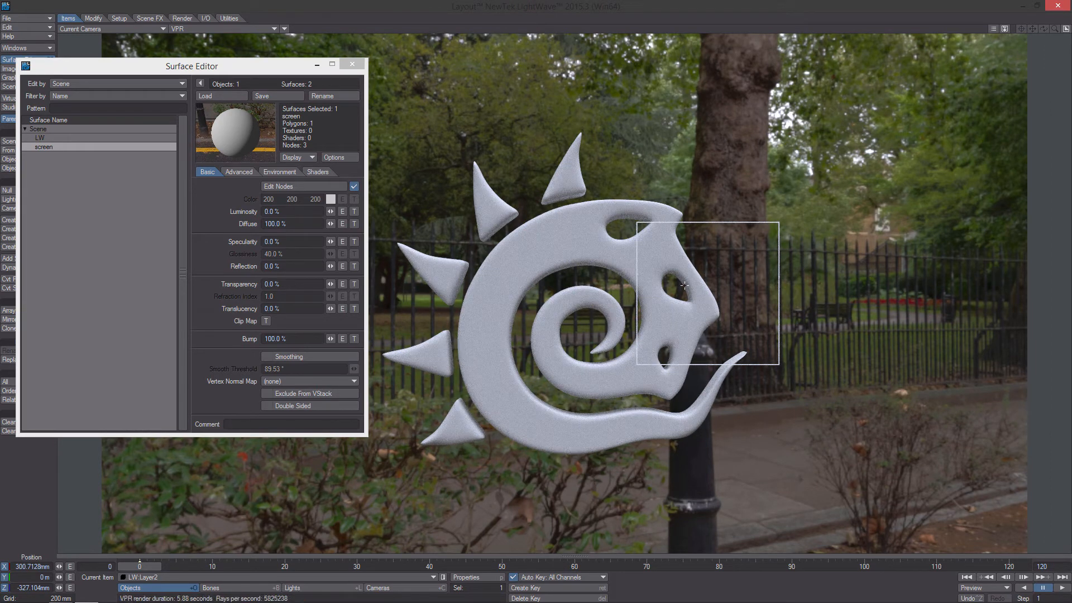
pyautogui.moveTo(400, 202)
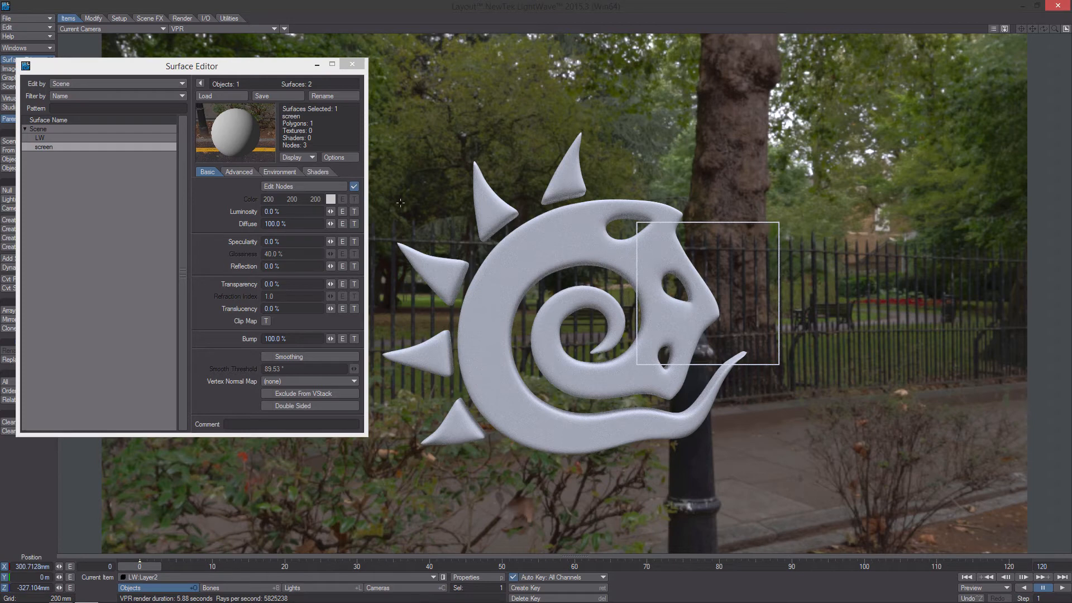
pyautogui.click(41, 137)
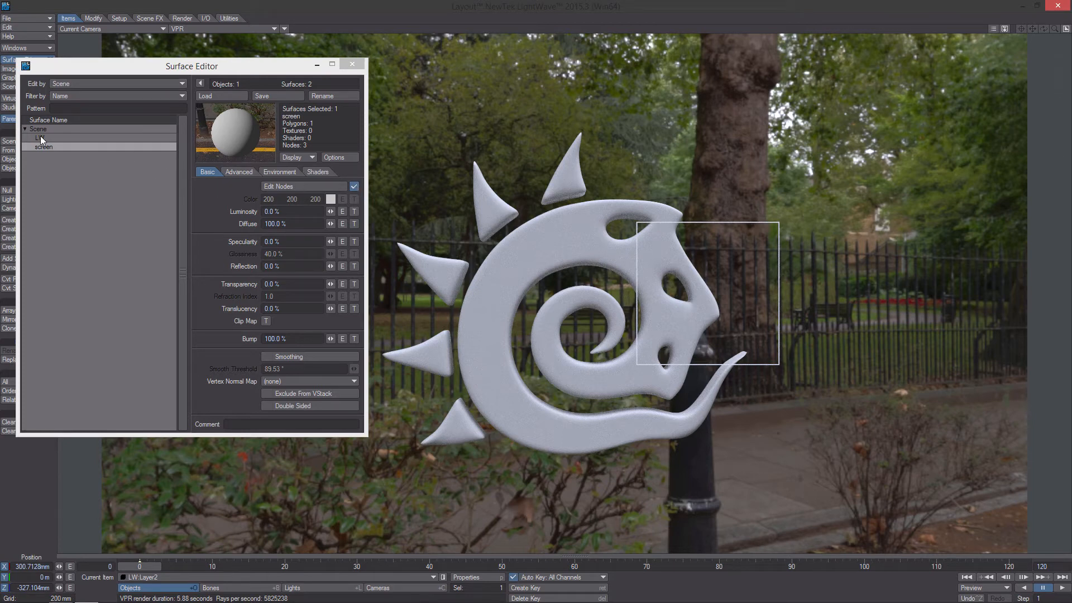
# Open the LW logo surface's node graph and add a DP Kit Ray Intersect node
pyautogui.click(39, 137)
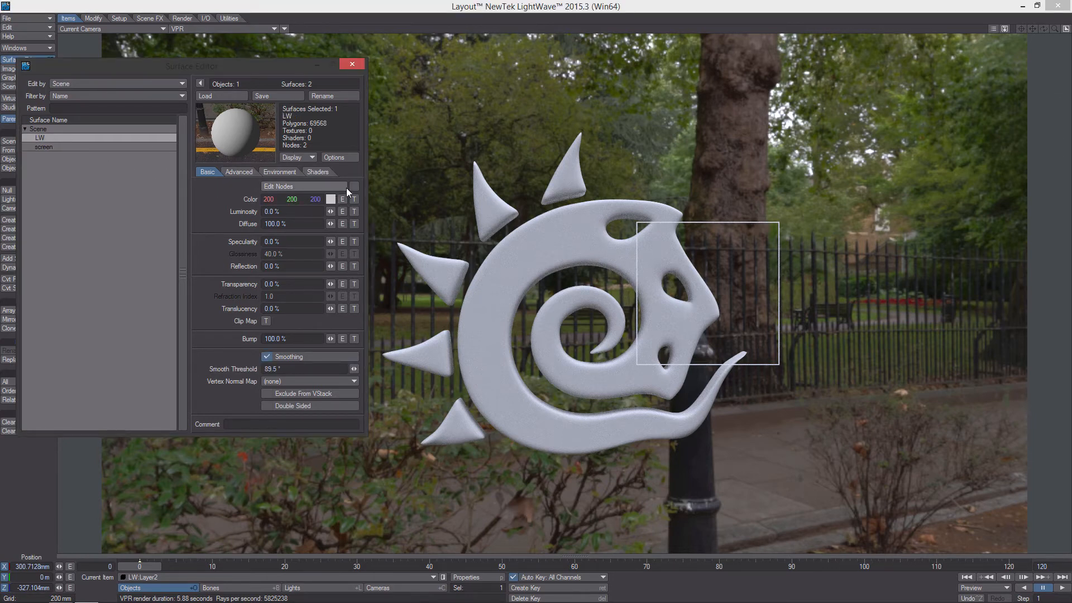
pyautogui.click(353, 185)
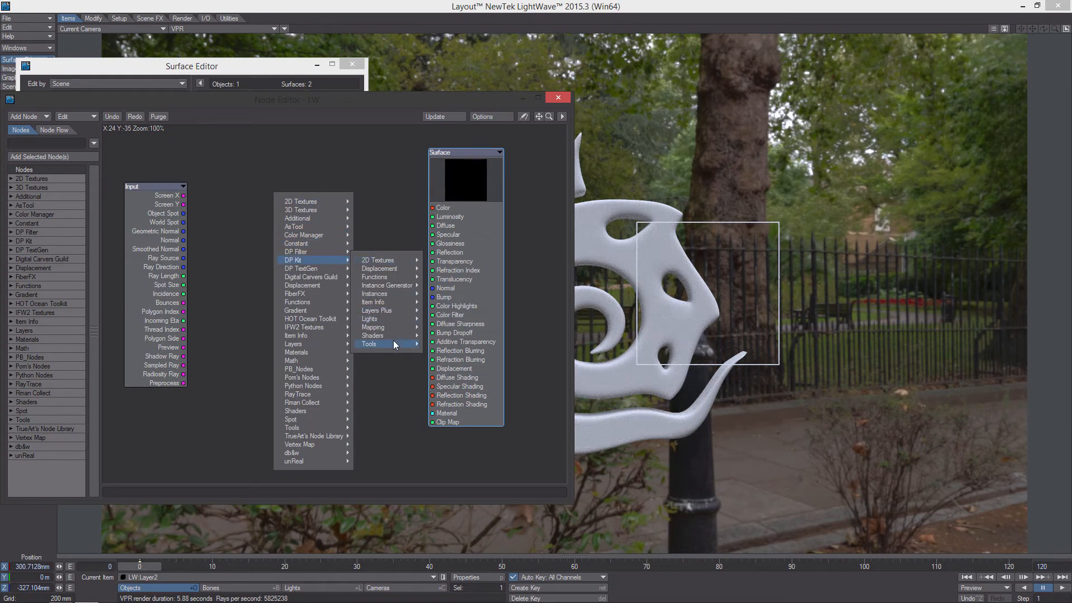
pyautogui.click(371, 344)
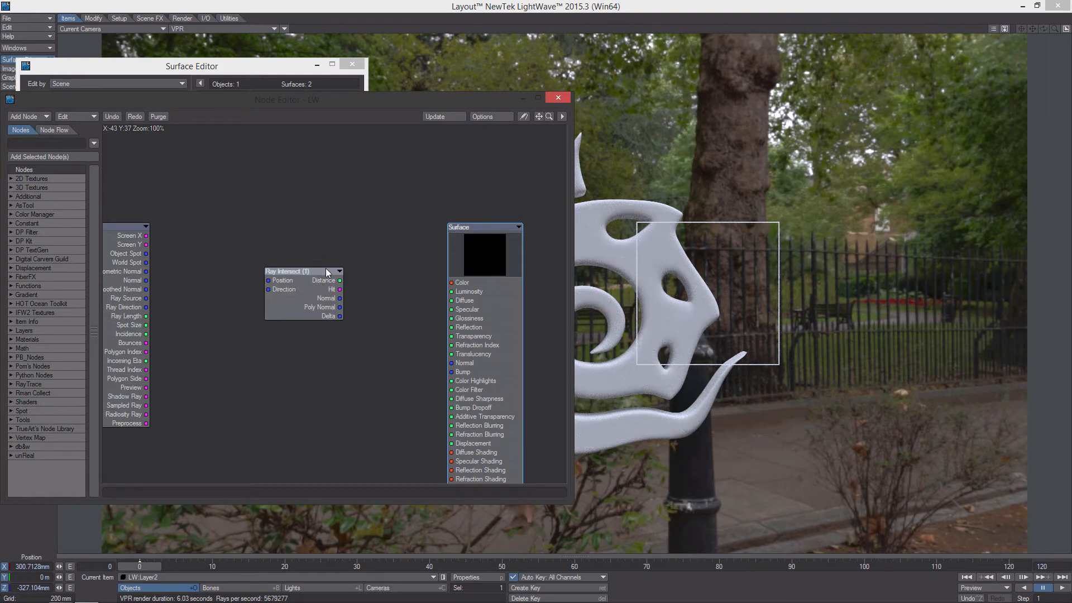
pyautogui.moveTo(309, 252)
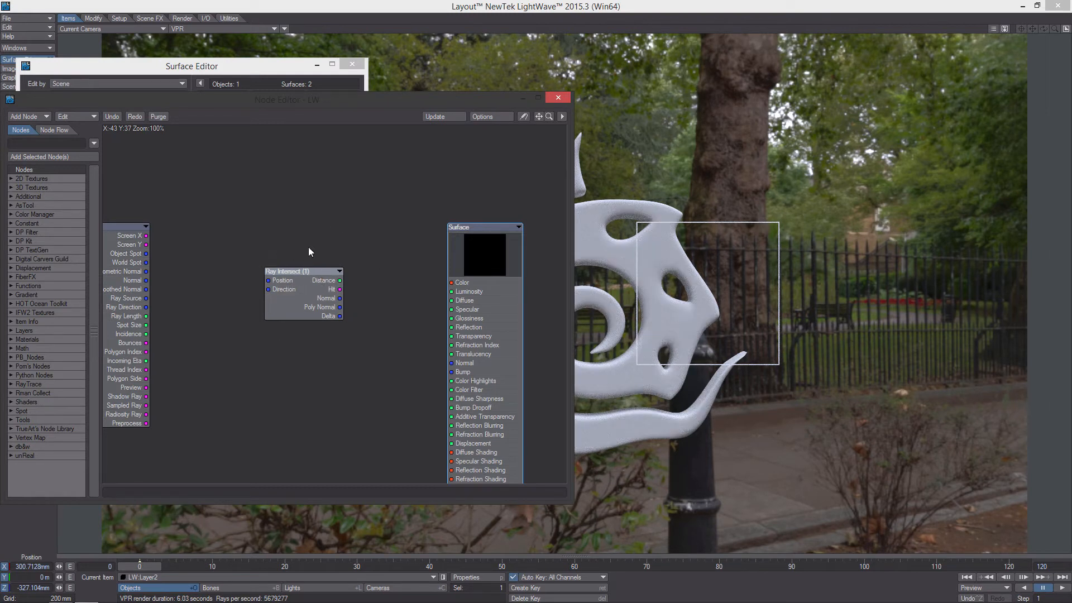
pyautogui.moveTo(374, 286)
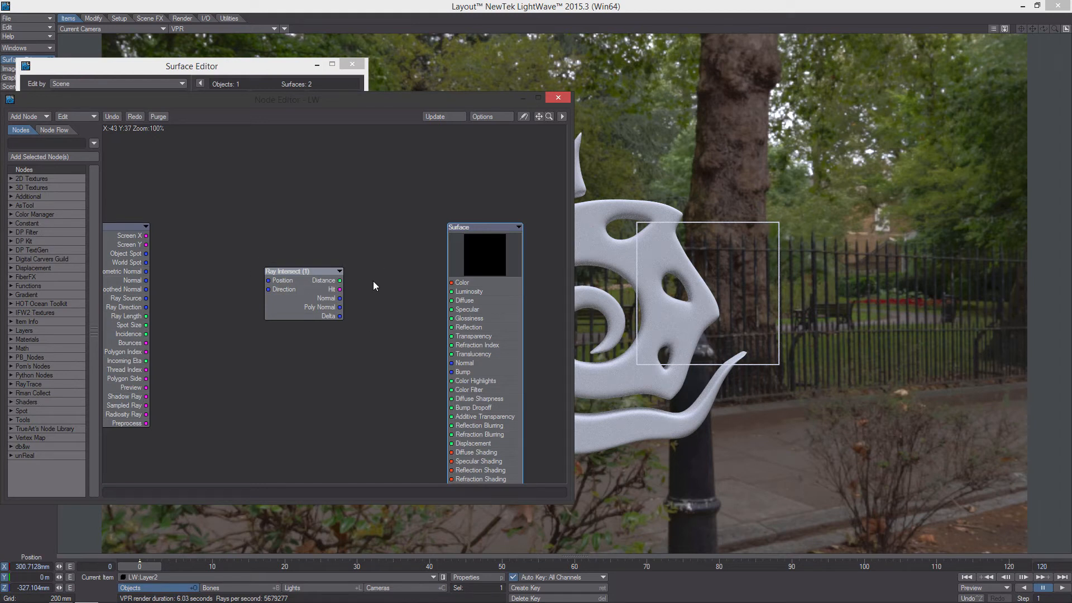
pyautogui.moveTo(353, 285)
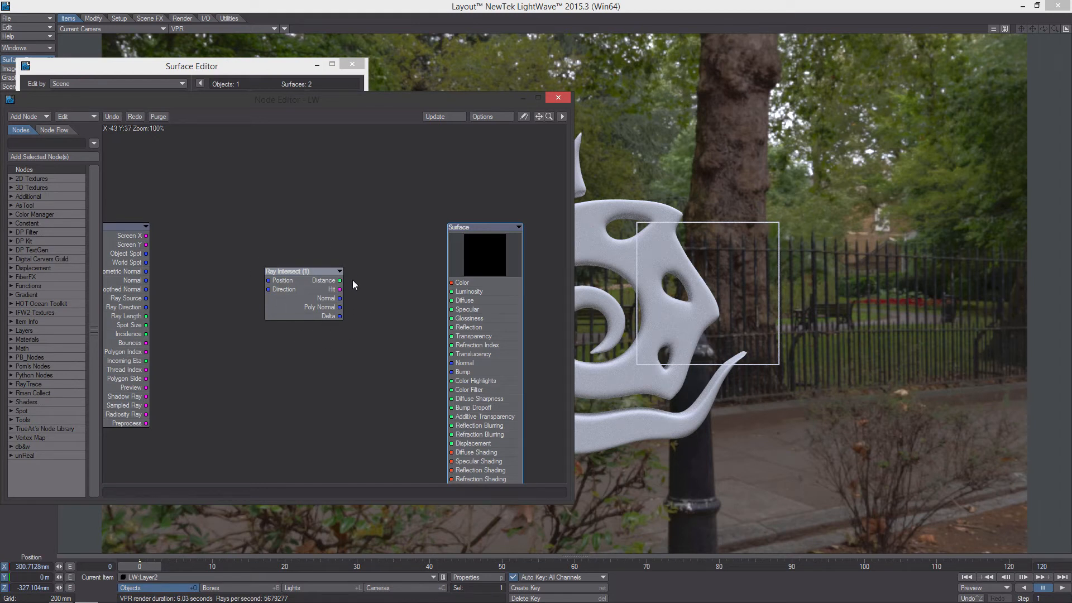
pyautogui.moveTo(348, 258)
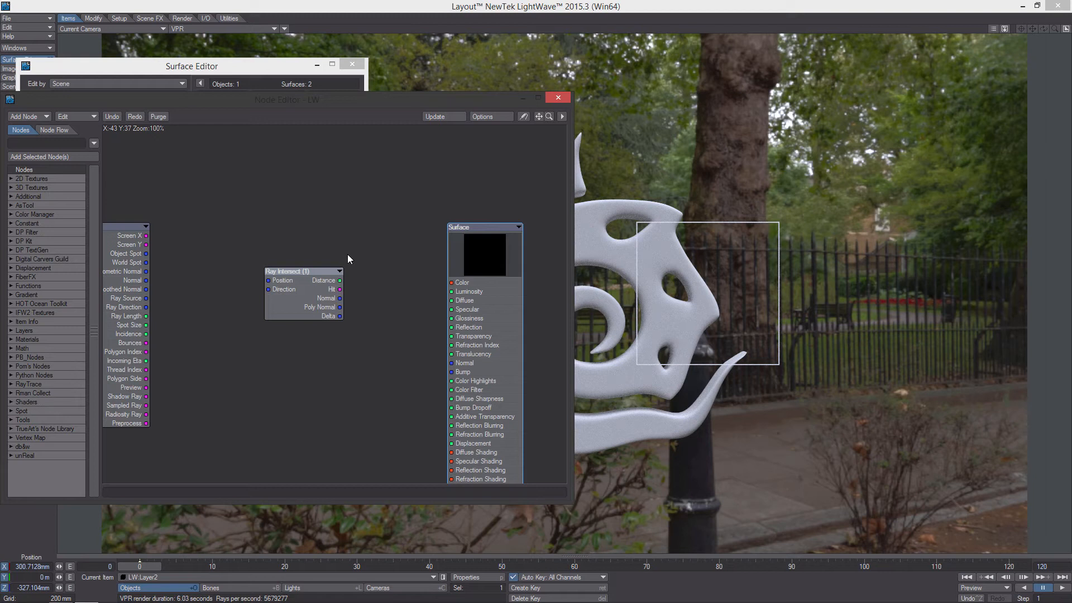
pyautogui.moveTo(359, 260)
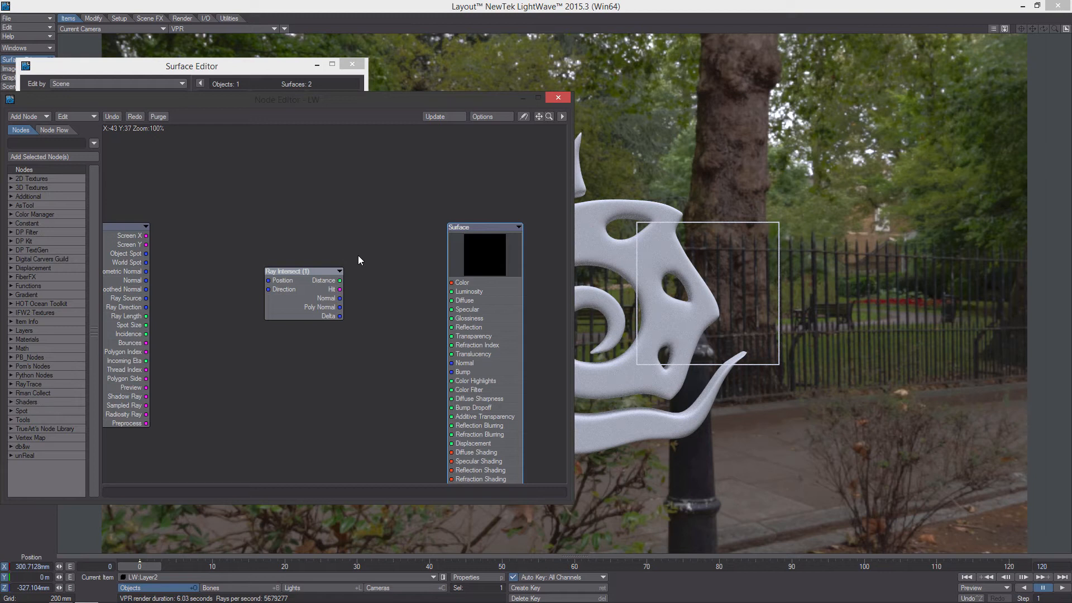
pyautogui.moveTo(321, 291)
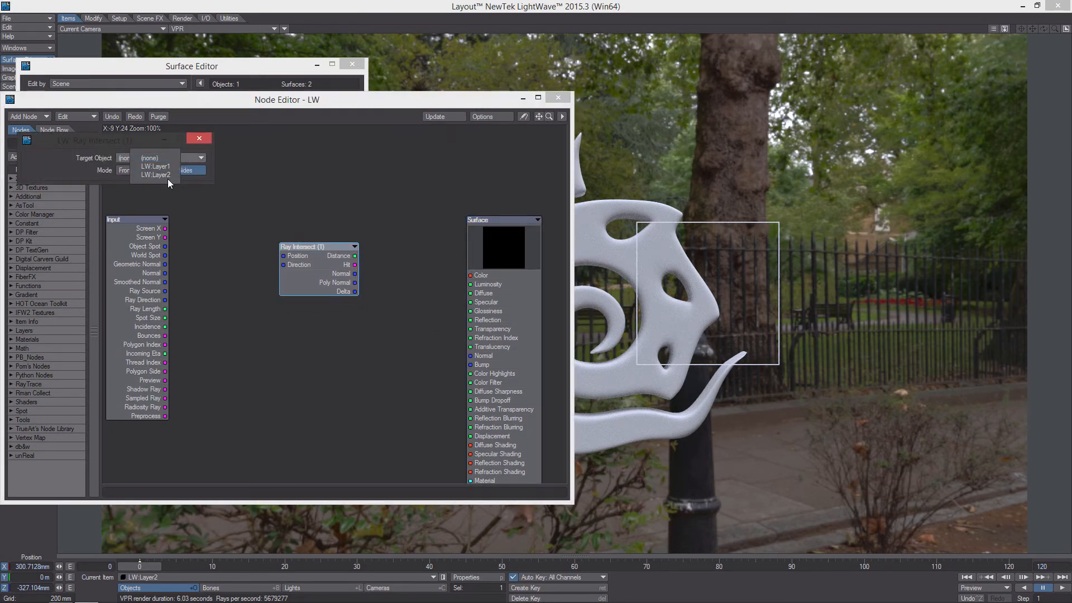
# Target Ray Intersect at LW:Layer2, then add Item Info and vector Subtract nodes
pyautogui.click(156, 174)
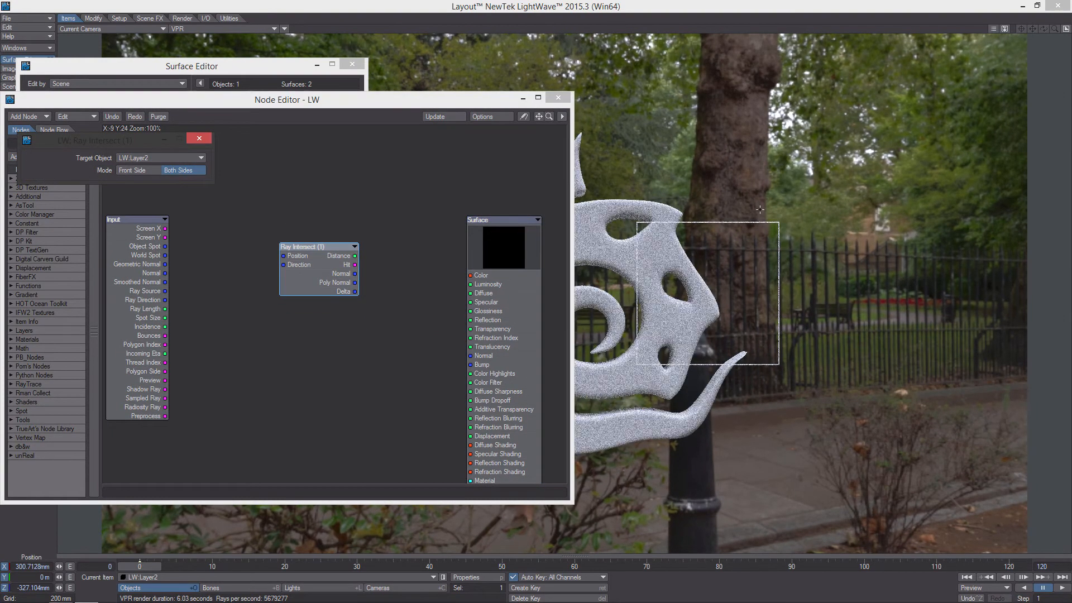
pyautogui.click(199, 138)
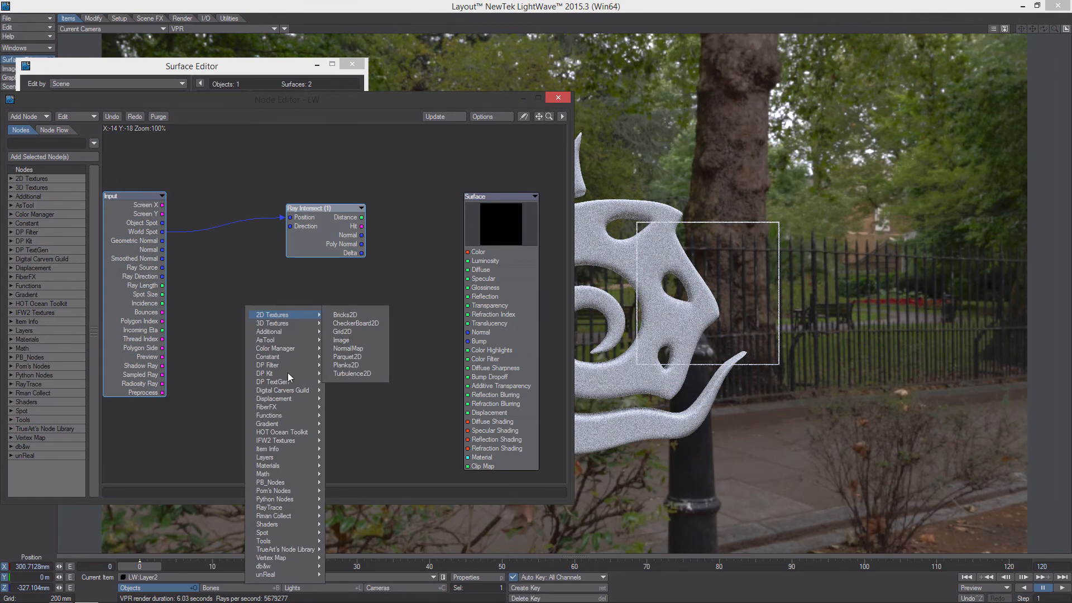
pyautogui.moveTo(286, 549)
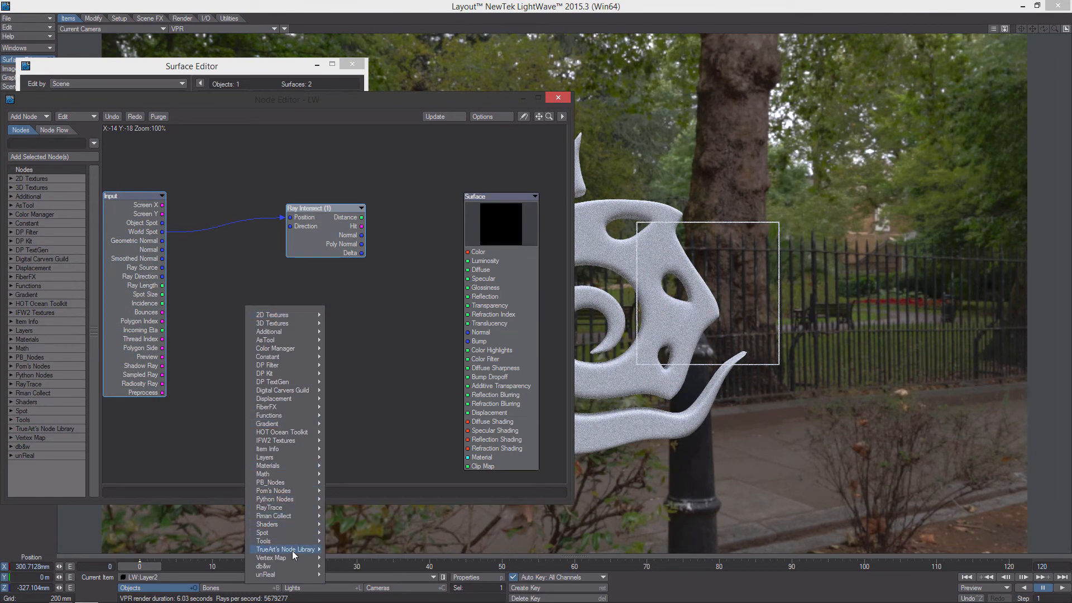
pyautogui.moveTo(269, 482)
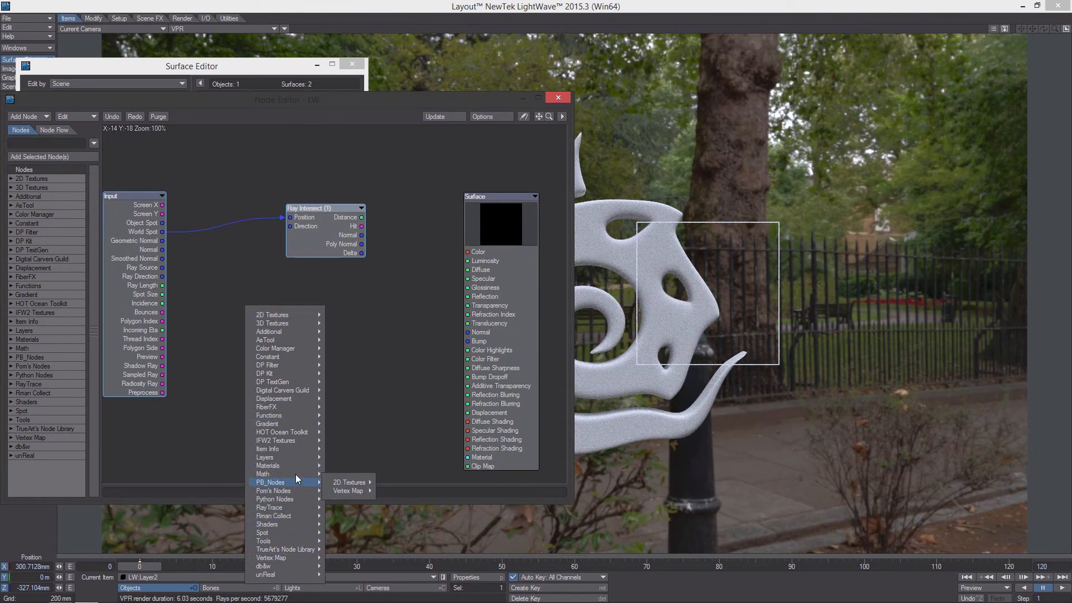
pyautogui.moveTo(265, 373)
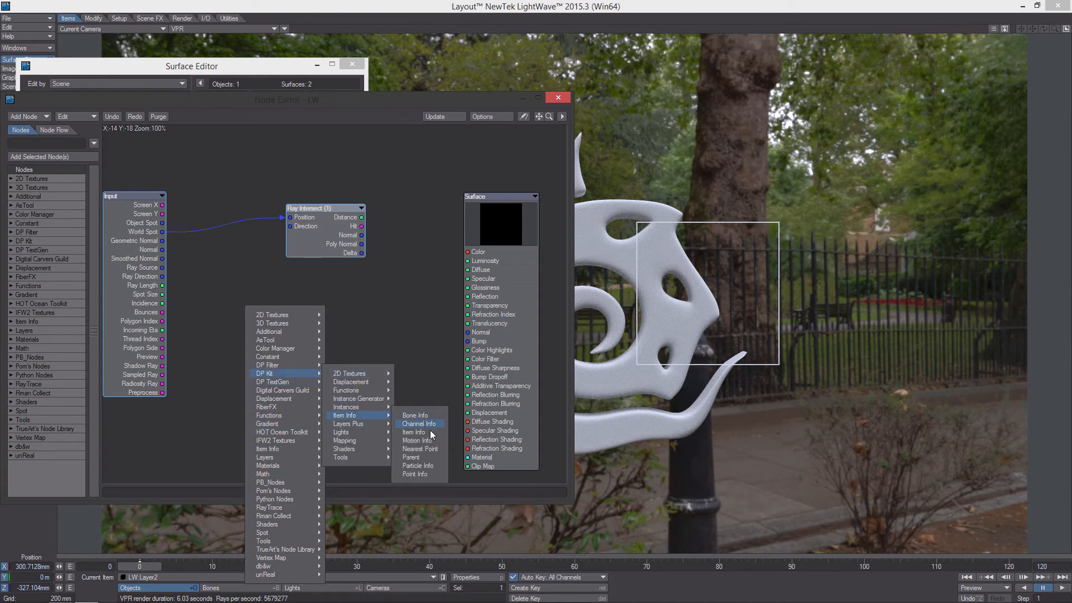
pyautogui.moveTo(418, 431)
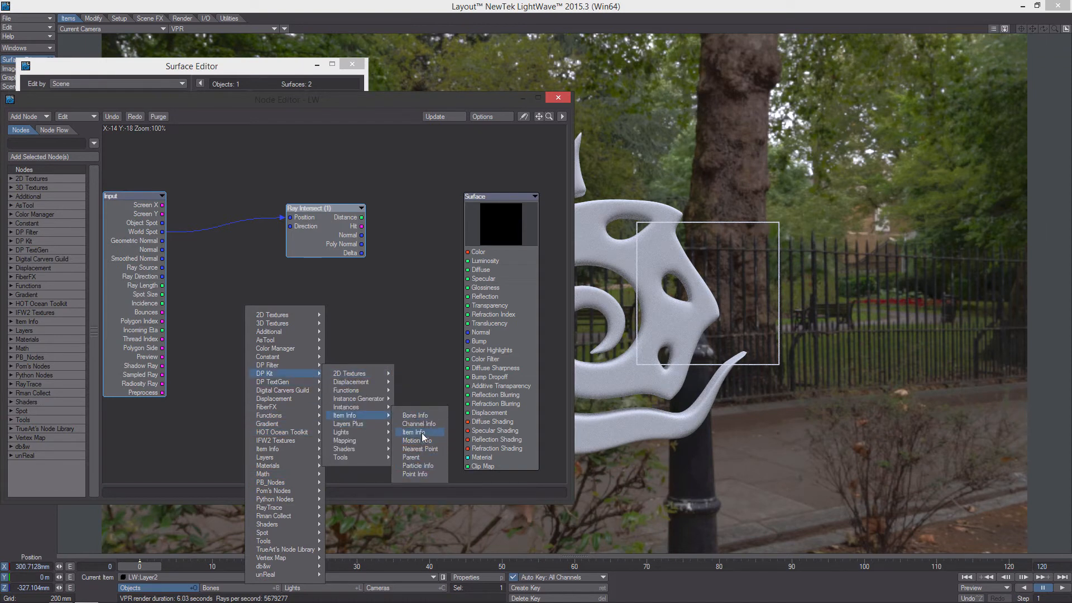
pyautogui.click(413, 432)
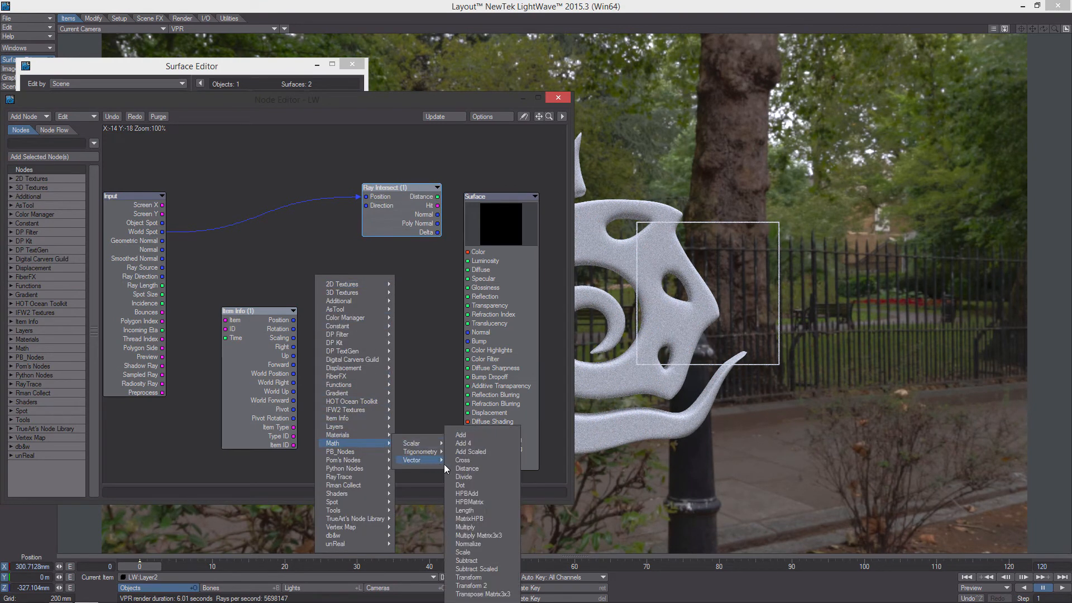
pyautogui.moveTo(478, 552)
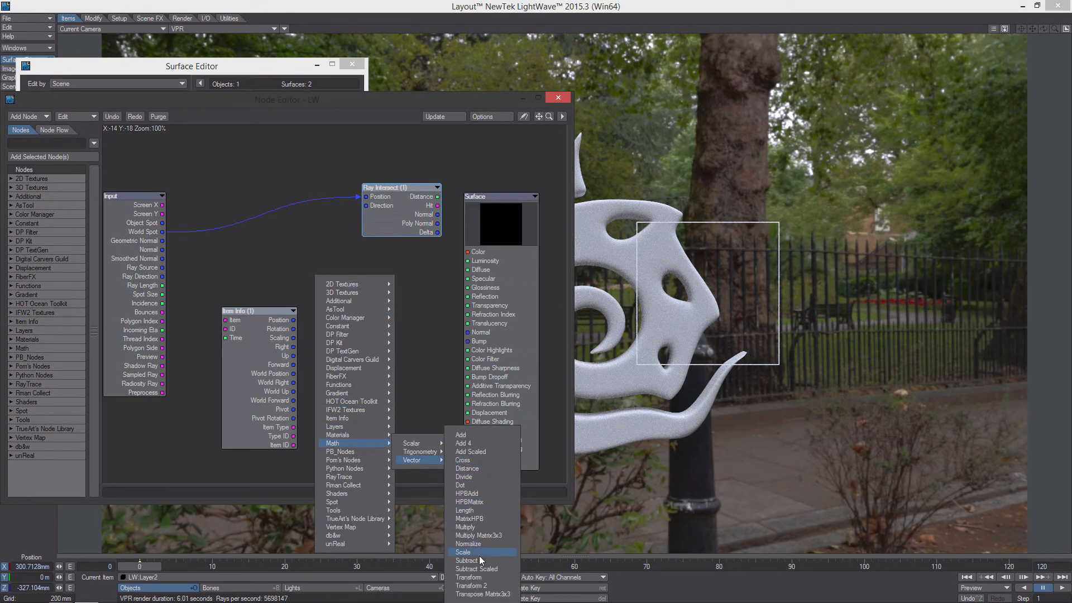
pyautogui.click(467, 560)
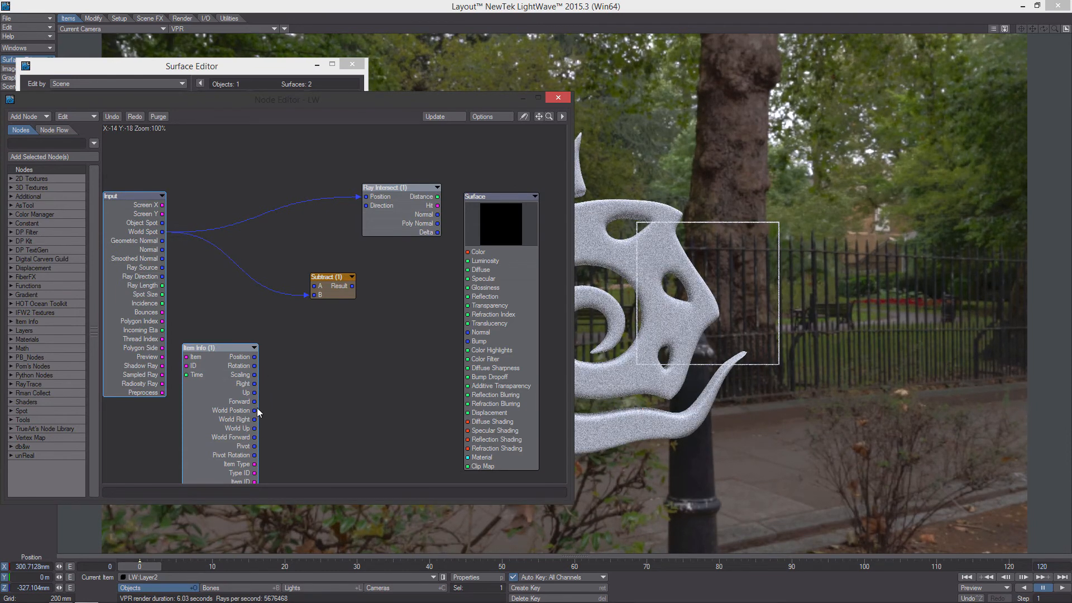
# Wire Subtract Result into Ray Intersect Direction and add a Switch material node
pyautogui.moveTo(331, 277); pyautogui.dragTo(311, 258)
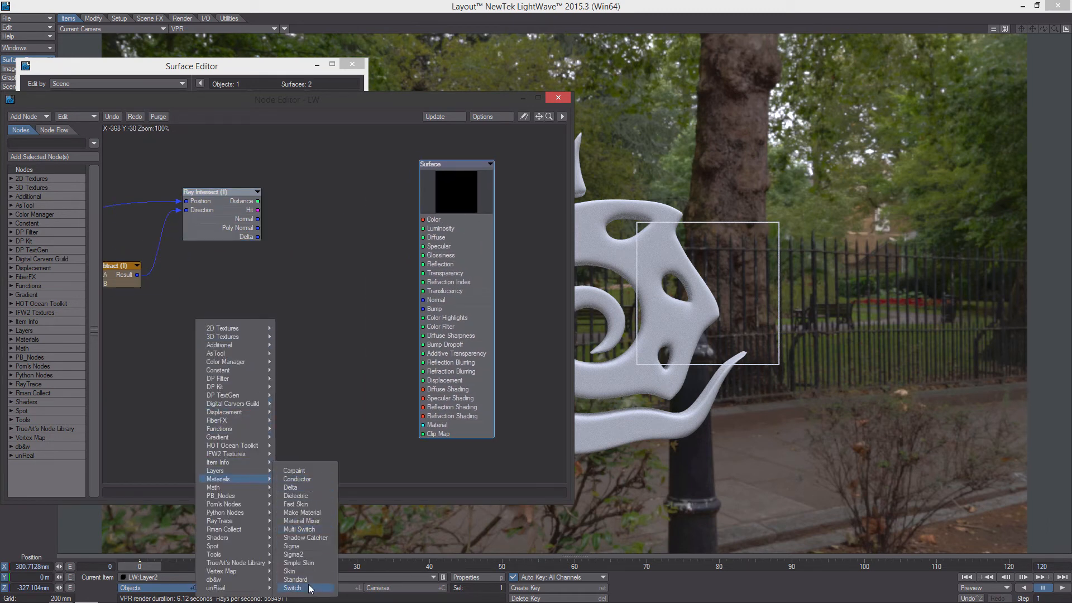
pyautogui.click(292, 588)
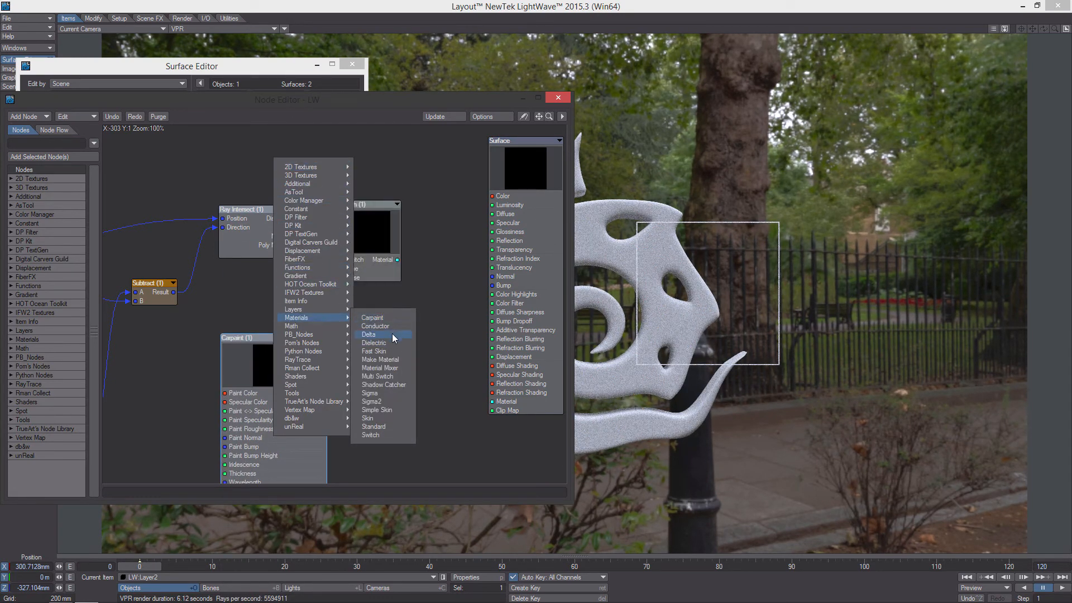
# Add a Dielectric with absorption 15.0 and route the Switch into the surface Material
pyautogui.click(368, 334)
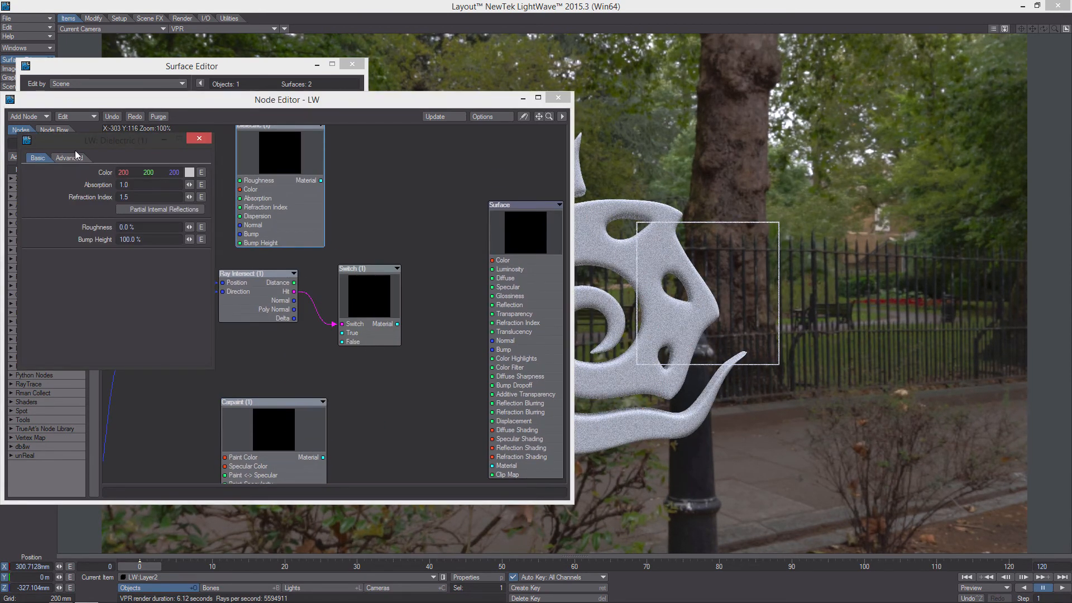
pyautogui.click(67, 158)
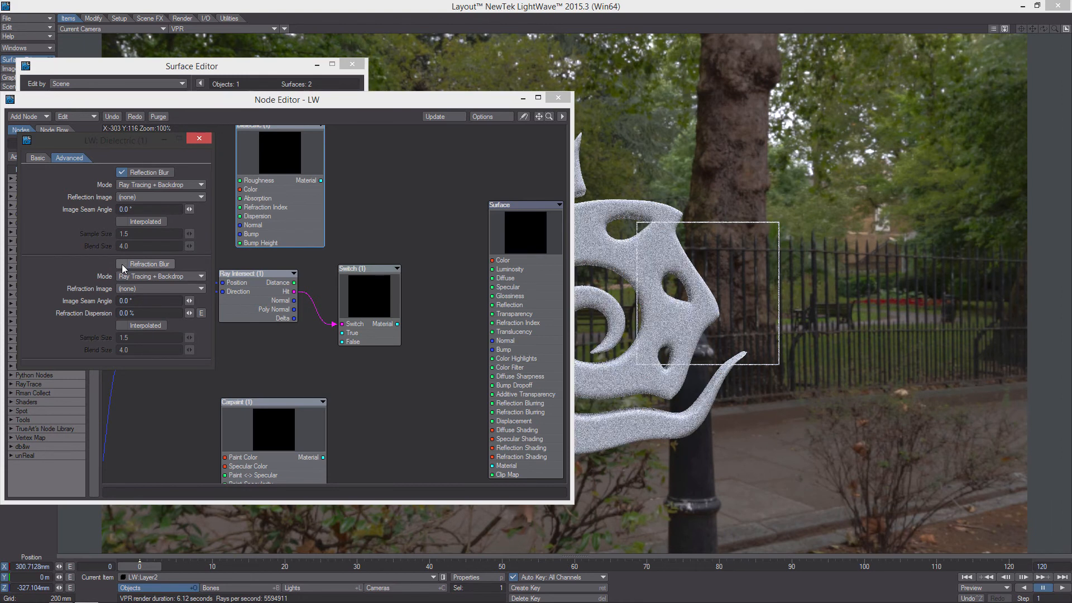
pyautogui.click(37, 158)
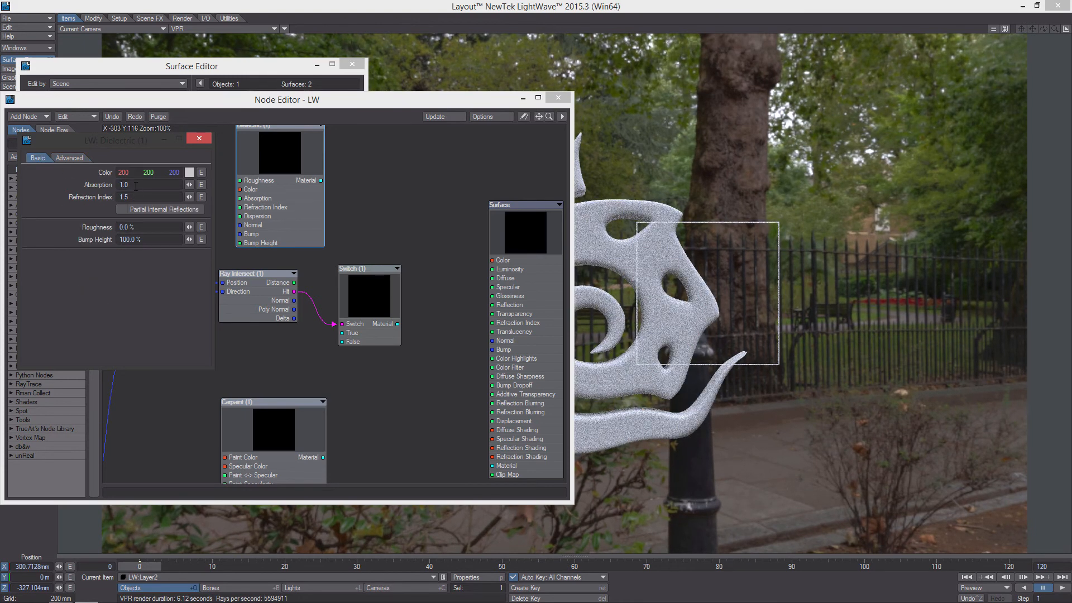
pyautogui.write('15.0')
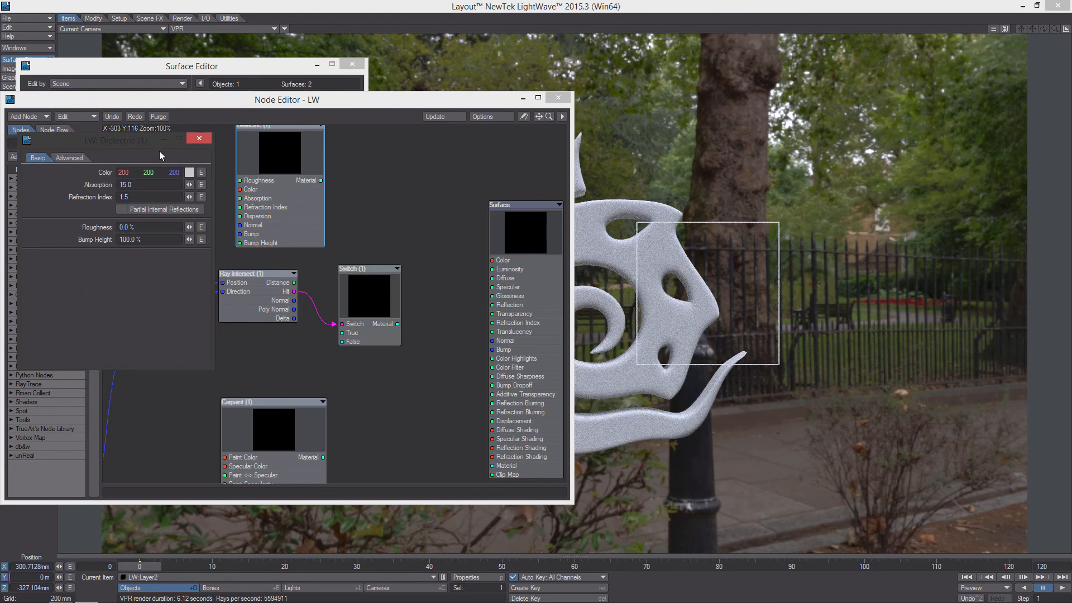
pyautogui.click(190, 172)
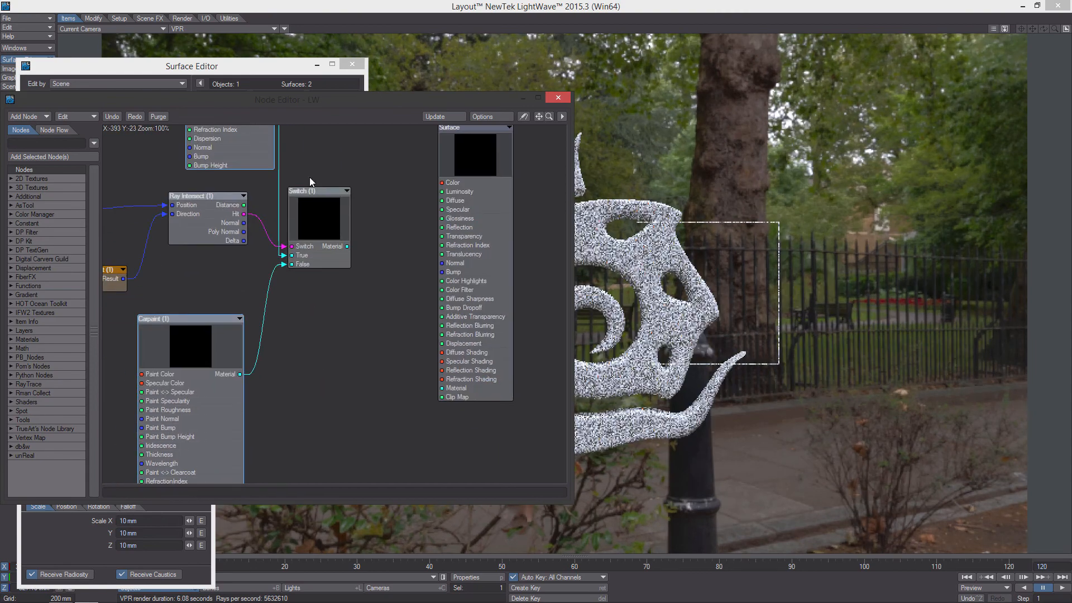
pyautogui.click(455, 388)
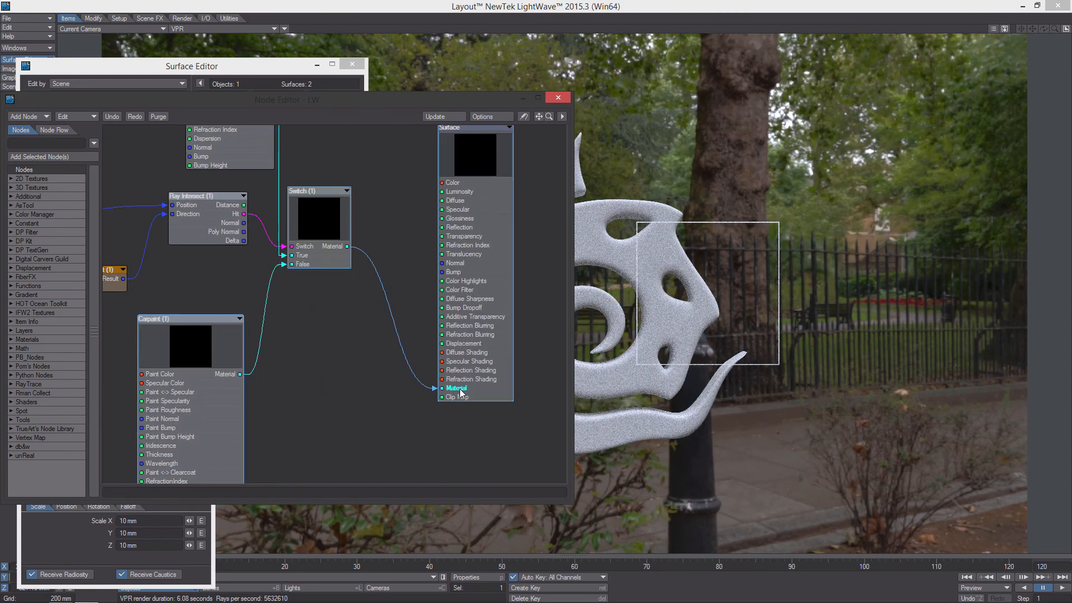